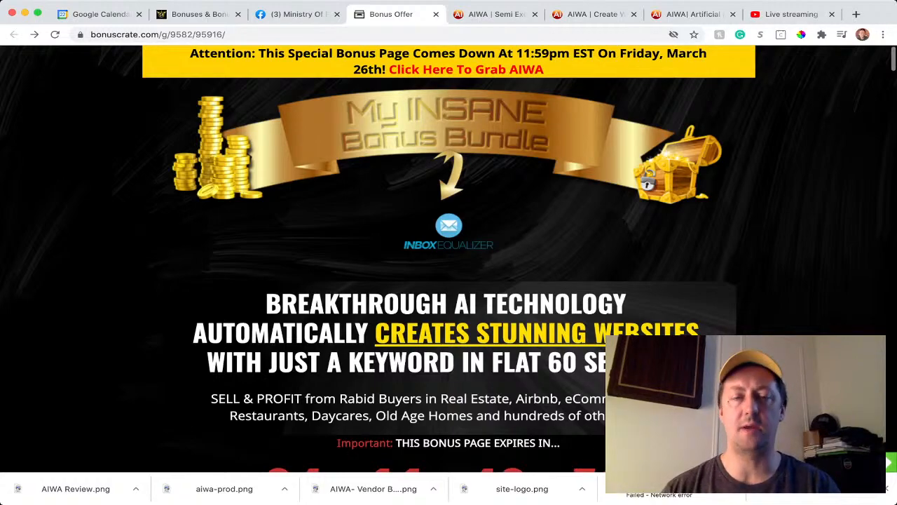
Scroll the Bonuscrate bonus page through Bonus #1–#4 down to Bonus #5, the AIWA vendor bonus tutorial.
scroll(down, 3)
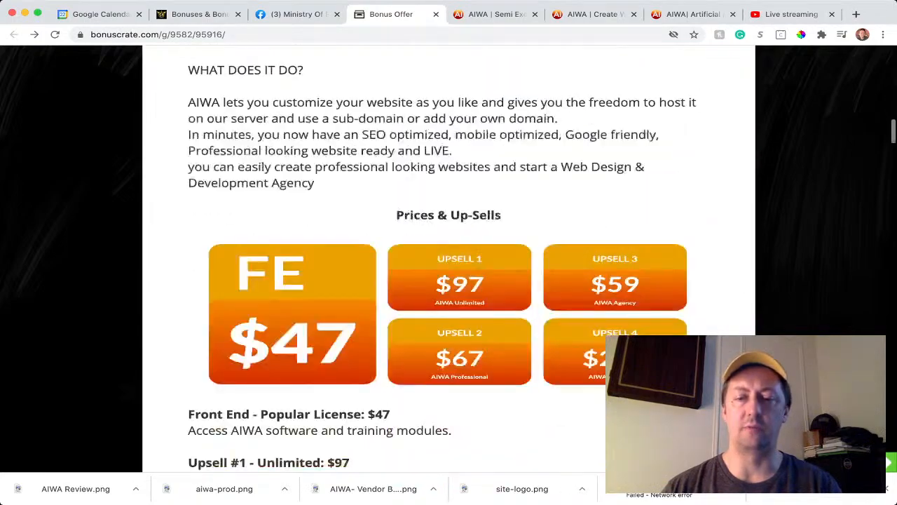
scroll(down, 3)
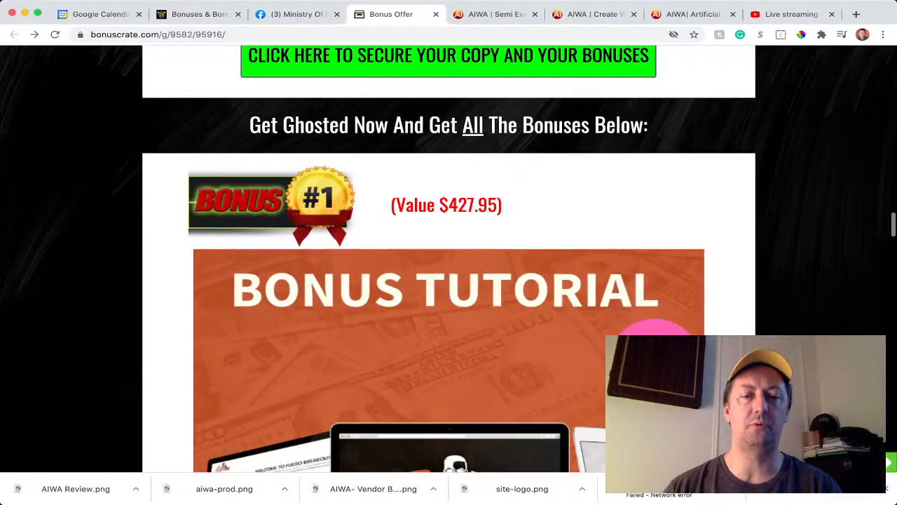
scroll(down, 3)
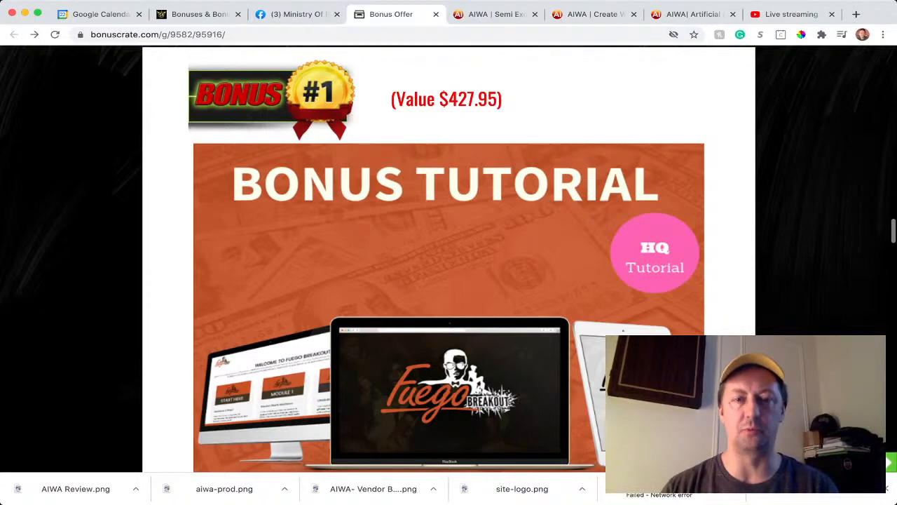
scroll(down, 3)
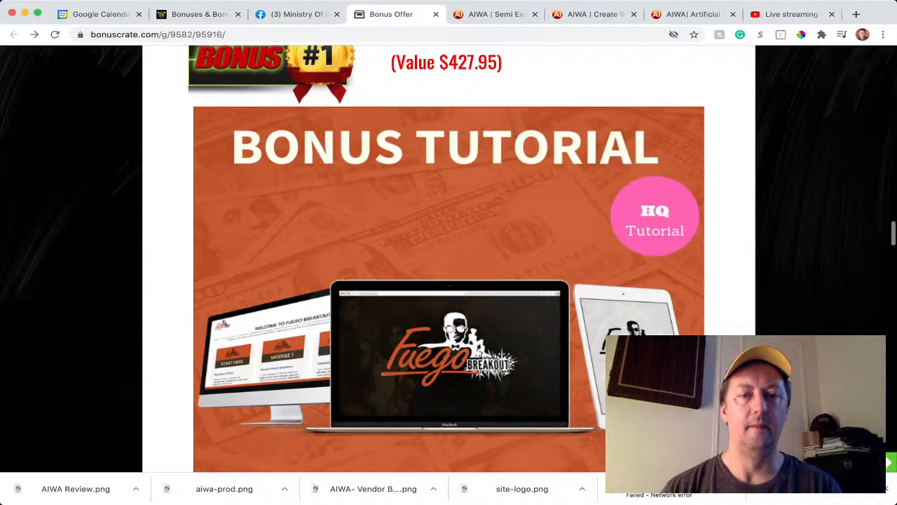
scroll(down, 3)
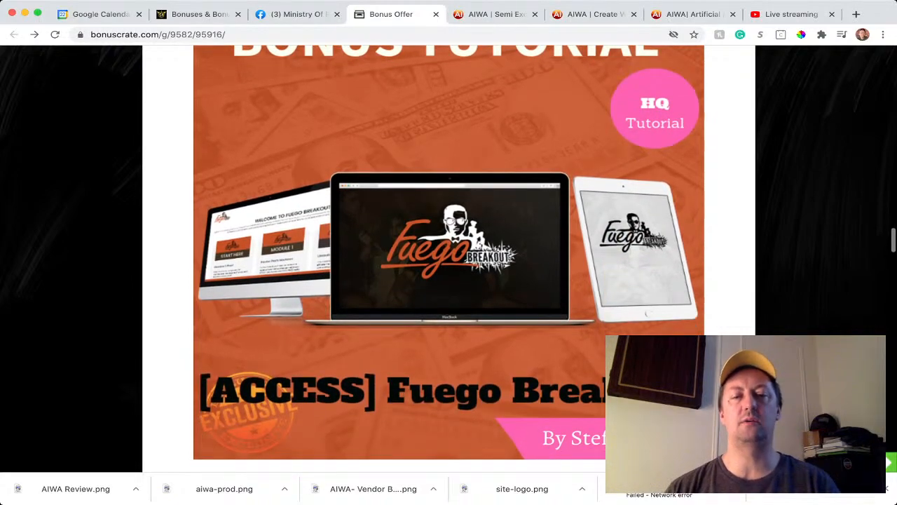
scroll(down, 3)
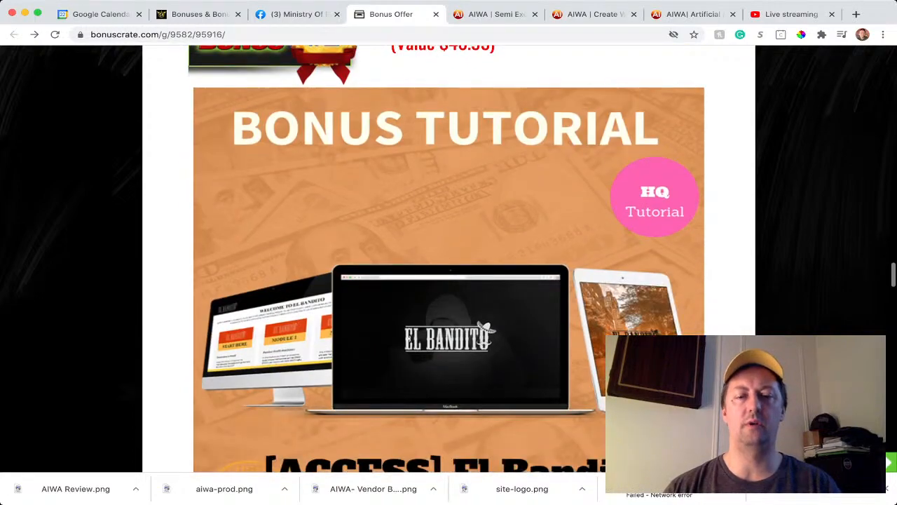
scroll(down, 3)
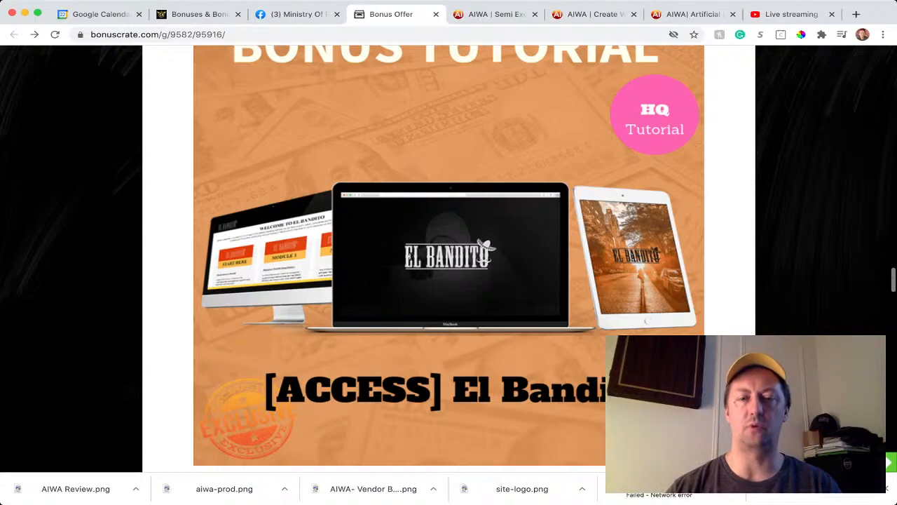
scroll(down, 3)
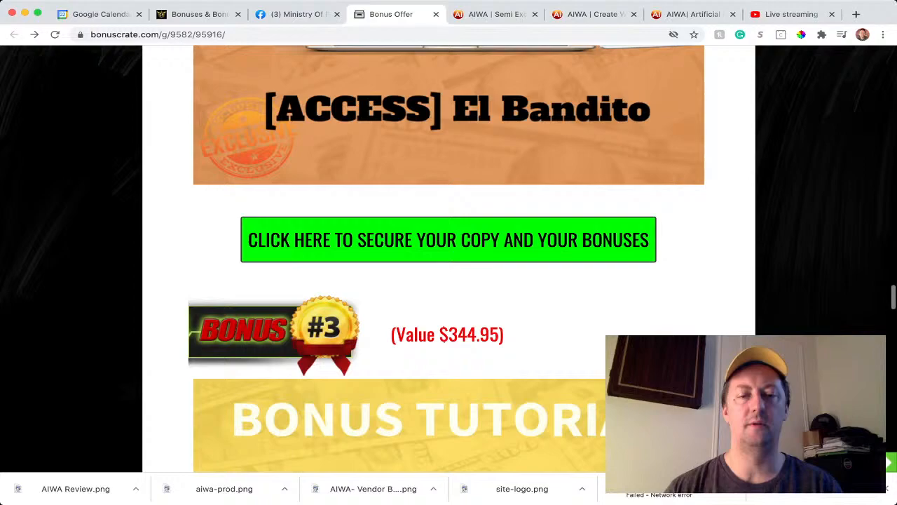
scroll(down, 3)
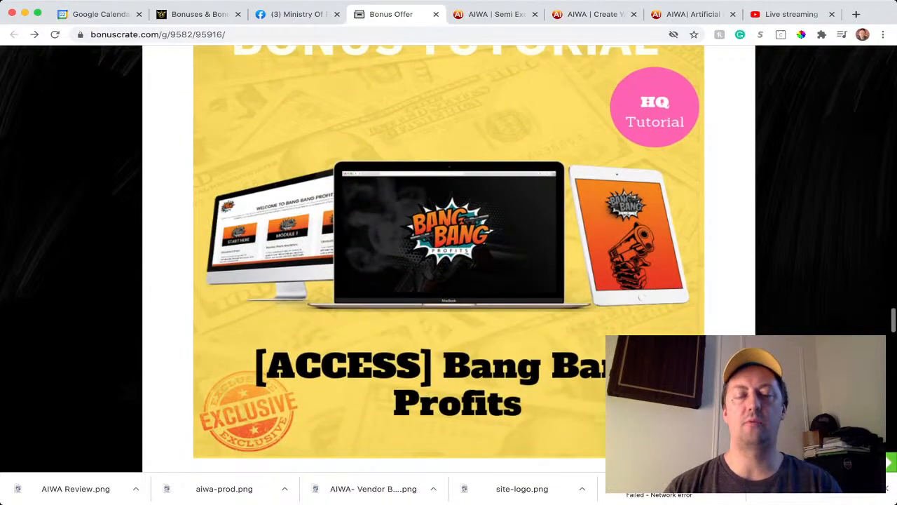
scroll(down, 3)
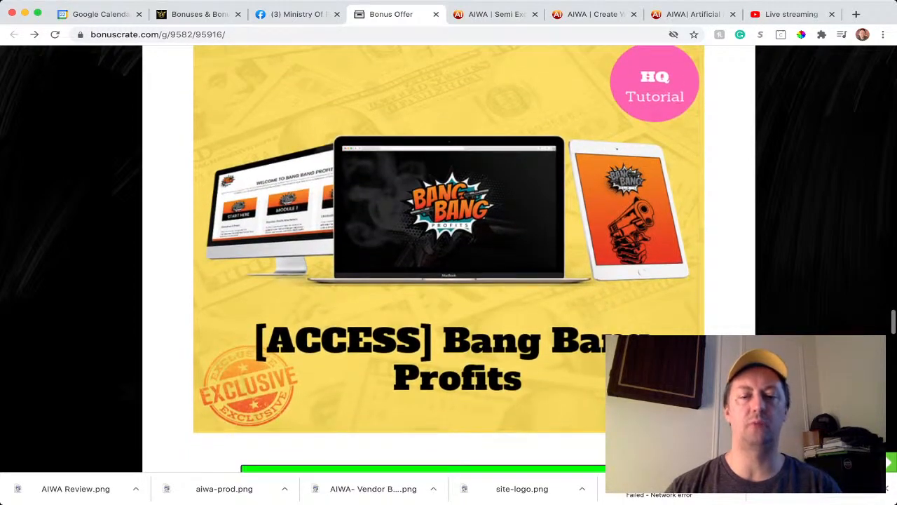
scroll(down, 3)
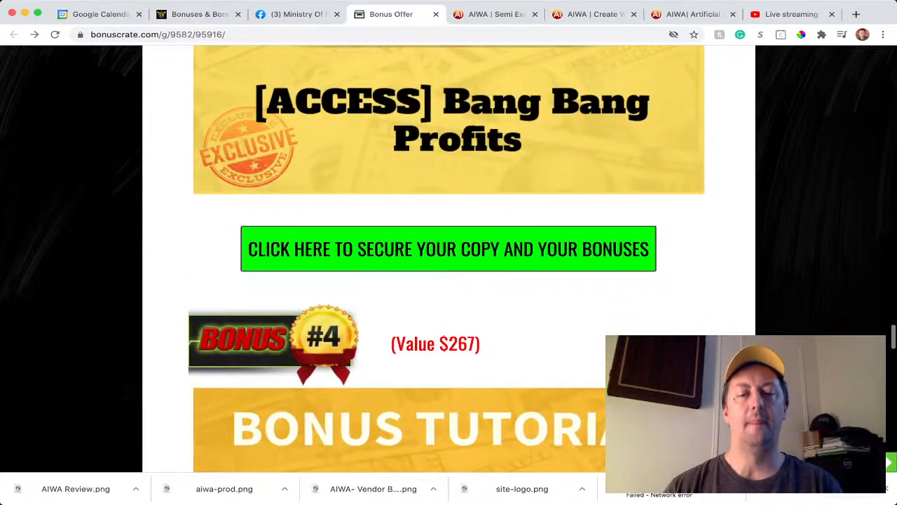
scroll(down, 3)
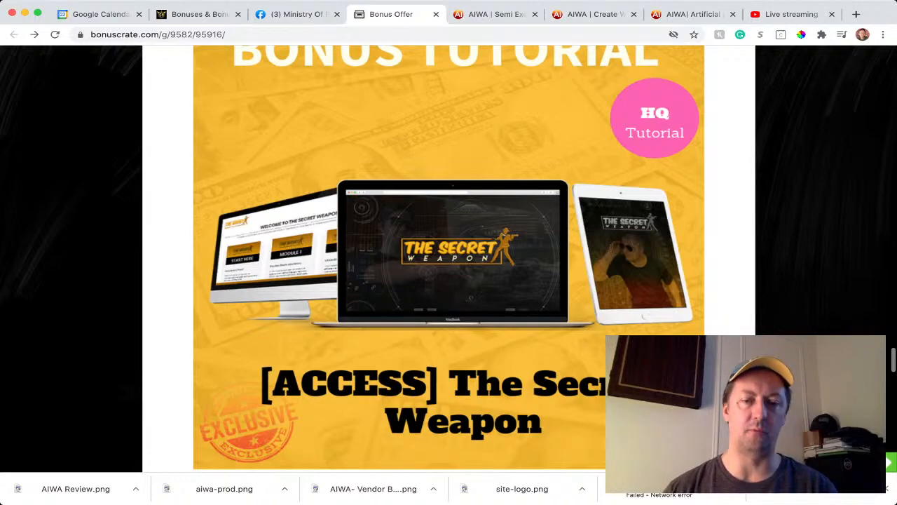
scroll(down, 3)
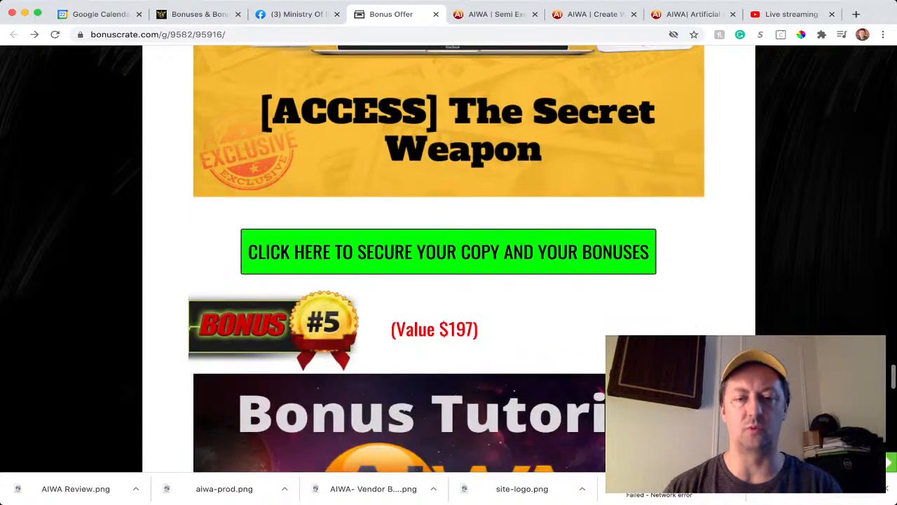
scroll(down, 3)
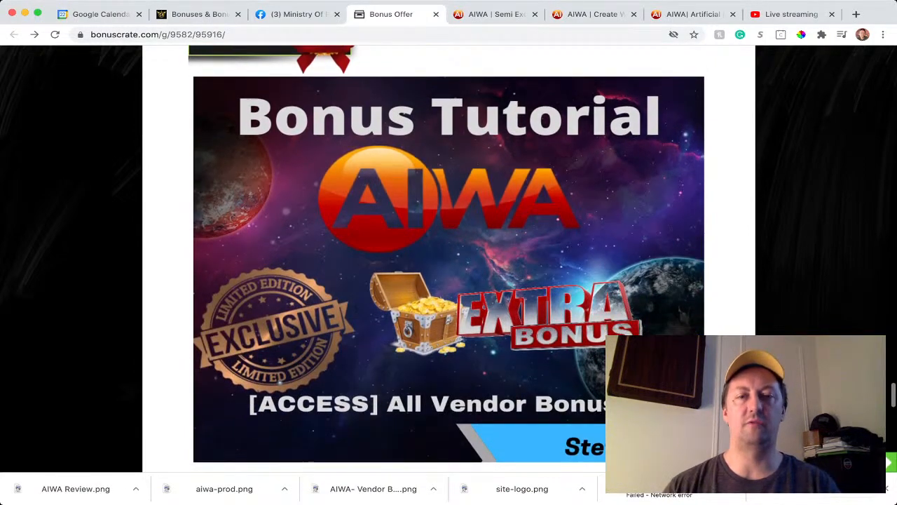
scroll(down, 3)
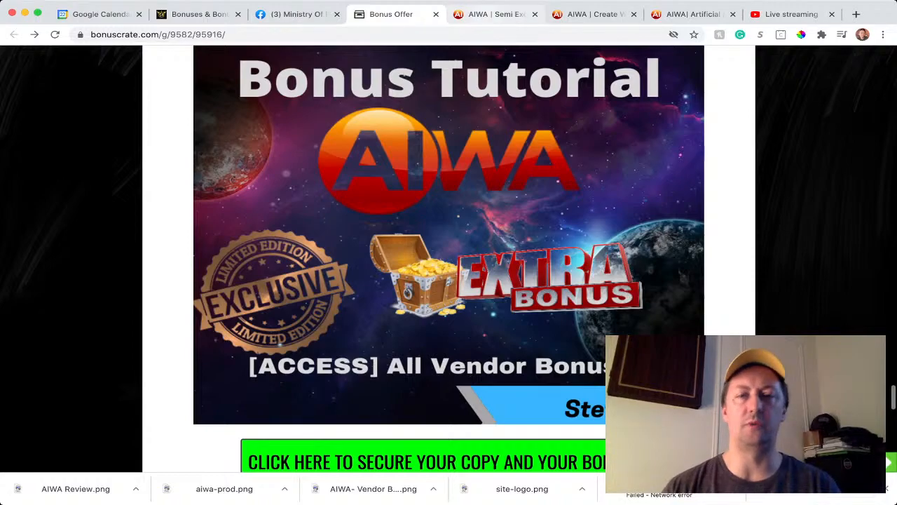
Switch to the AIWA semi-exclusive bonus page and read through reseller Bonus #6.
click(496, 14)
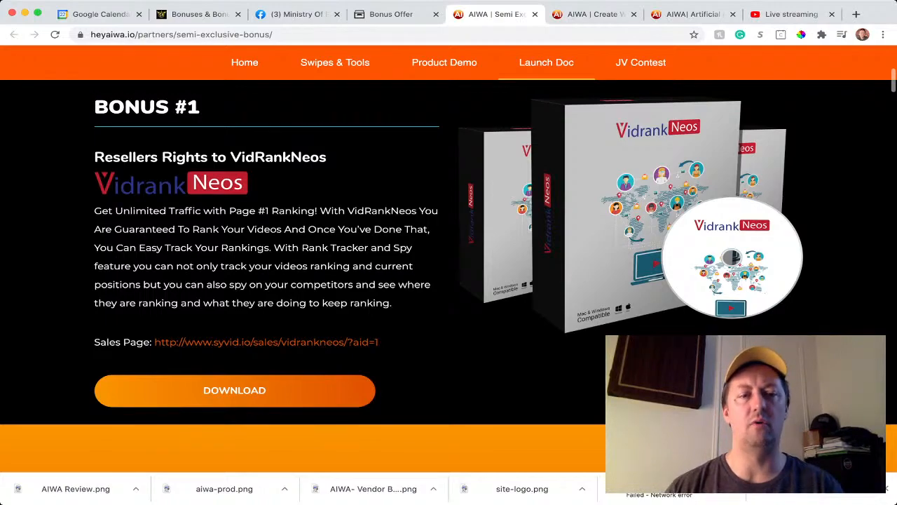
scroll(down, 3)
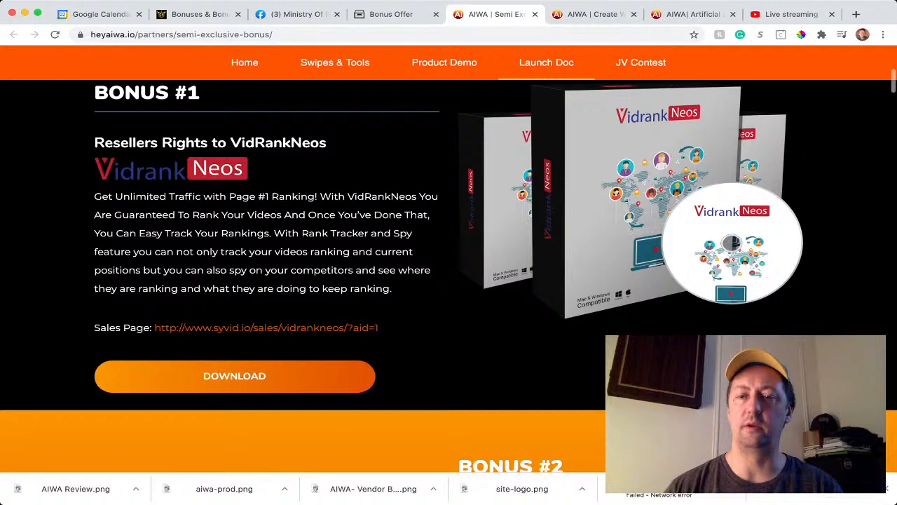
scroll(up, 3)
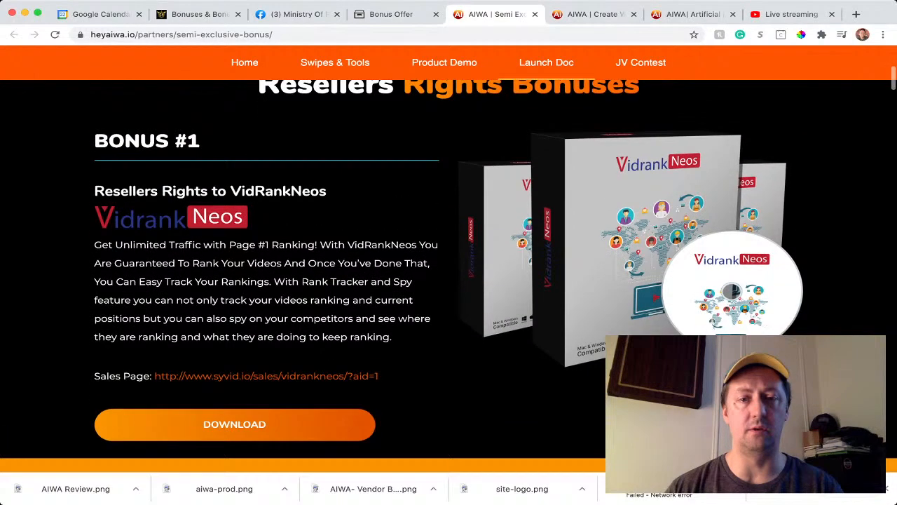
scroll(down, 3)
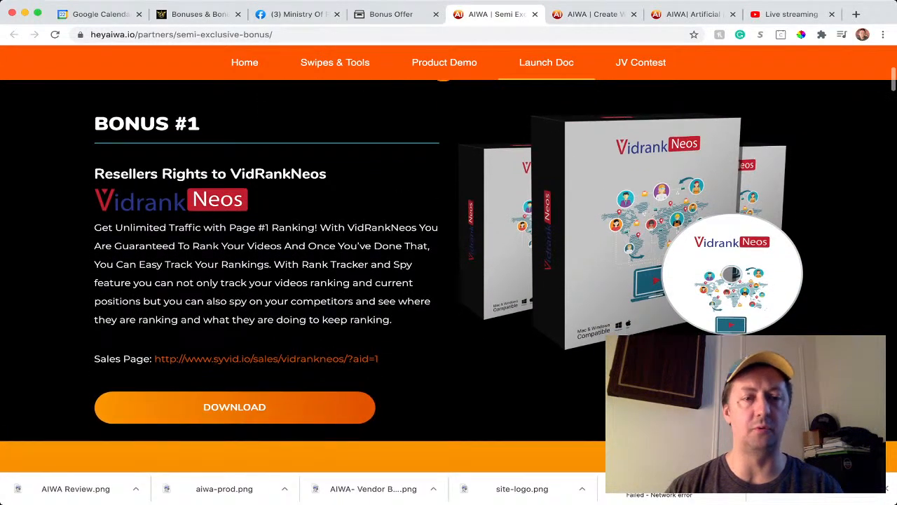
scroll(down, 3)
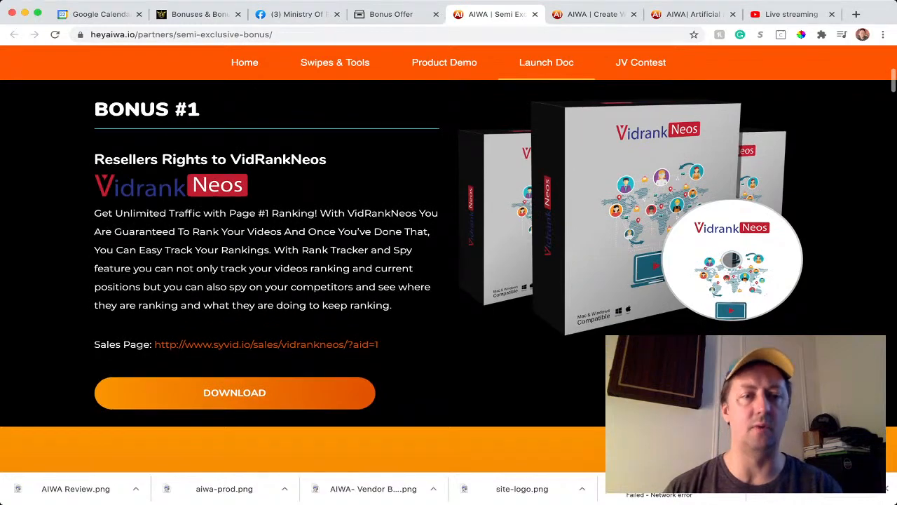
scroll(down, 3)
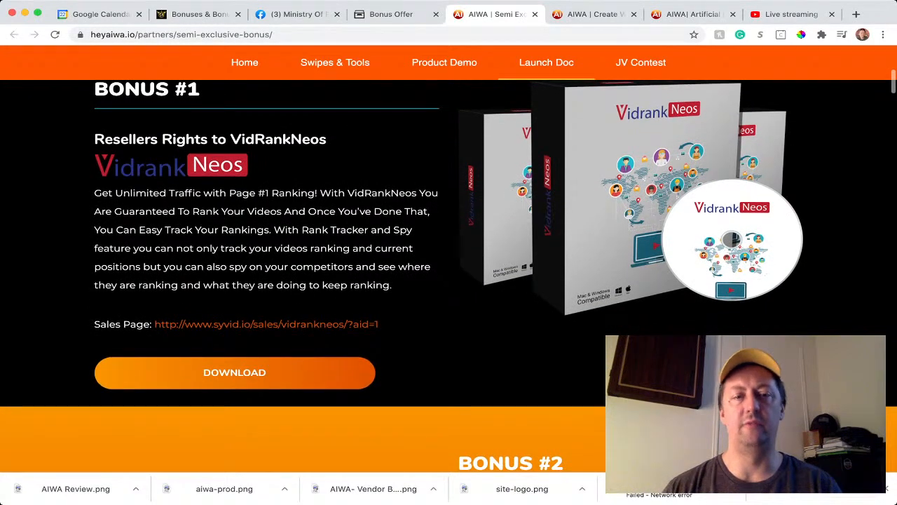
scroll(down, 3)
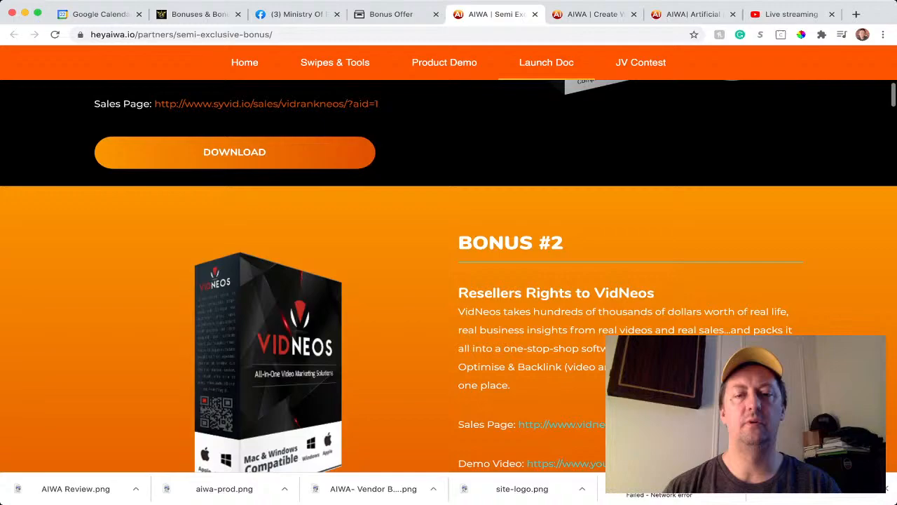
scroll(down, 3)
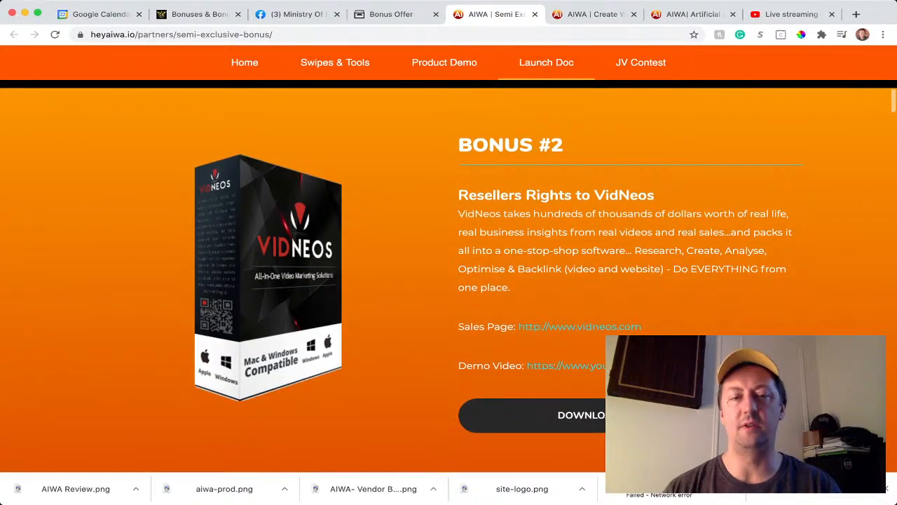
scroll(down, 3)
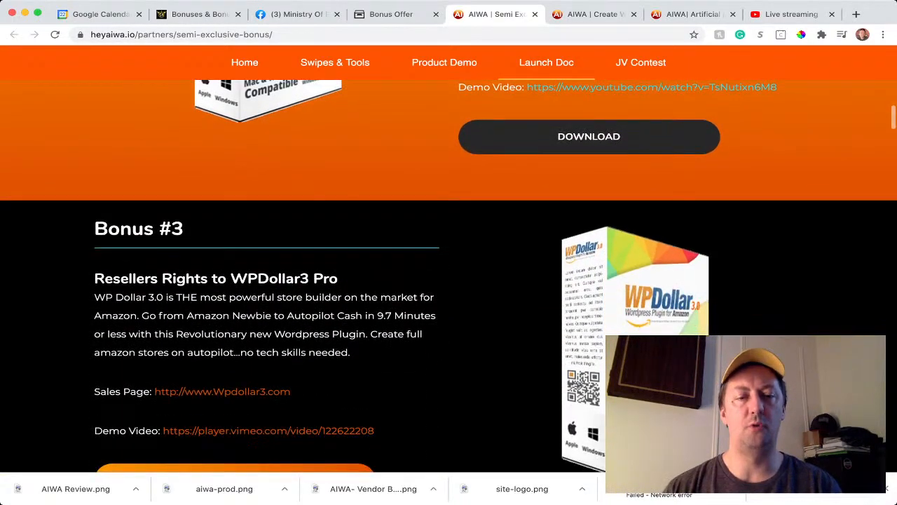
Continue down the page to Bonus #7, the VidAgency WP Theme resellers rights.
scroll(down, 3)
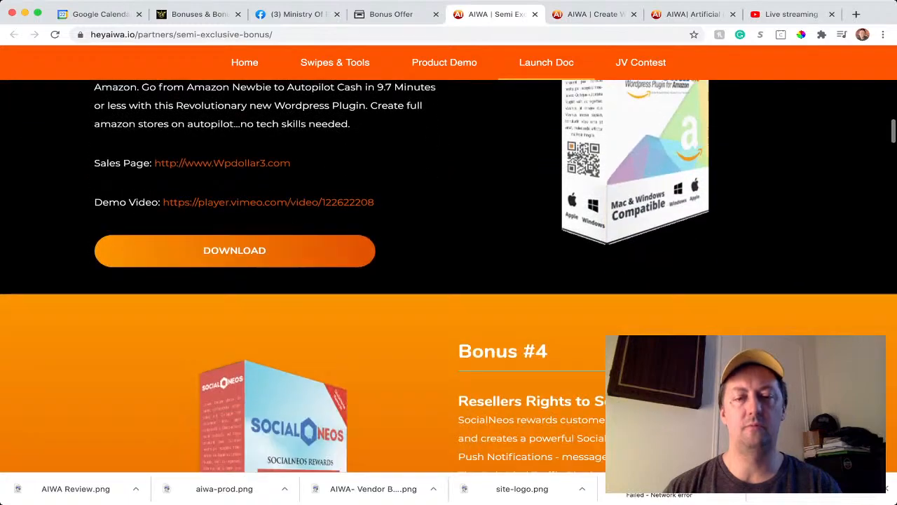
scroll(down, 3)
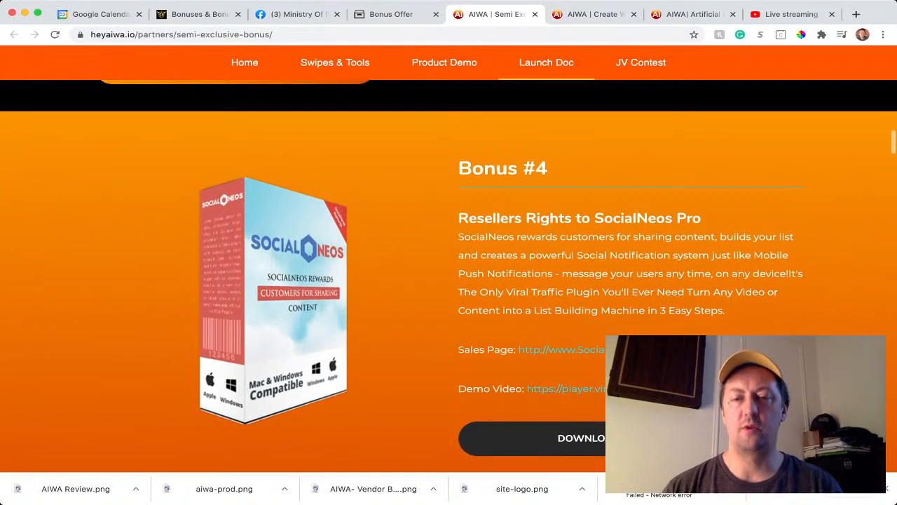
scroll(down, 3)
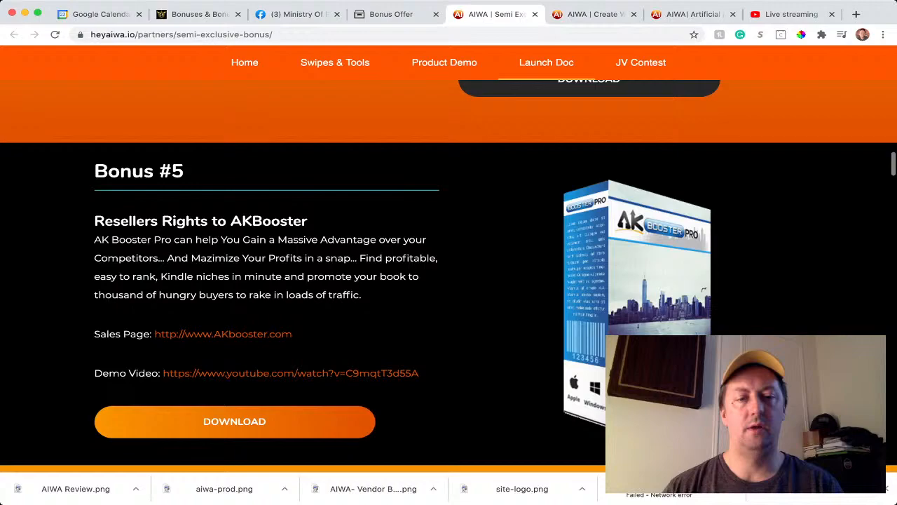
scroll(down, 3)
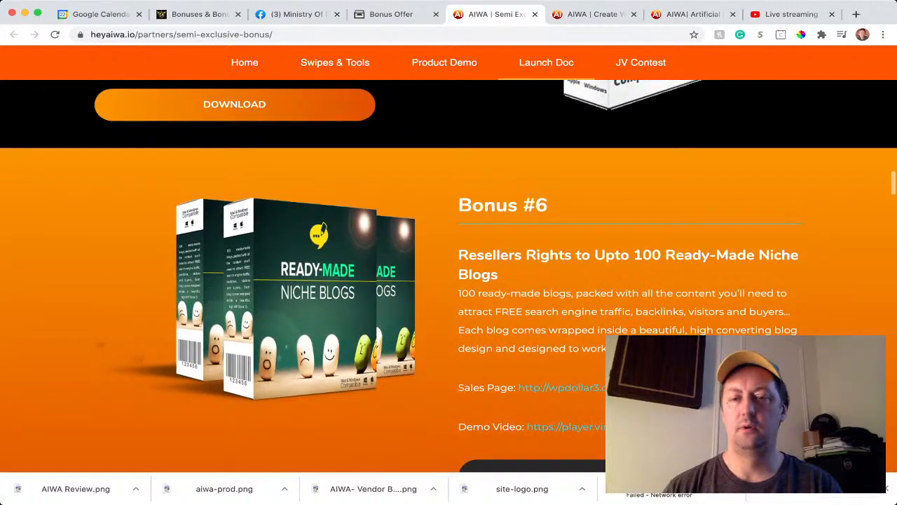
scroll(down, 3)
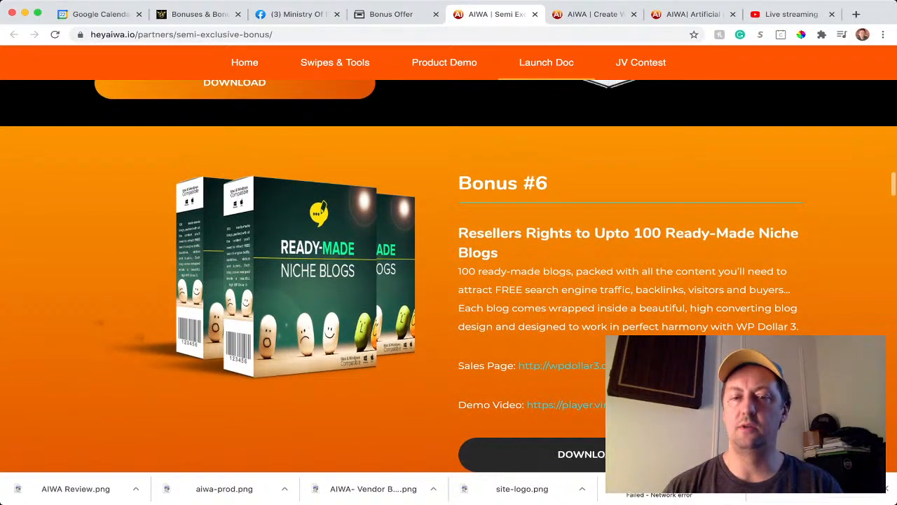
scroll(down, 3)
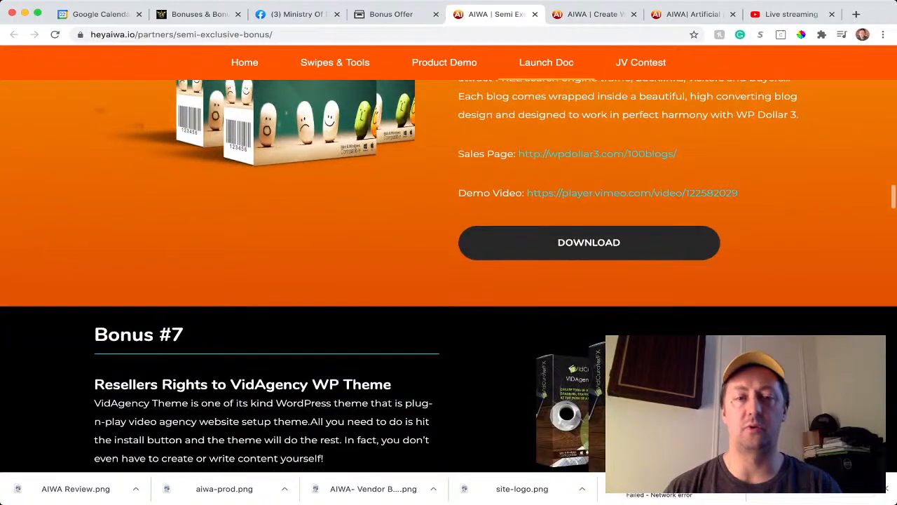
scroll(up, 3)
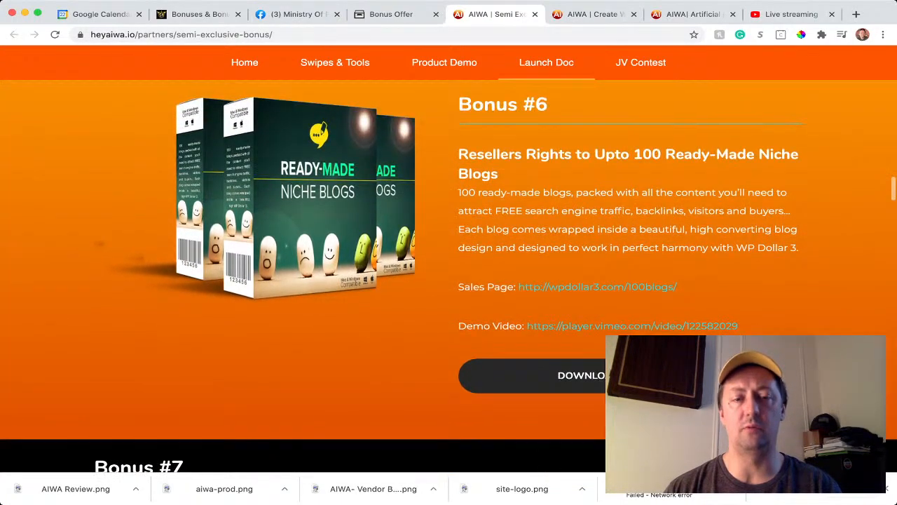
scroll(down, 3)
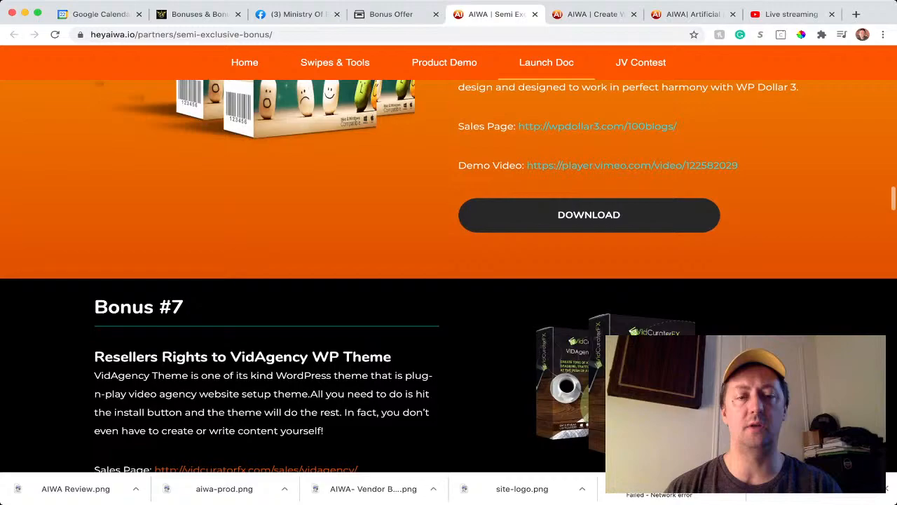
scroll(down, 3)
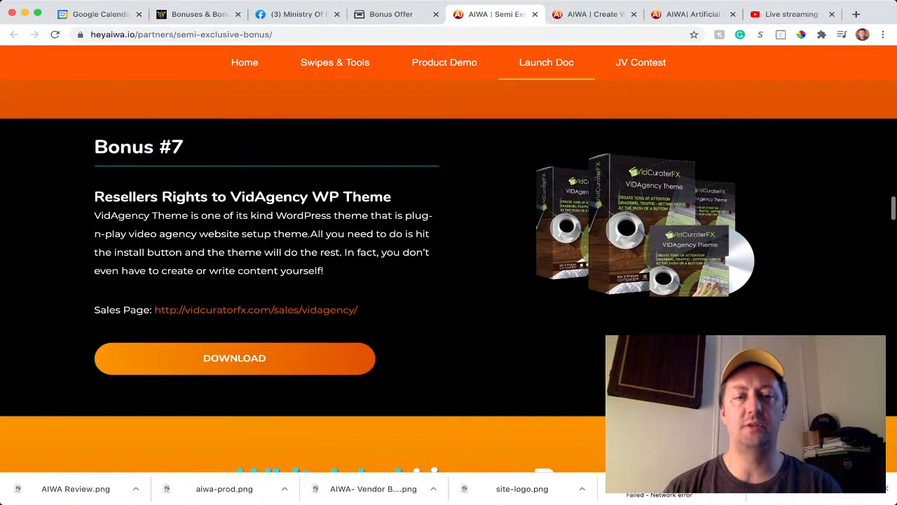
Scroll through the Whitelabel License Bonuses section of the partners page.
scroll(down, 3)
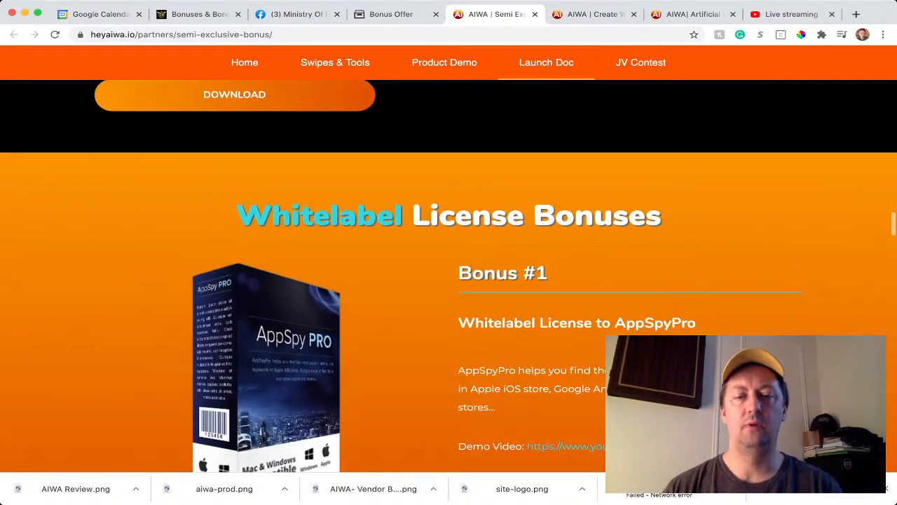
scroll(down, 3)
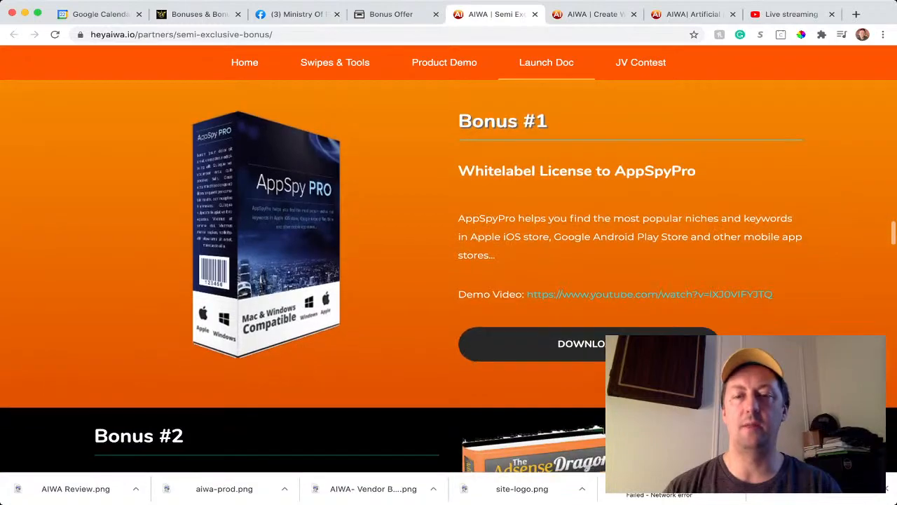
scroll(down, 3)
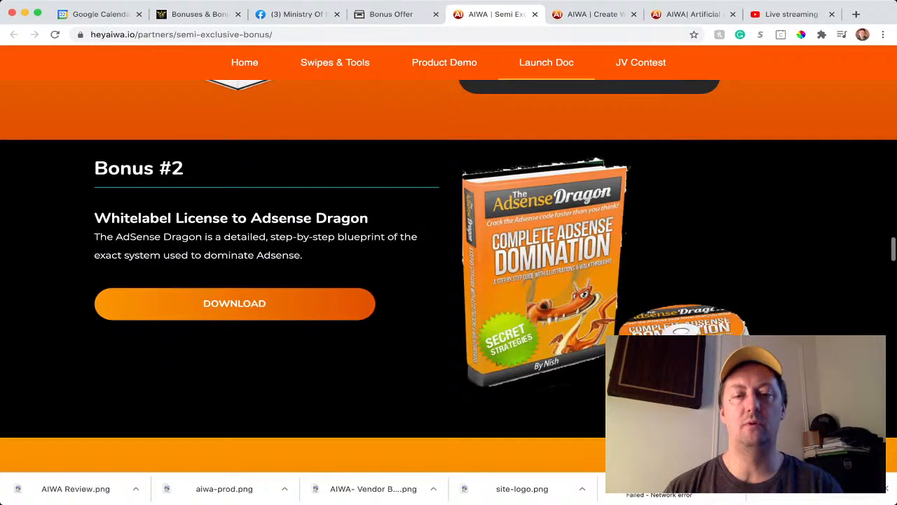
scroll(down, 3)
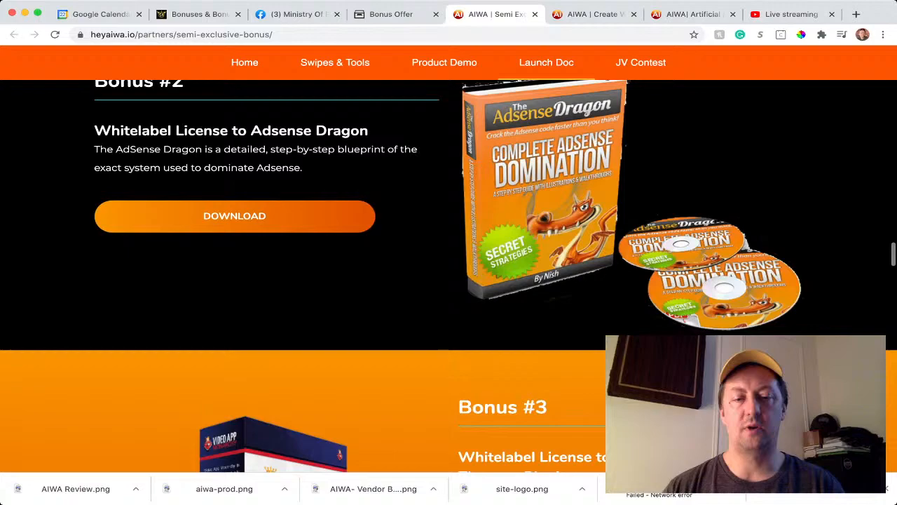
scroll(down, 3)
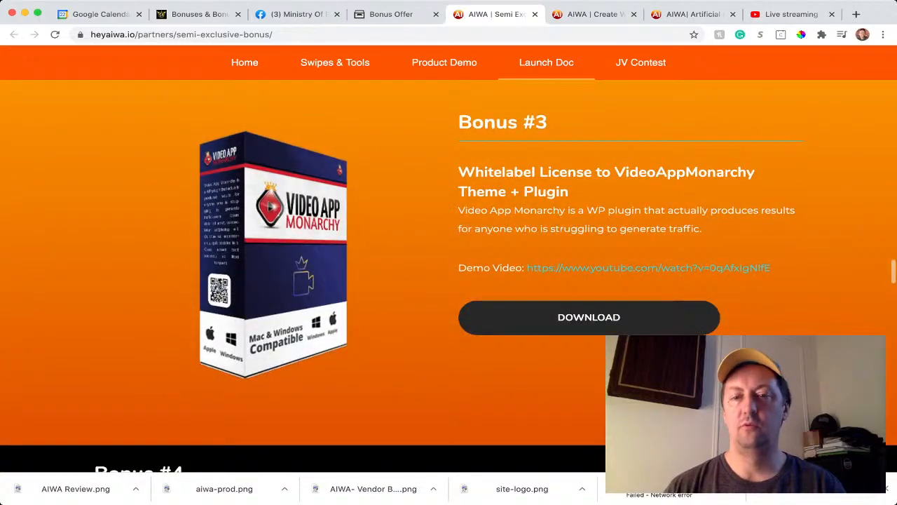
scroll(down, 3)
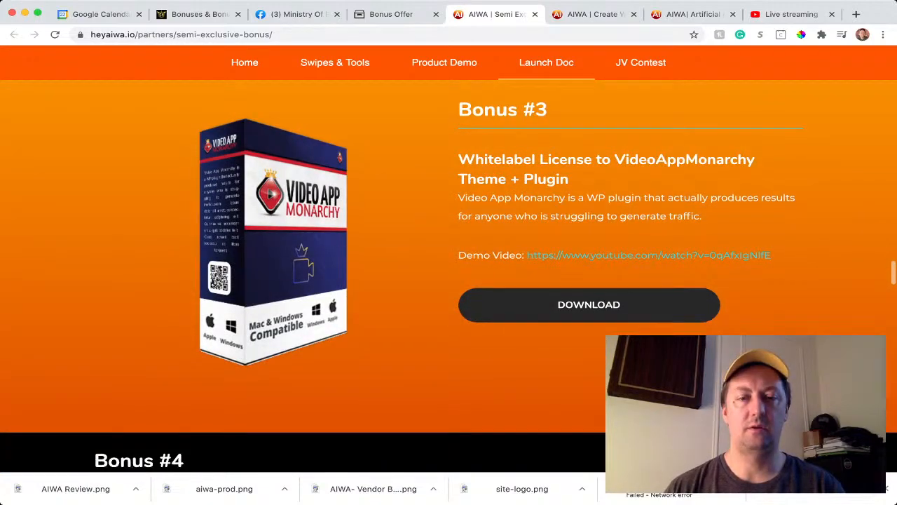
scroll(down, 3)
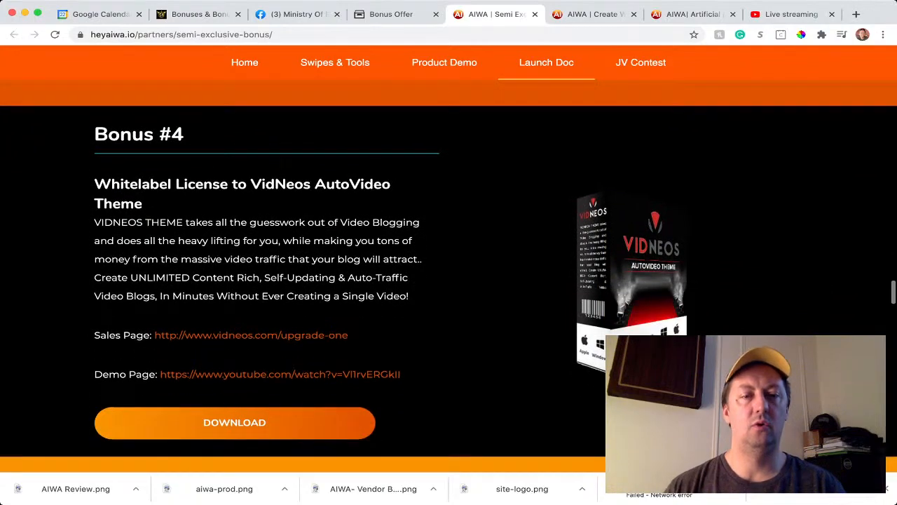
scroll(down, 3)
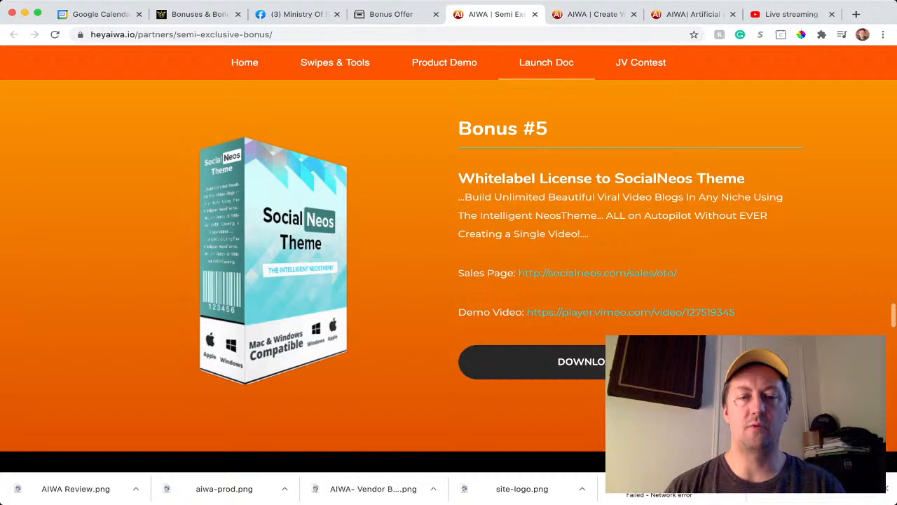
scroll(down, 3)
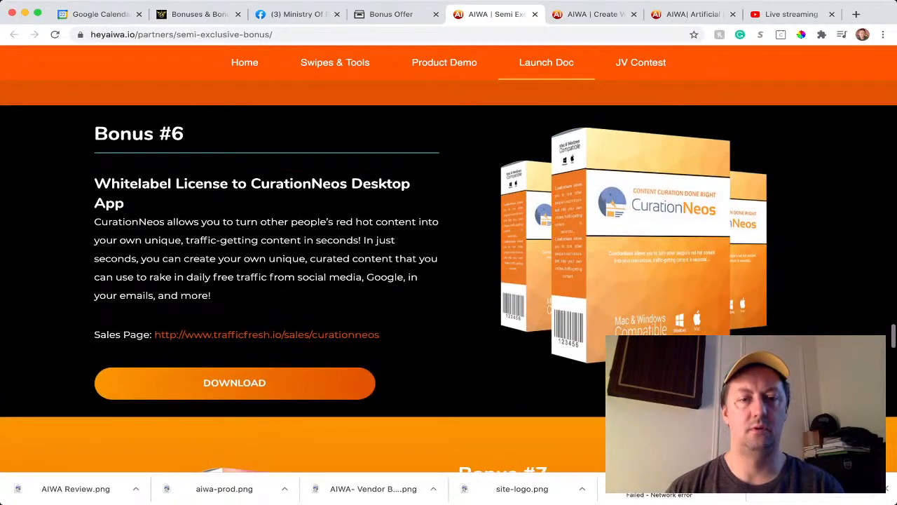
scroll(down, 3)
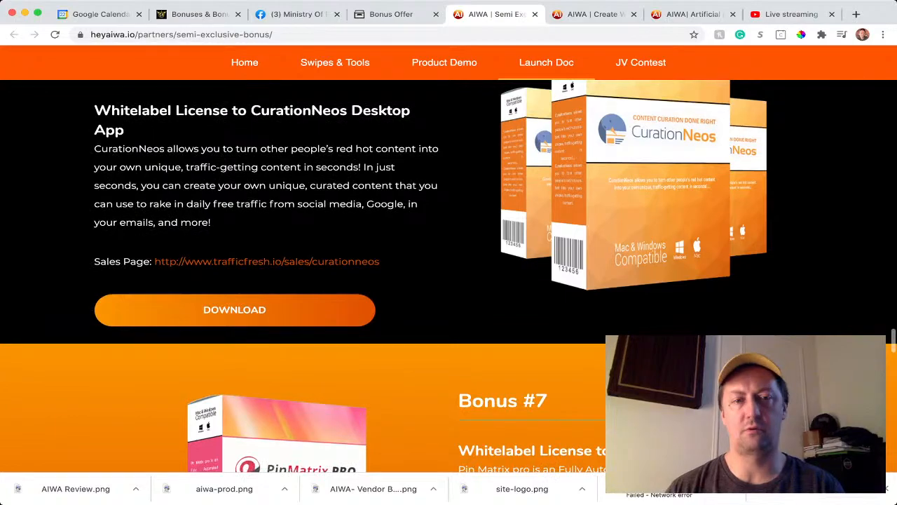
Continue through the Lifetime Access bonuses down to Bonus #4, VidRank Training.
scroll(down, 3)
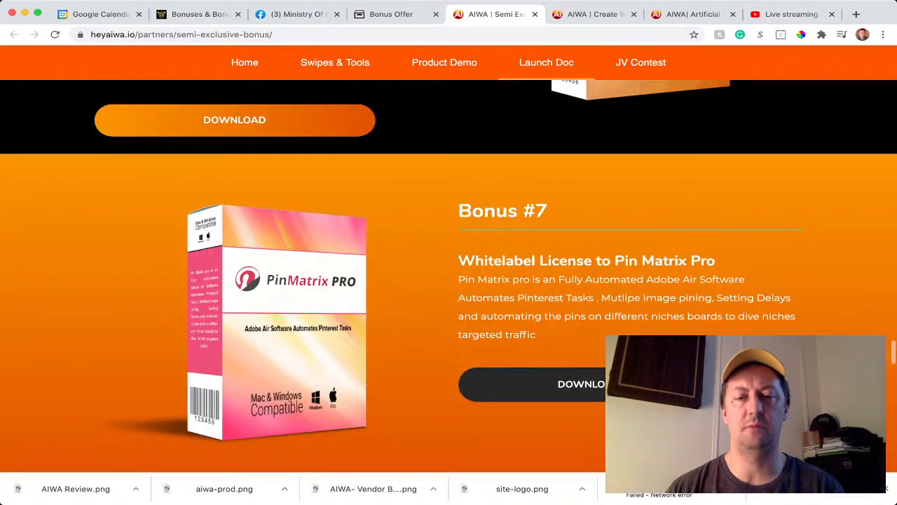
scroll(down, 3)
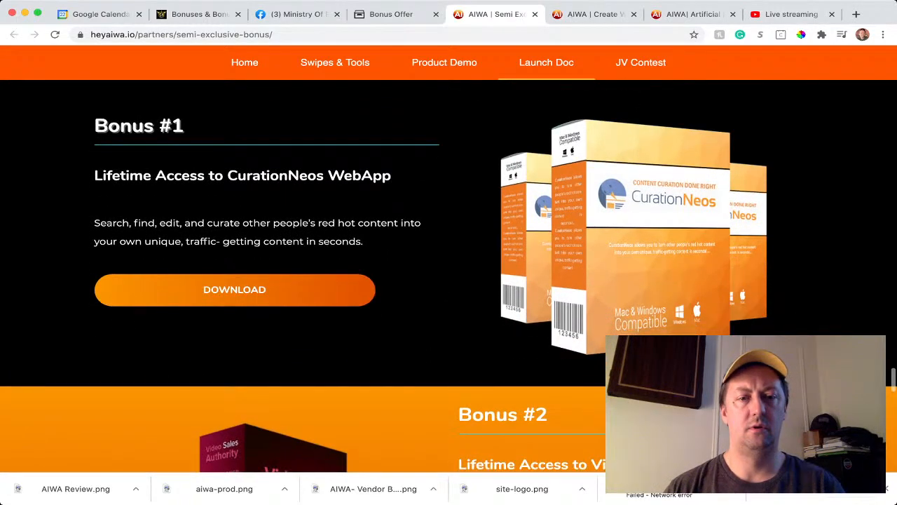
scroll(down, 3)
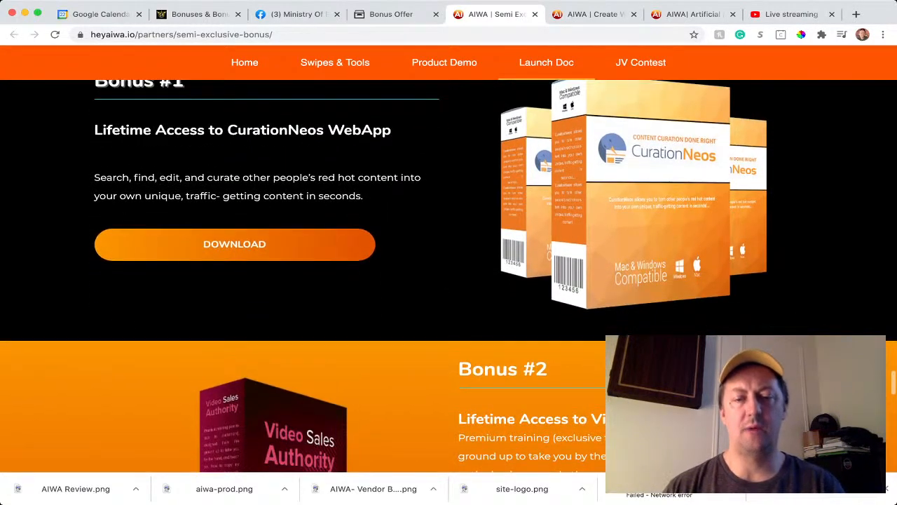
scroll(down, 3)
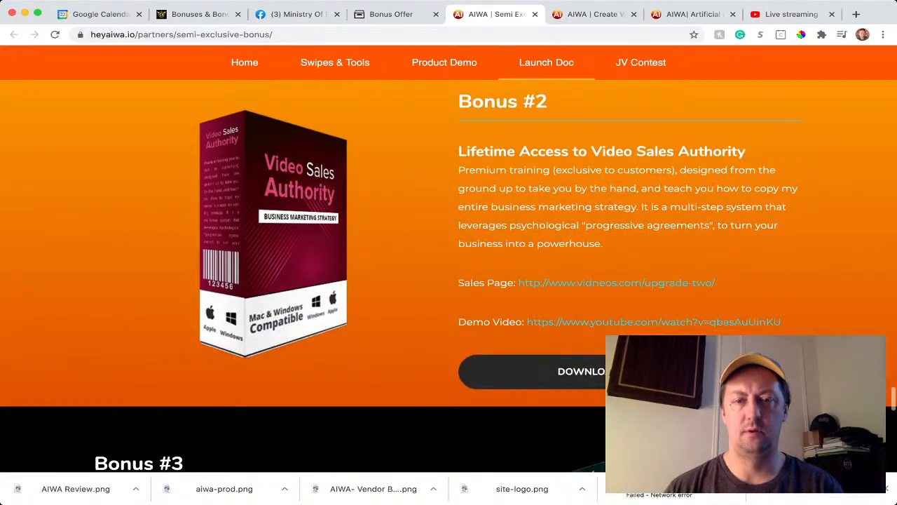
scroll(down, 3)
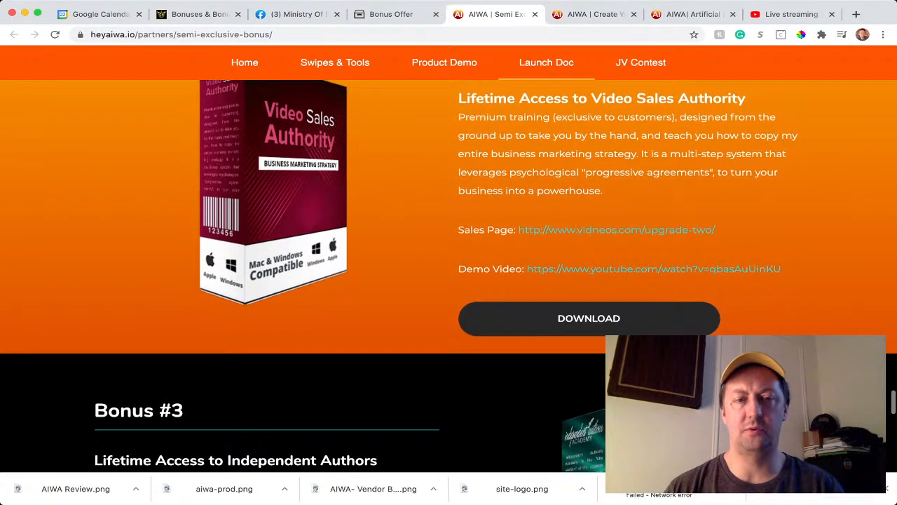
scroll(down, 3)
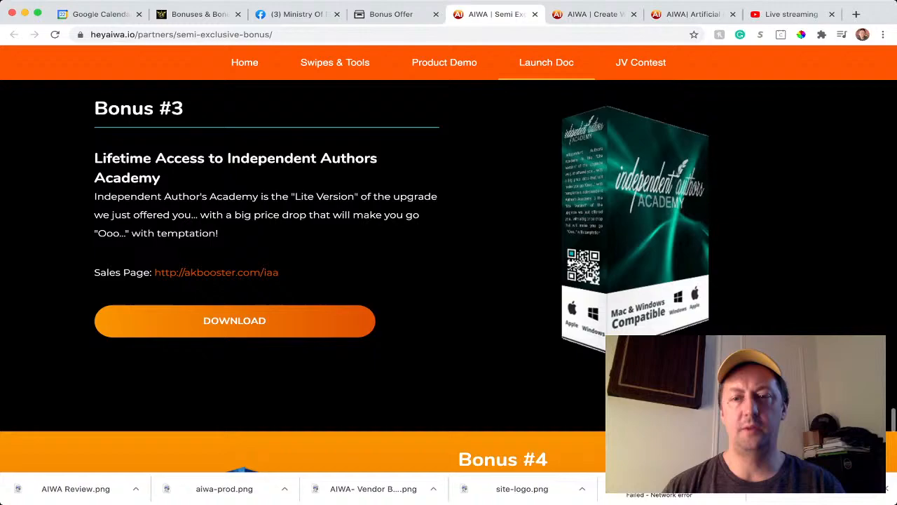
scroll(down, 3)
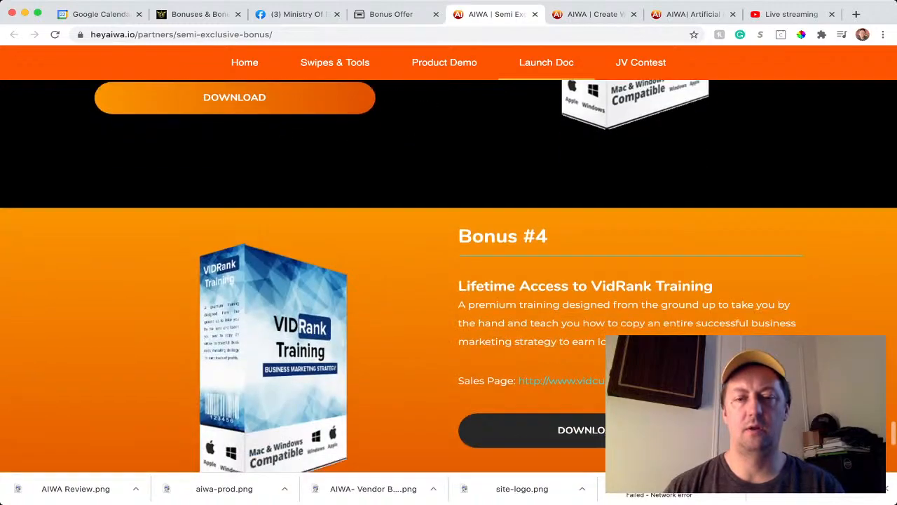
scroll(down, 3)
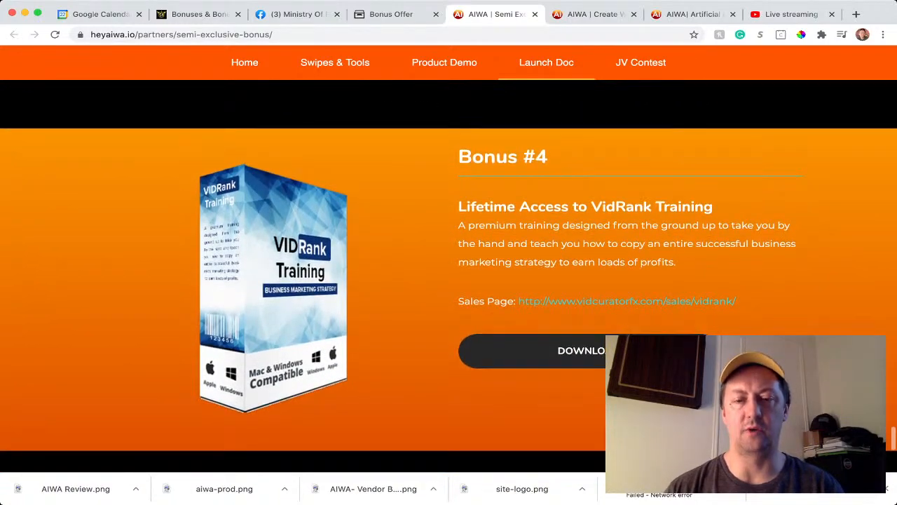
scroll(down, 3)
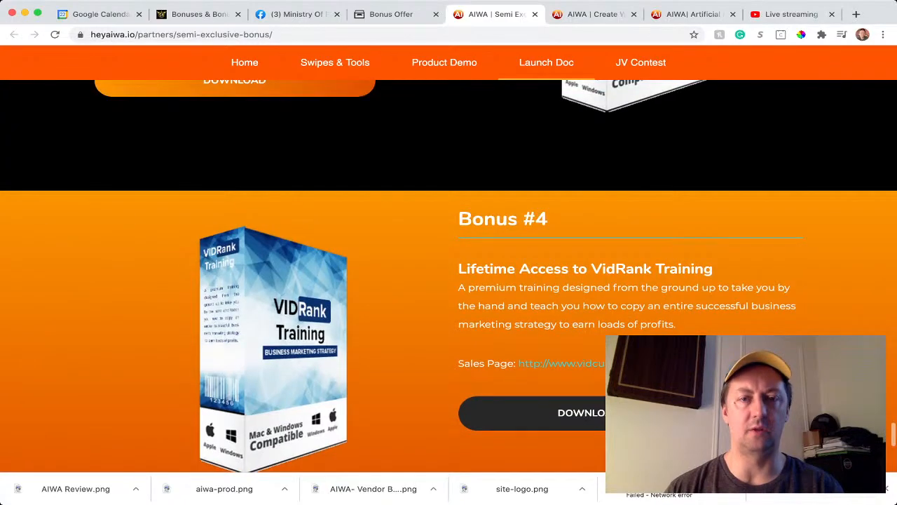
scroll(down, 3)
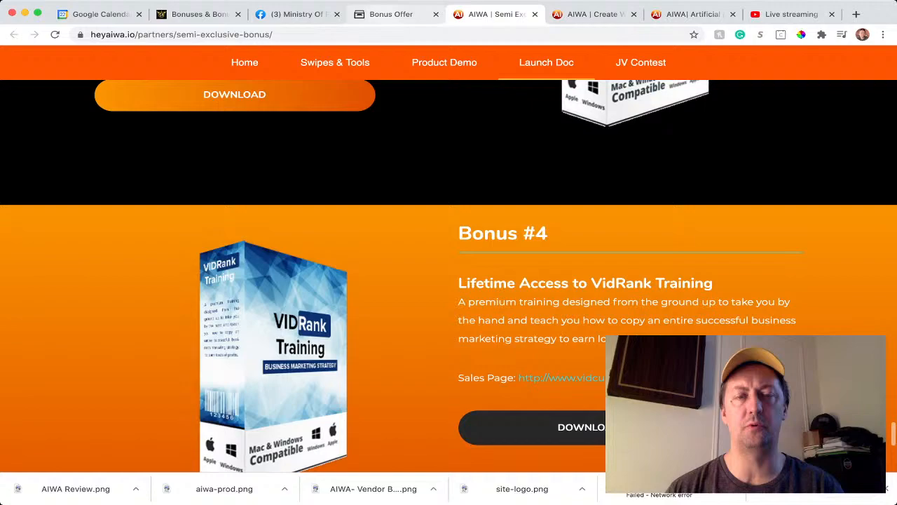
Switch to the Bonuscrate Bonus Offer page and skim it before moving to the heyaiwa.io sales page.
click(390, 14)
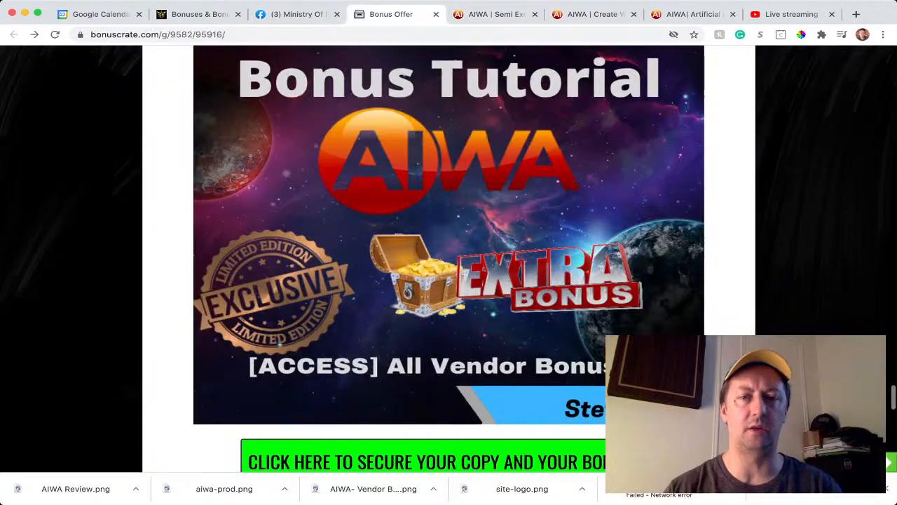
scroll(down, 3)
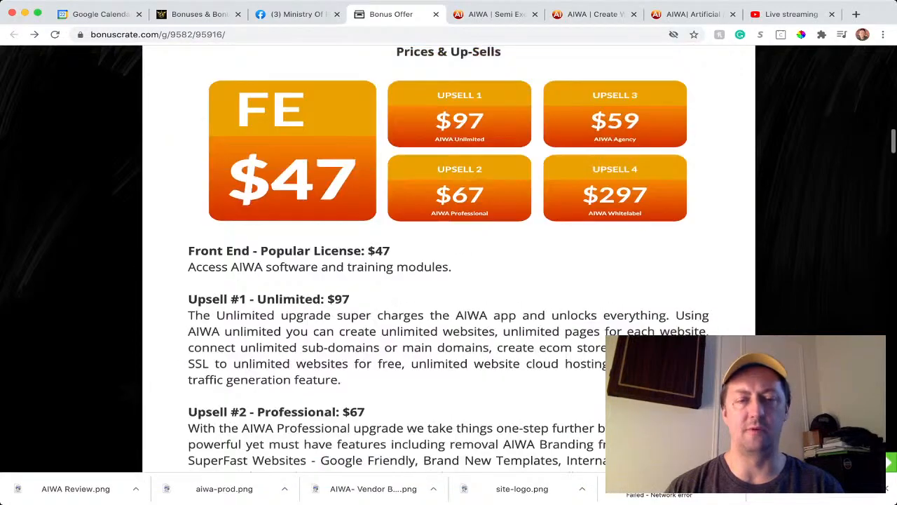
scroll(up, 3)
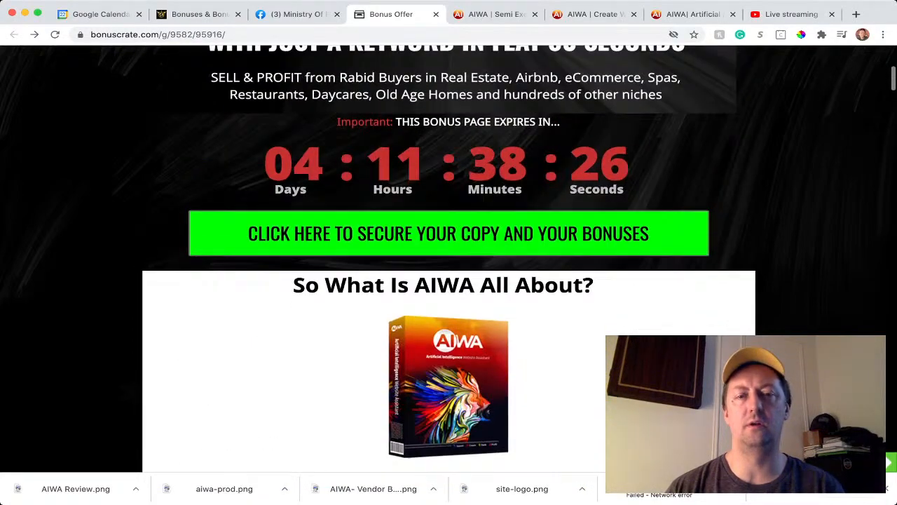
scroll(down, 3)
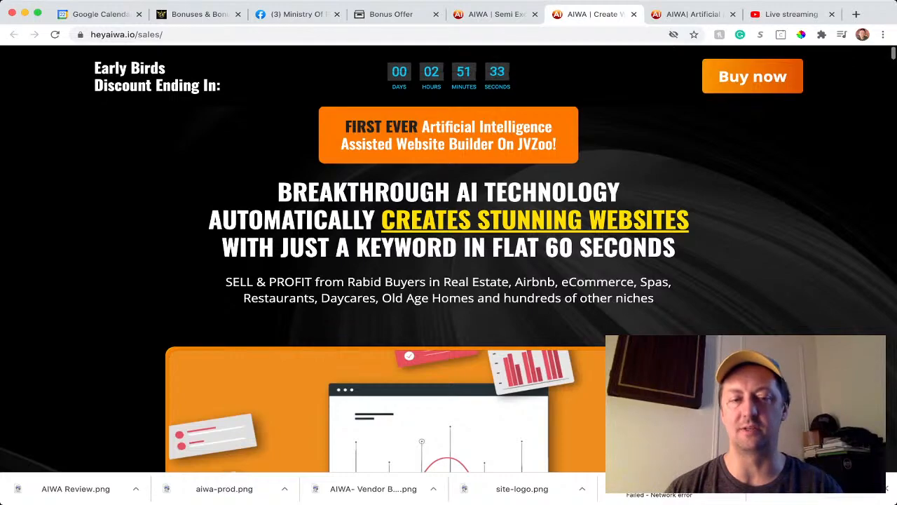
Scroll down the heyaiwa.io sales page past the early-bird countdown and headline sections.
scroll(down, 3)
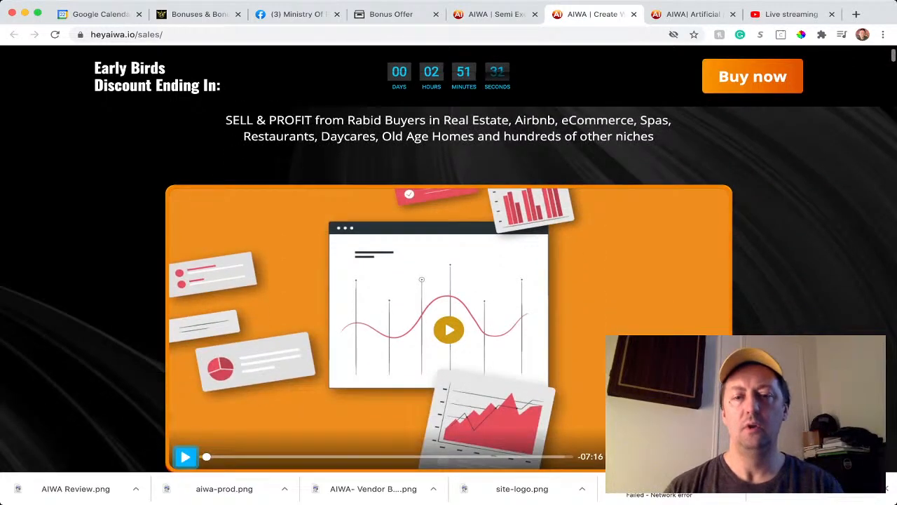
scroll(down, 3)
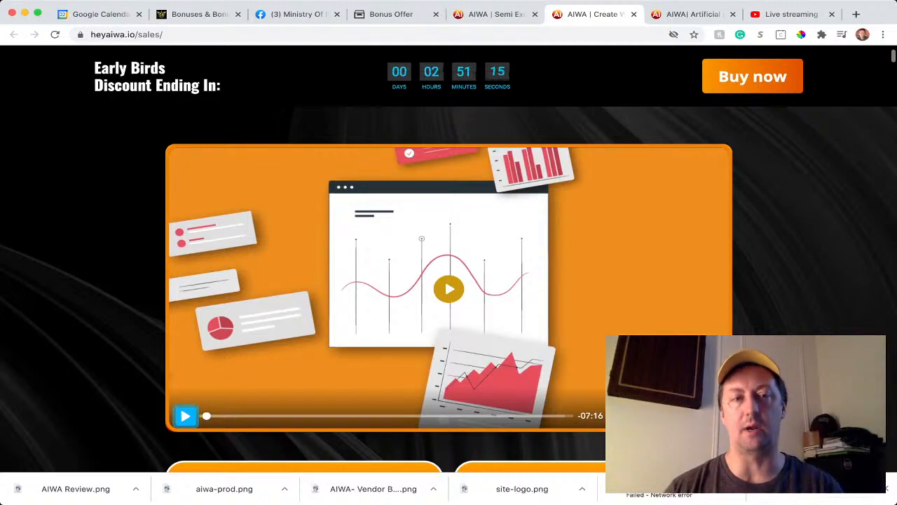
scroll(down, 3)
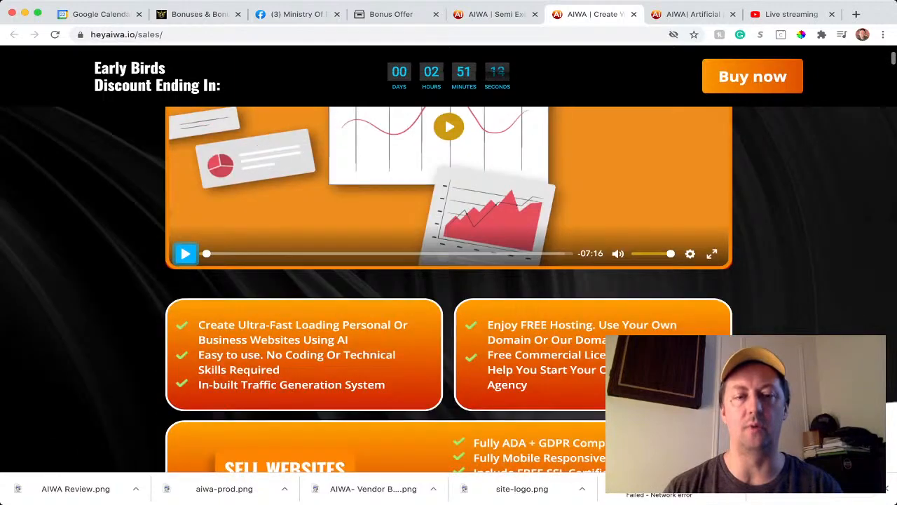
scroll(down, 3)
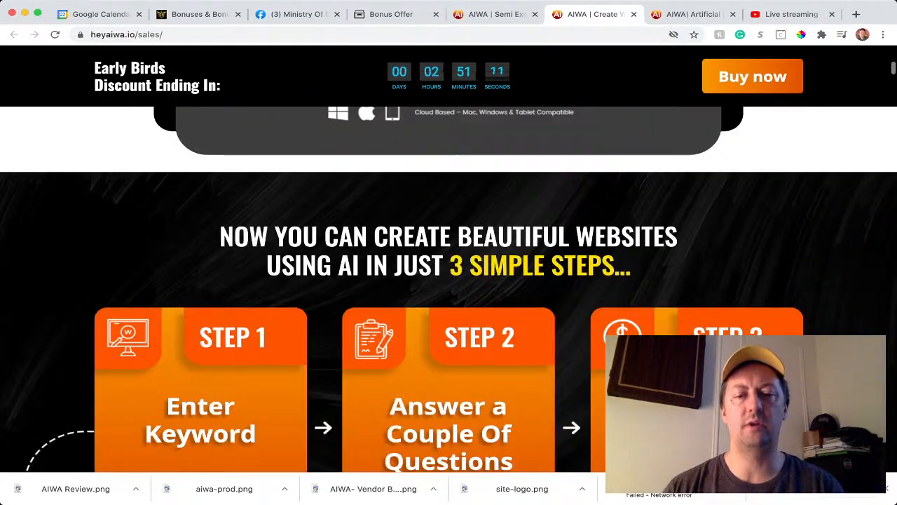
scroll(up, 3)
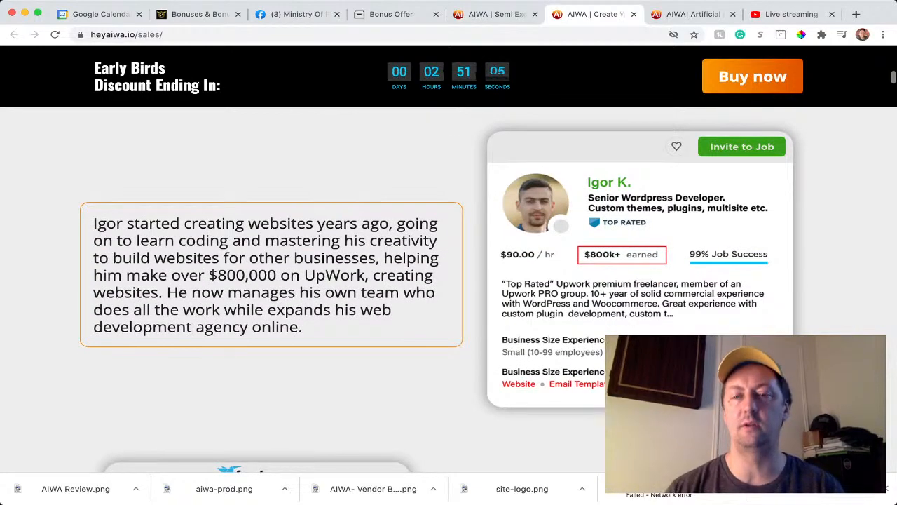
scroll(down, 3)
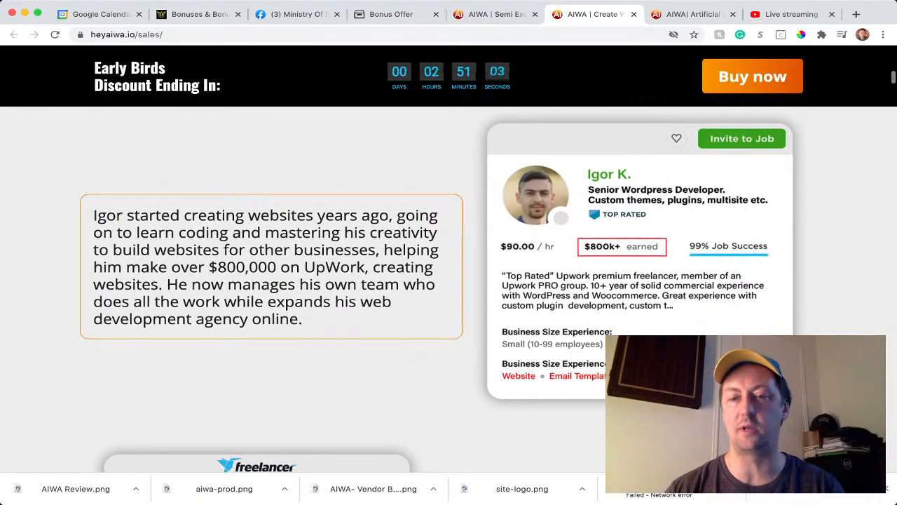
scroll(down, 3)
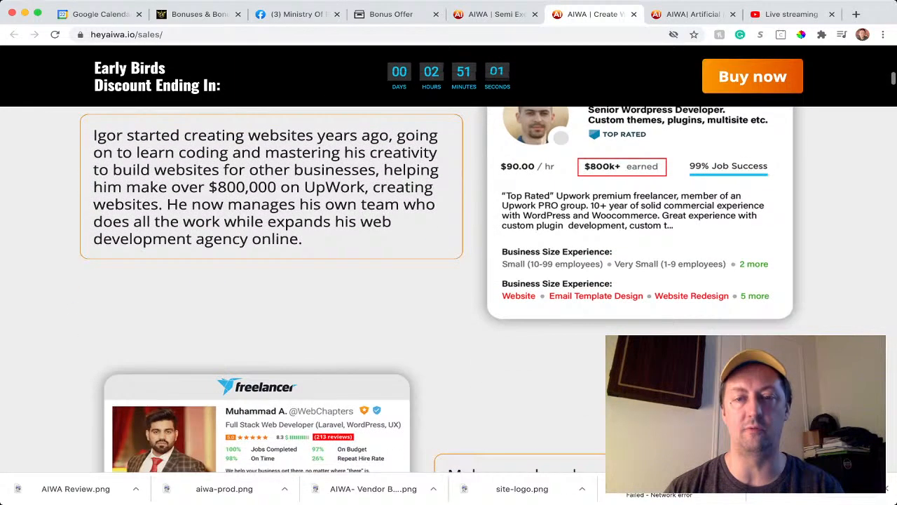
scroll(down, 3)
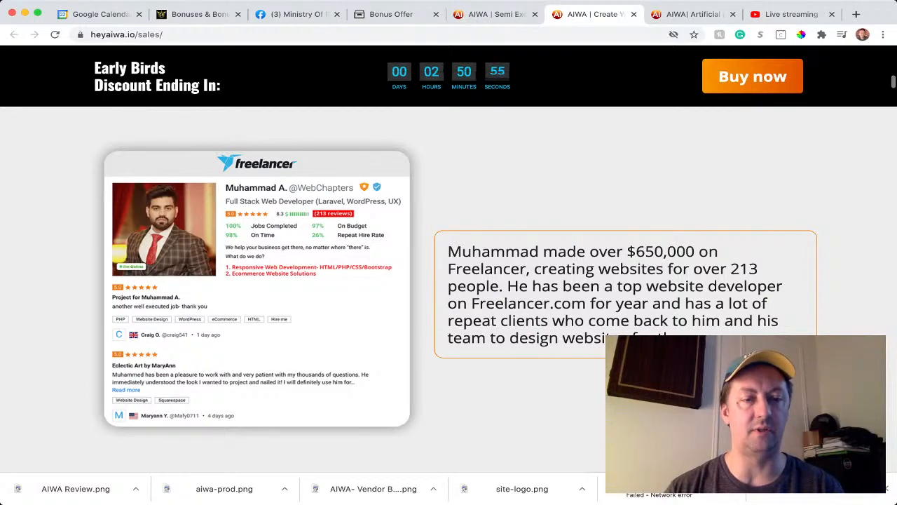
Finish reviewing the sales page and switch to the 'Bonuses & Bonus Pages - Pt II' course lesson.
scroll(down, 3)
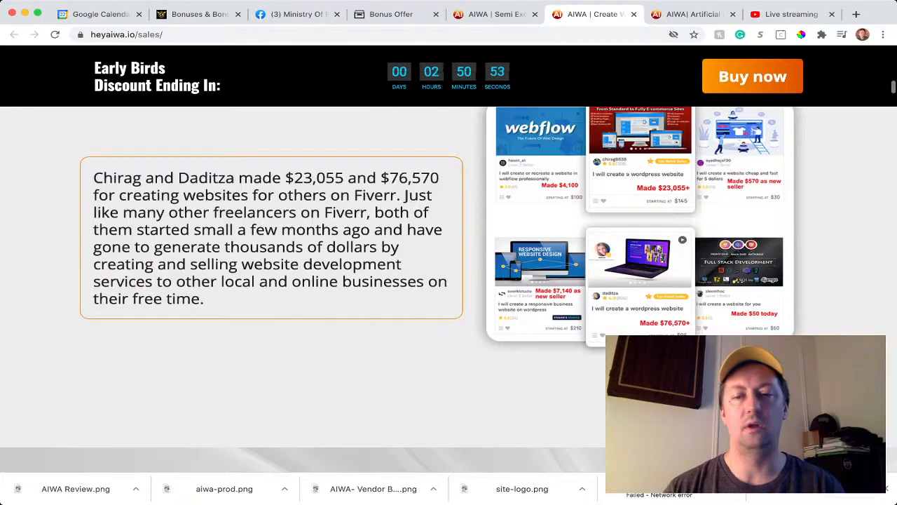
scroll(down, 3)
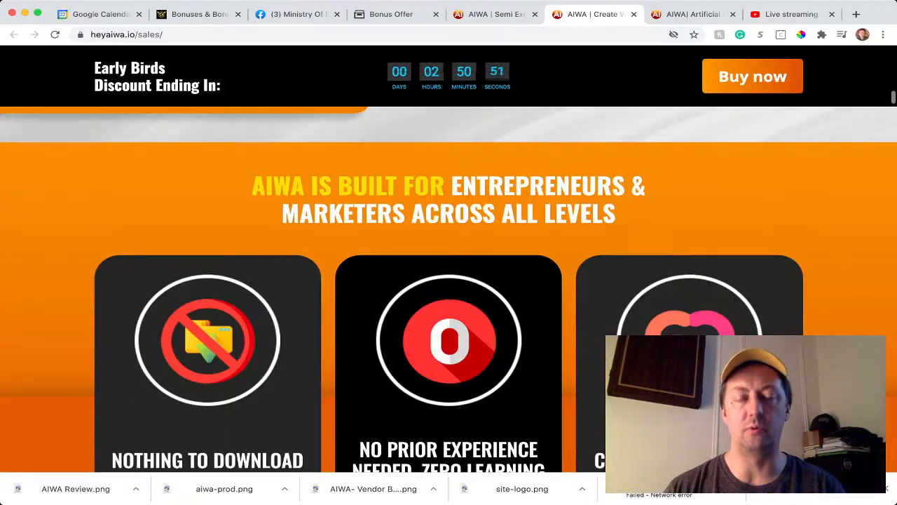
scroll(up, 3)
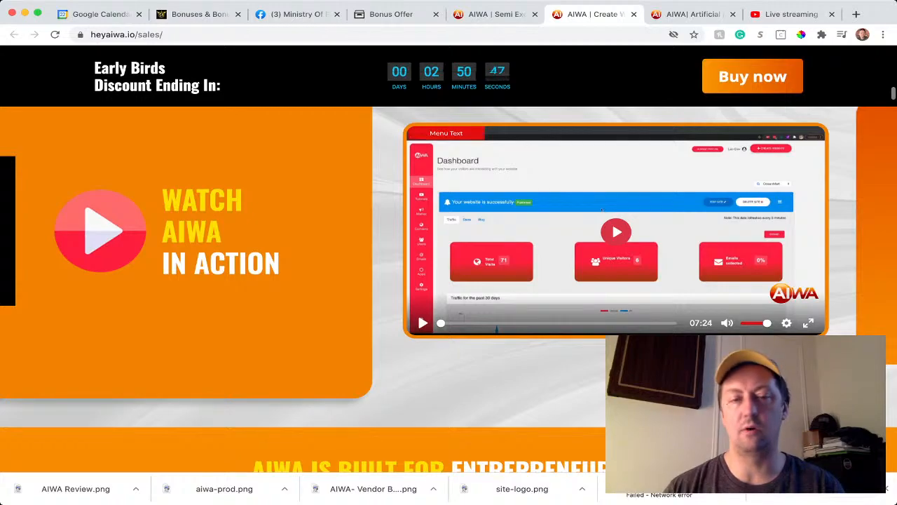
scroll(down, 3)
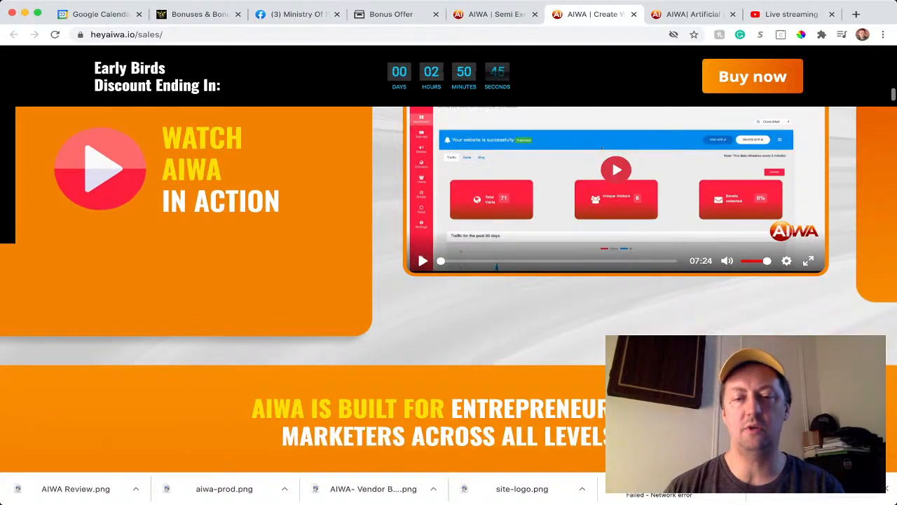
scroll(down, 3)
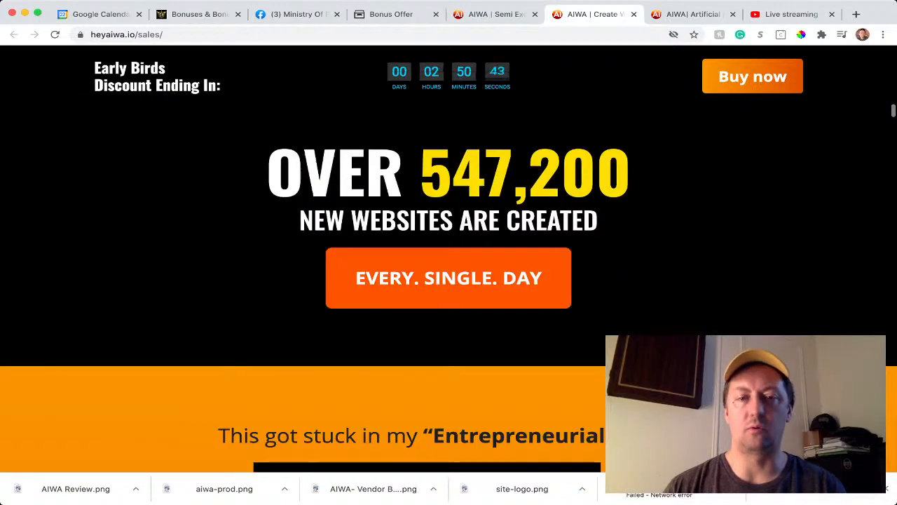
scroll(down, 3)
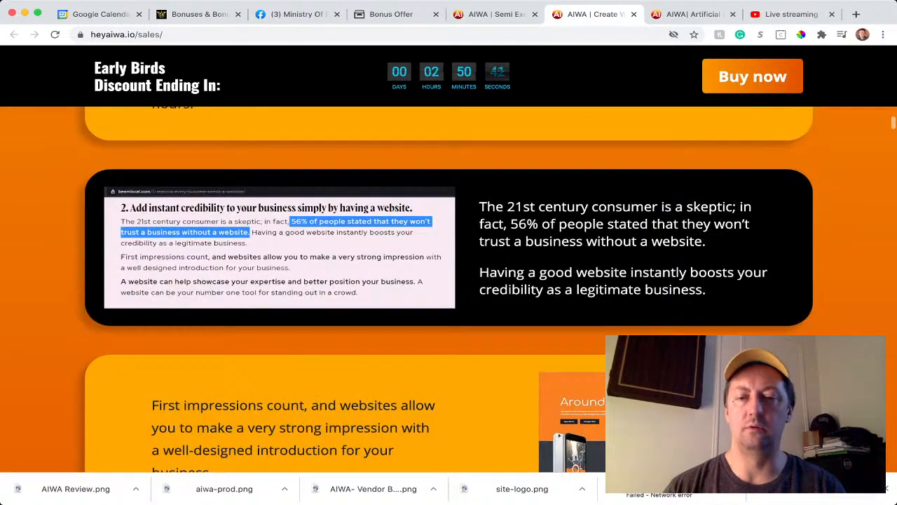
scroll(down, 3)
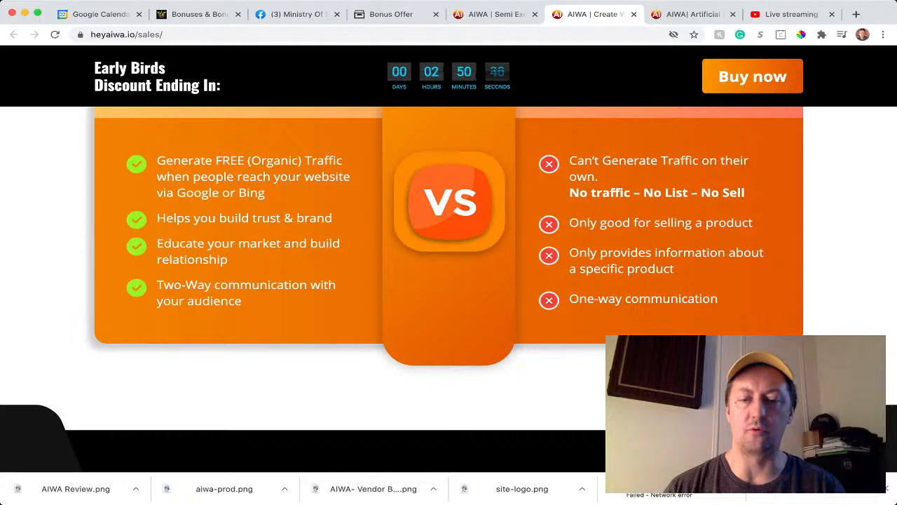
scroll(down, 3)
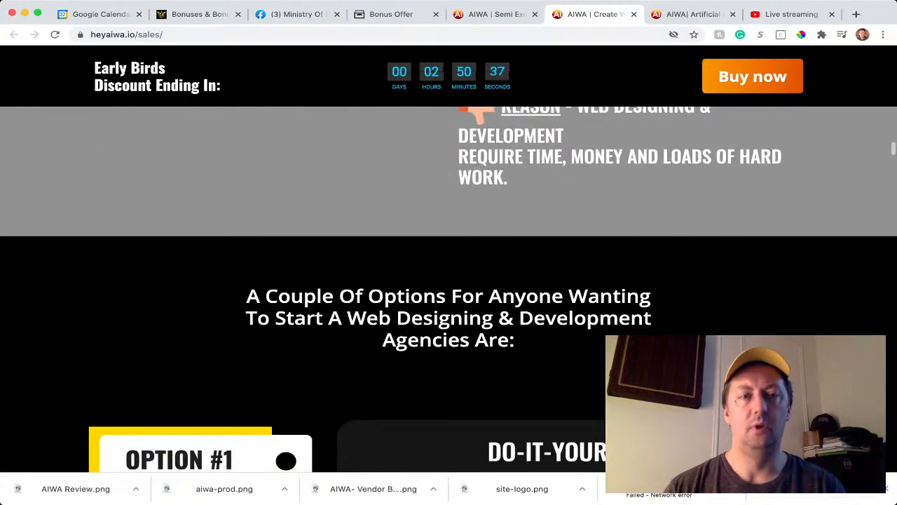
click(199, 14)
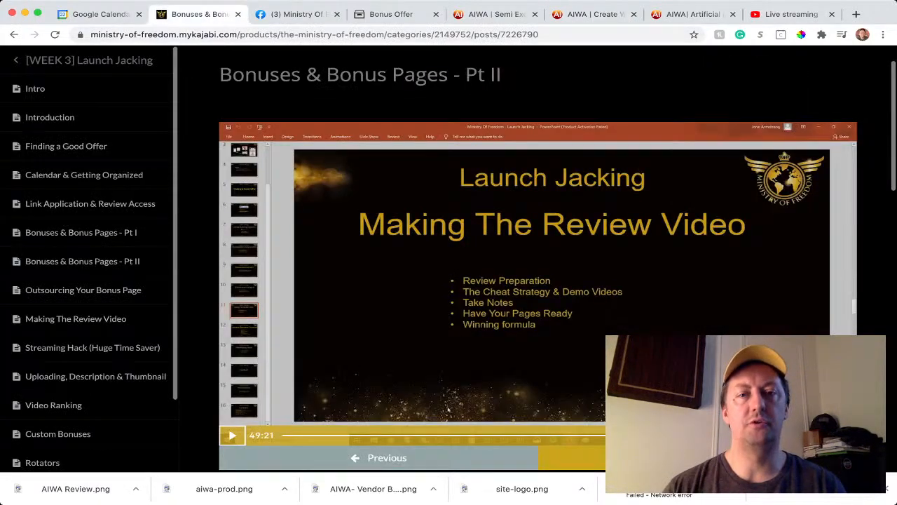
Return to the AIWA Bonus Offer page and scroll to its Prices & Up-Sells section ($47 to $297).
click(389, 14)
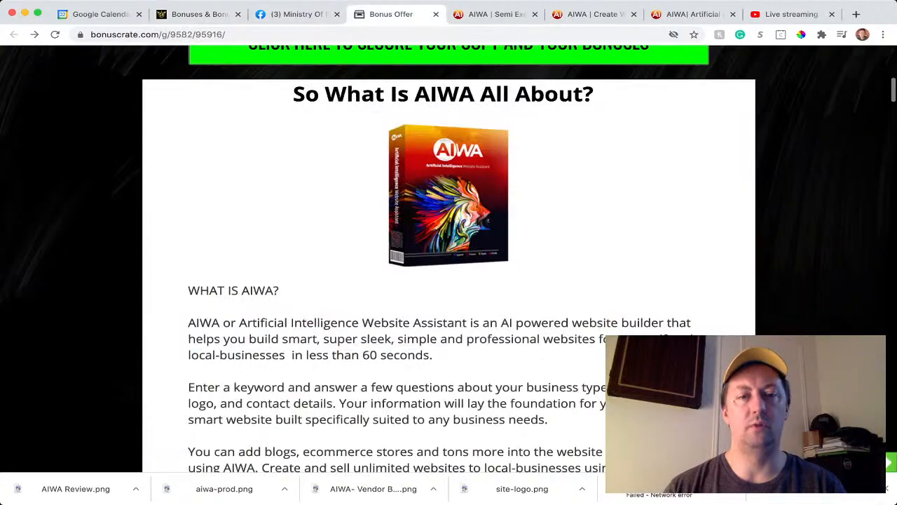
scroll(down, 3)
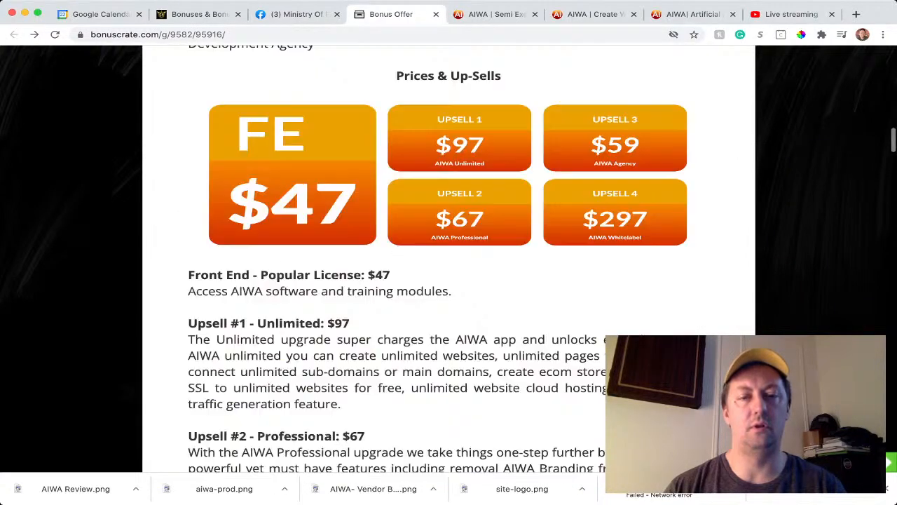
scroll(down, 3)
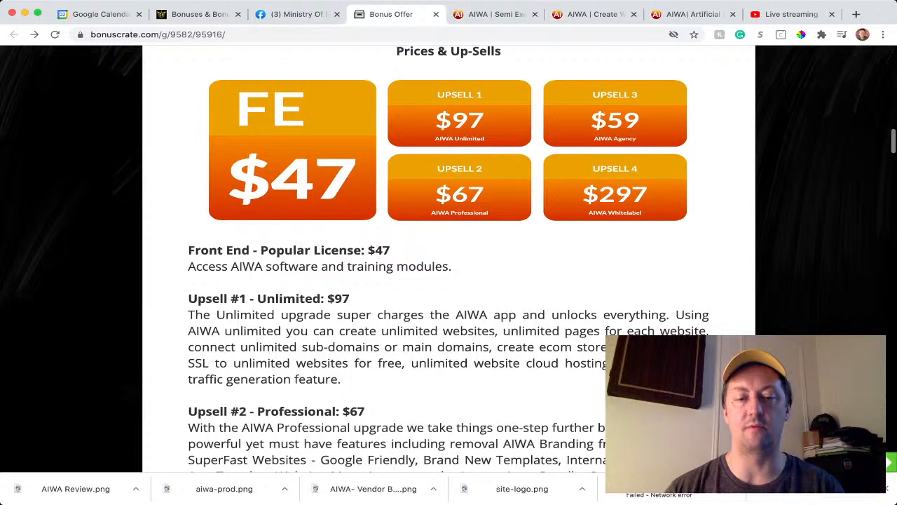
scroll(down, 3)
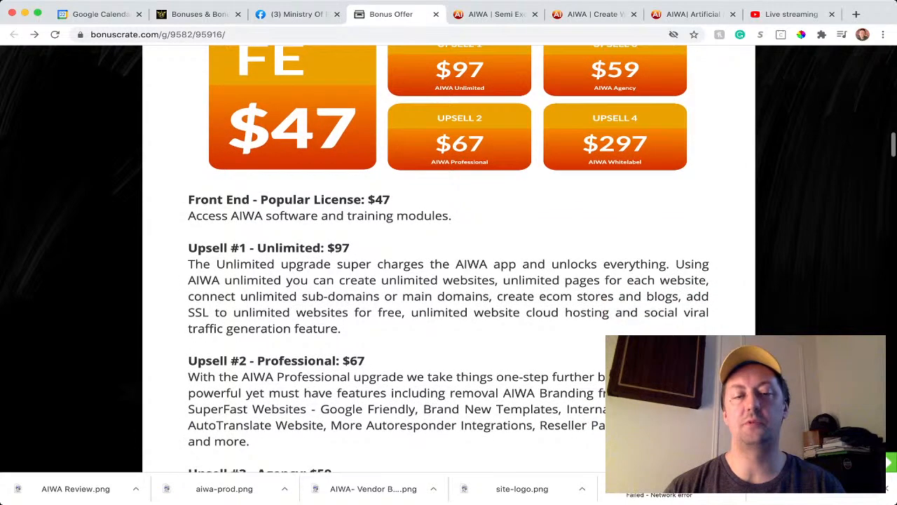
Read the upsells and key benefits on the Bonus Offer page, then switch to the AIWA app dashboard.
scroll(down, 3)
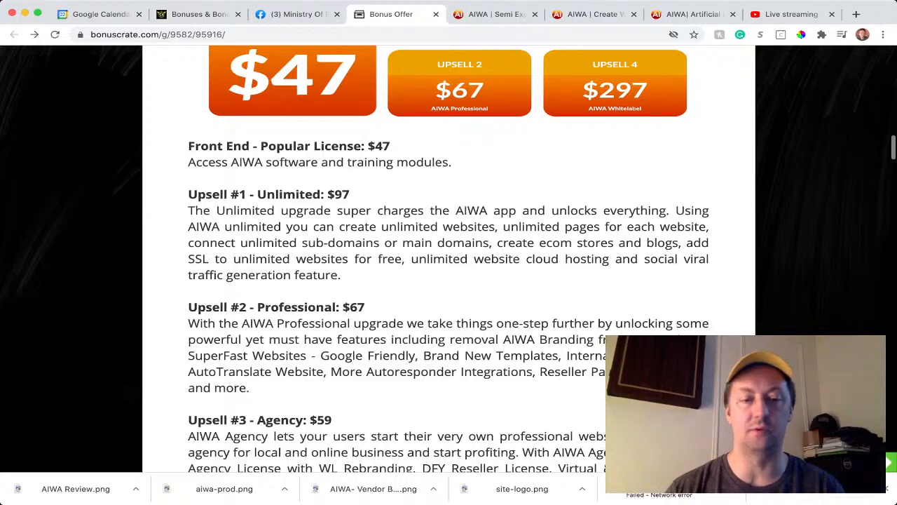
scroll(down, 3)
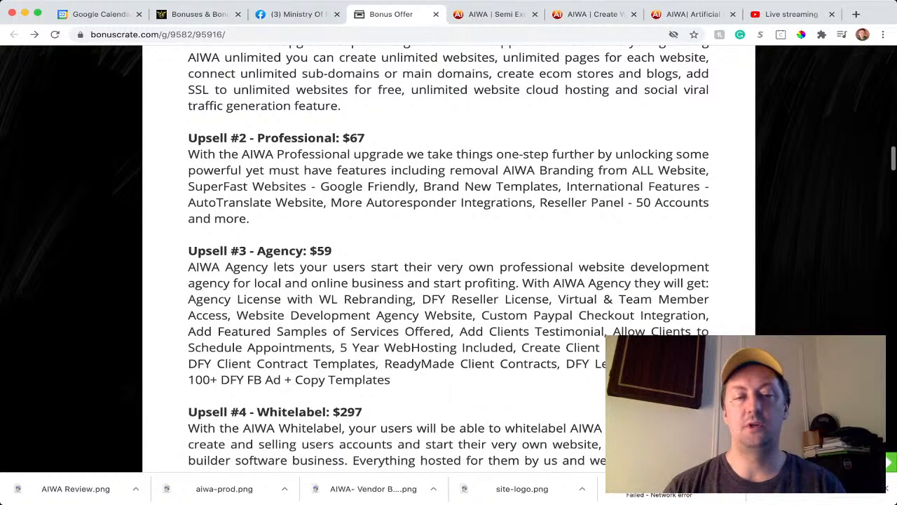
scroll(down, 3)
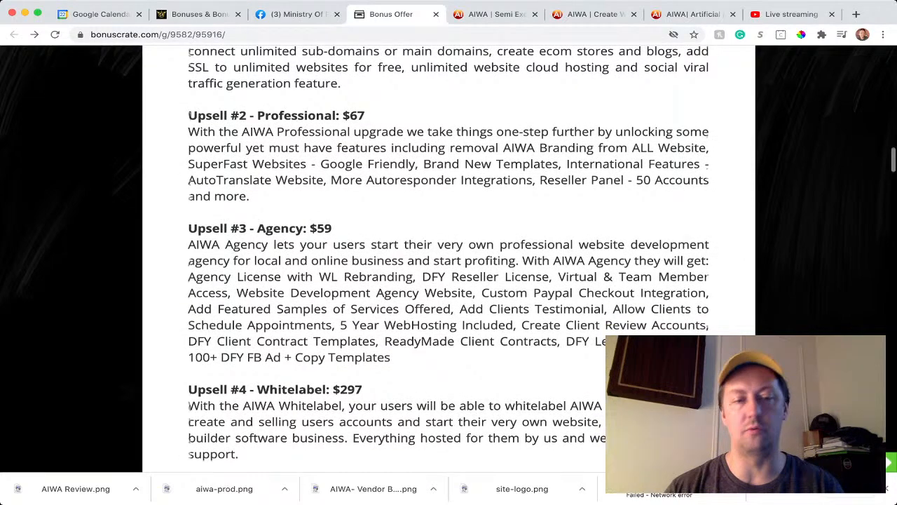
scroll(down, 3)
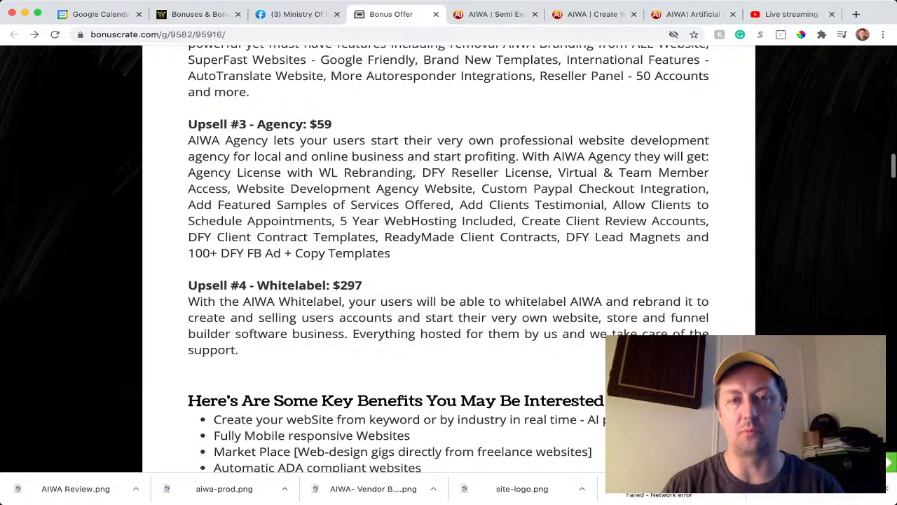
scroll(down, 3)
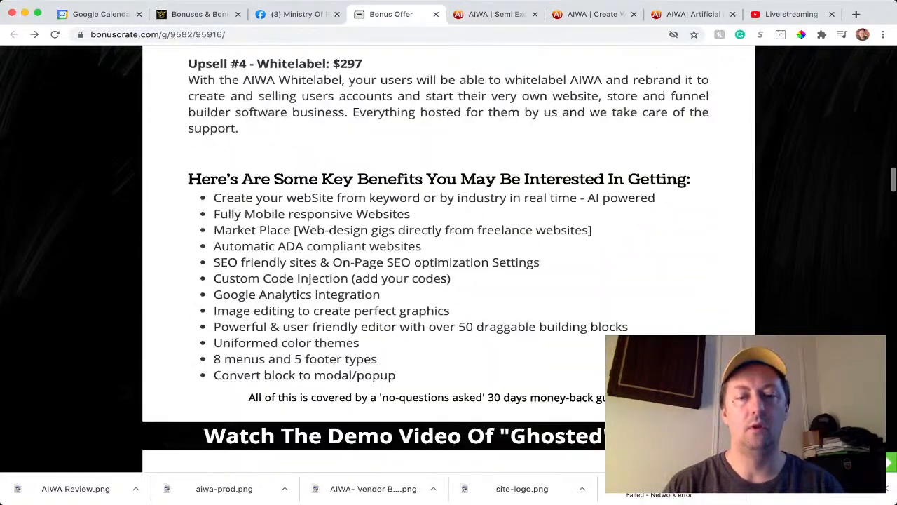
scroll(down, 3)
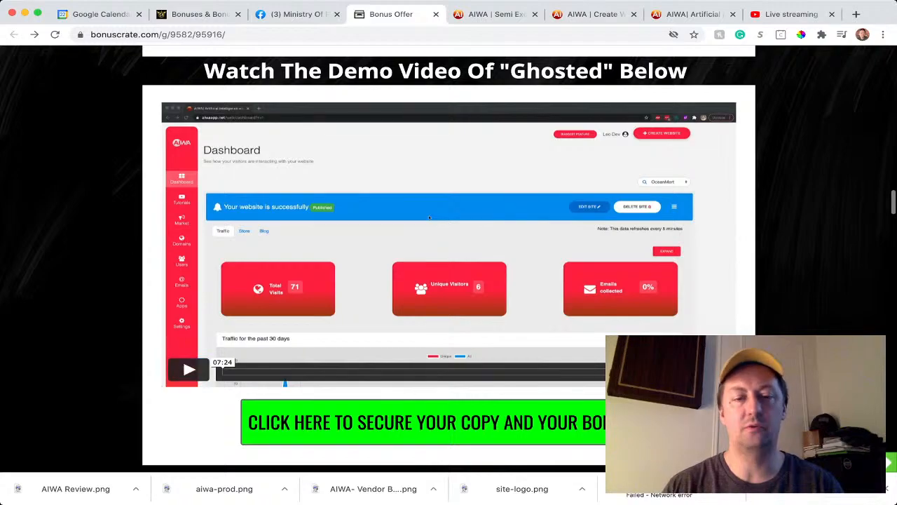
scroll(down, 3)
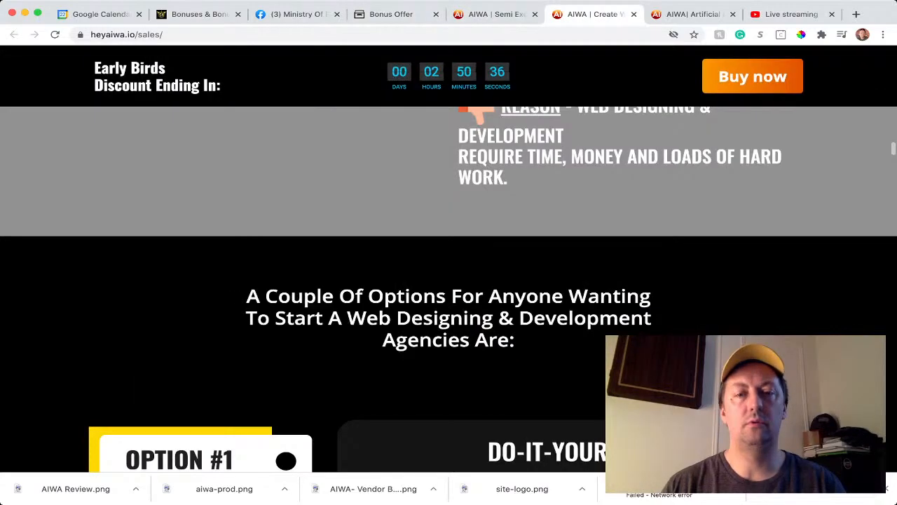
click(690, 14)
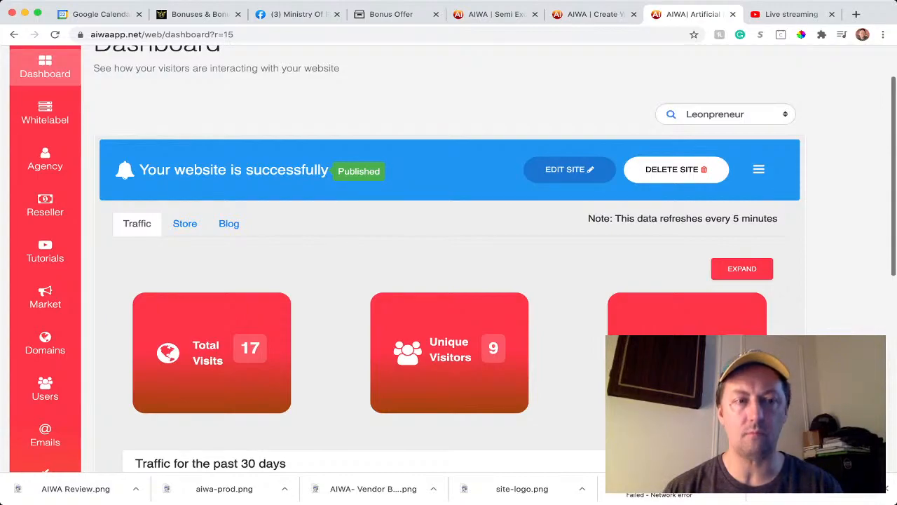
mouse_move(45, 157)
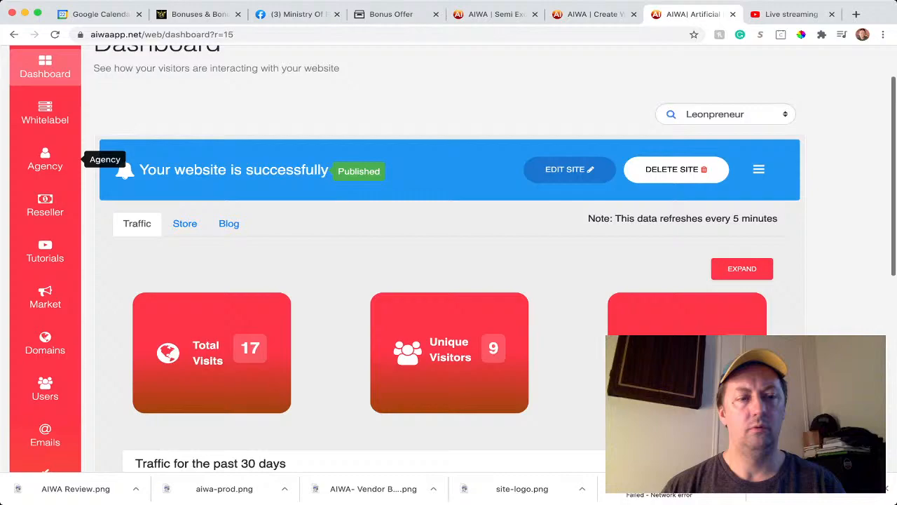
Scroll the AIWA dashboard and go to the Domains page with domain search and custom domains.
scroll(down, 3)
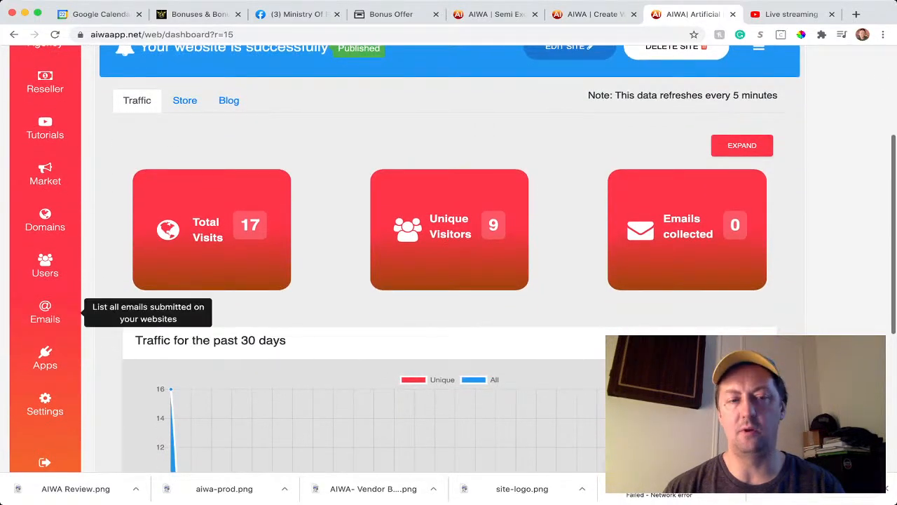
mouse_move(45, 359)
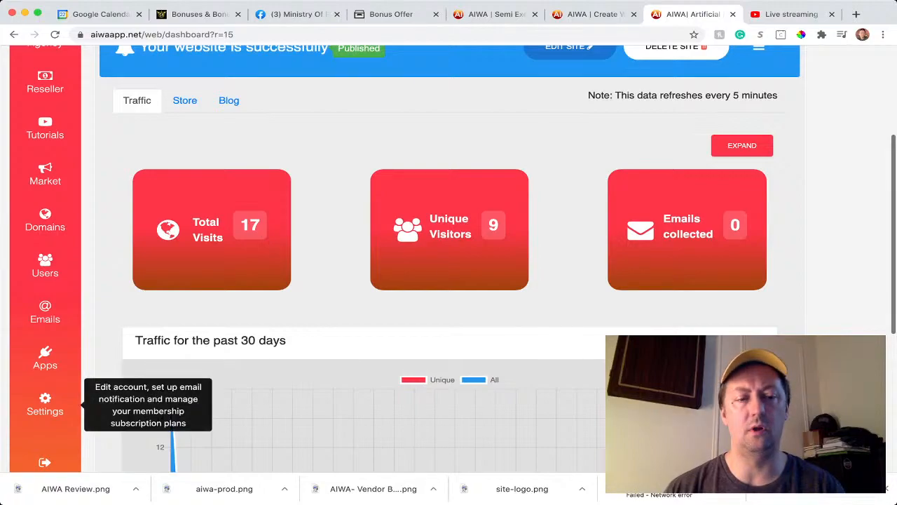
scroll(down, 3)
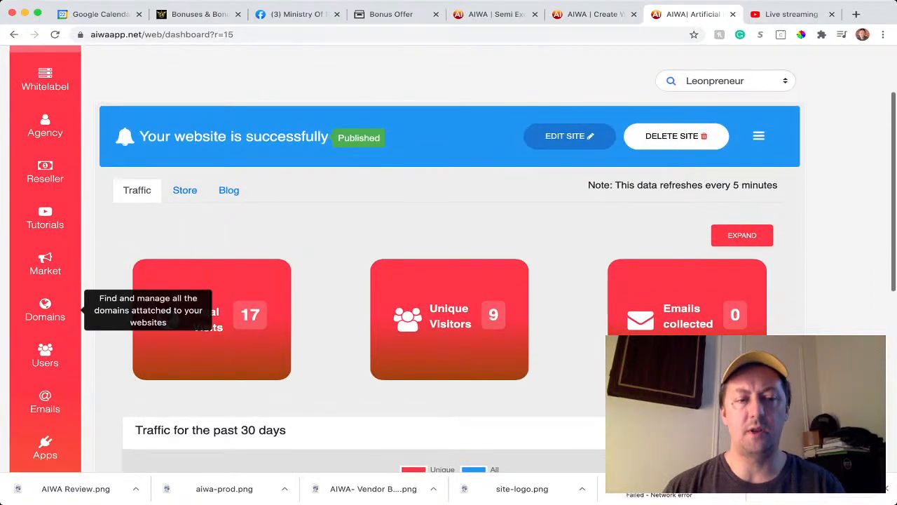
click(45, 310)
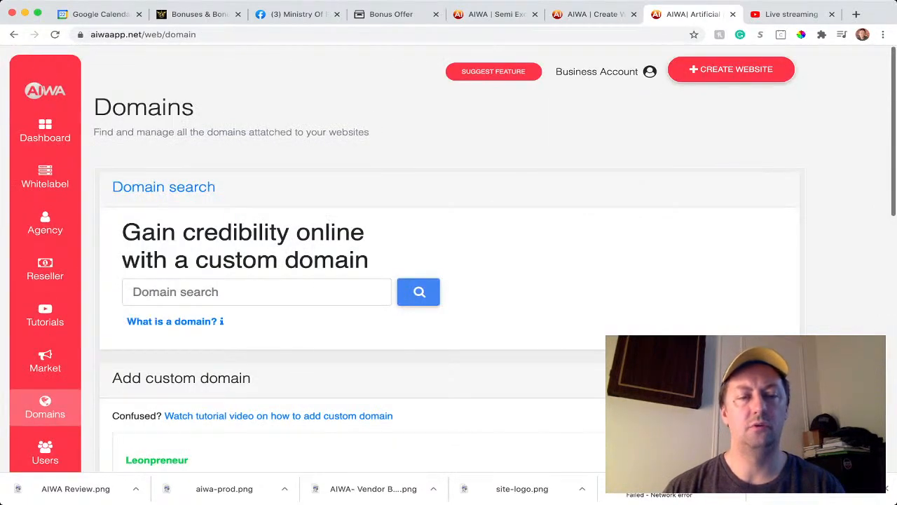
View the Users page with no user records, then return to the site traffic Dashboard.
scroll(down, 3)
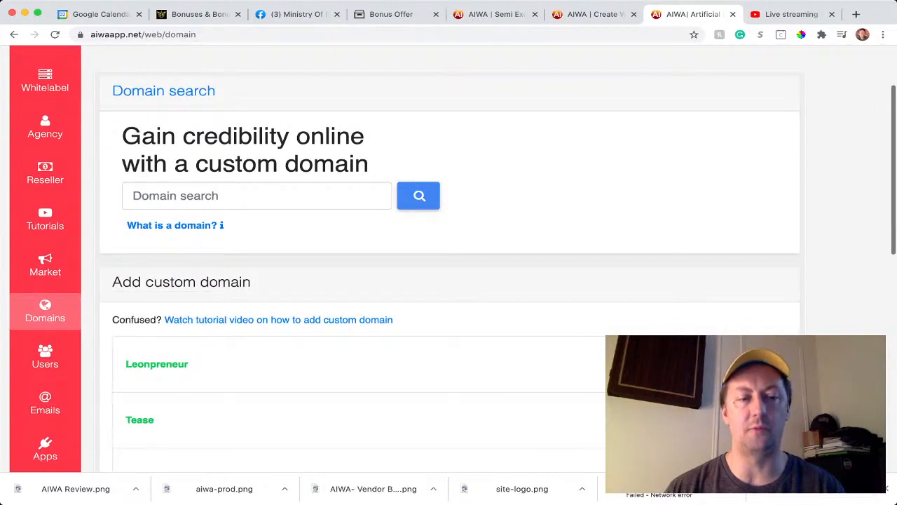
scroll(down, 3)
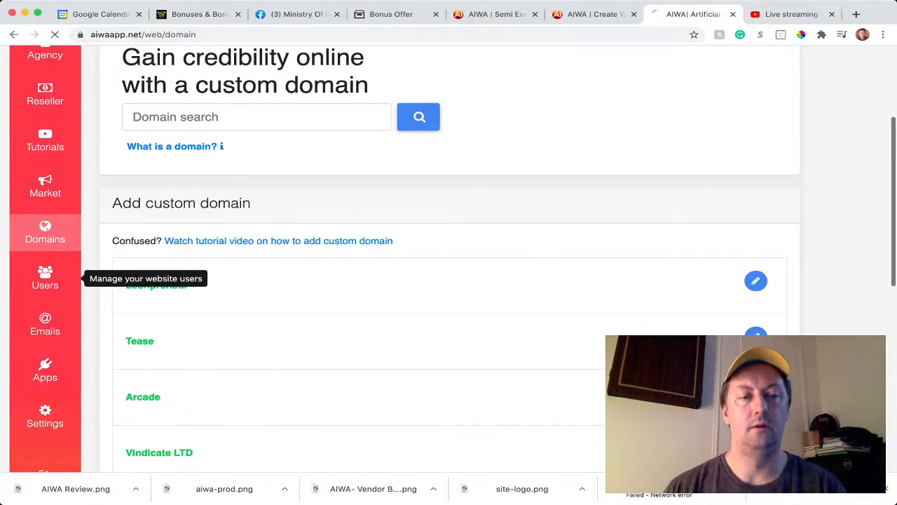
click(45, 277)
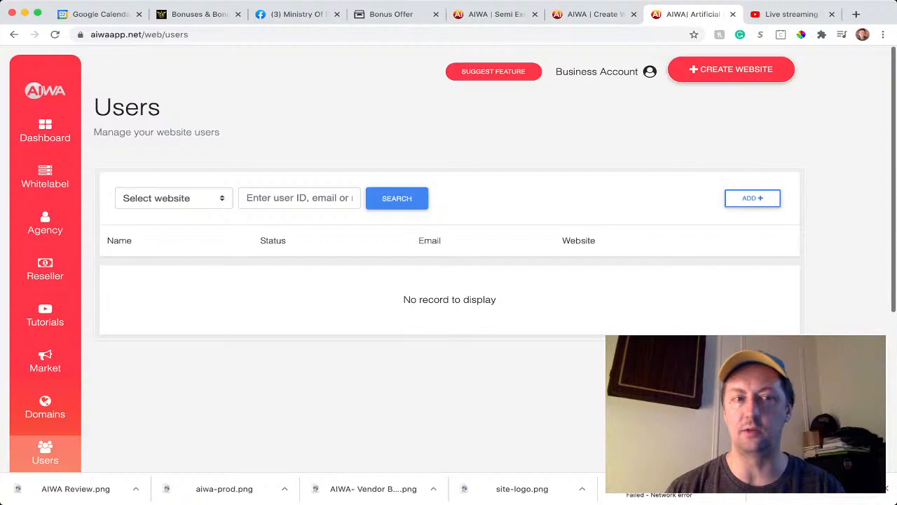
scroll(down, 3)
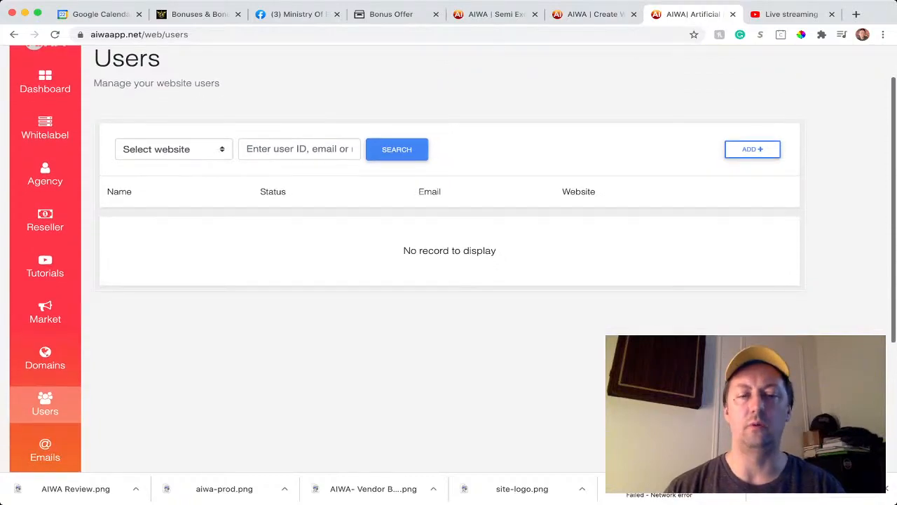
scroll(up, 3)
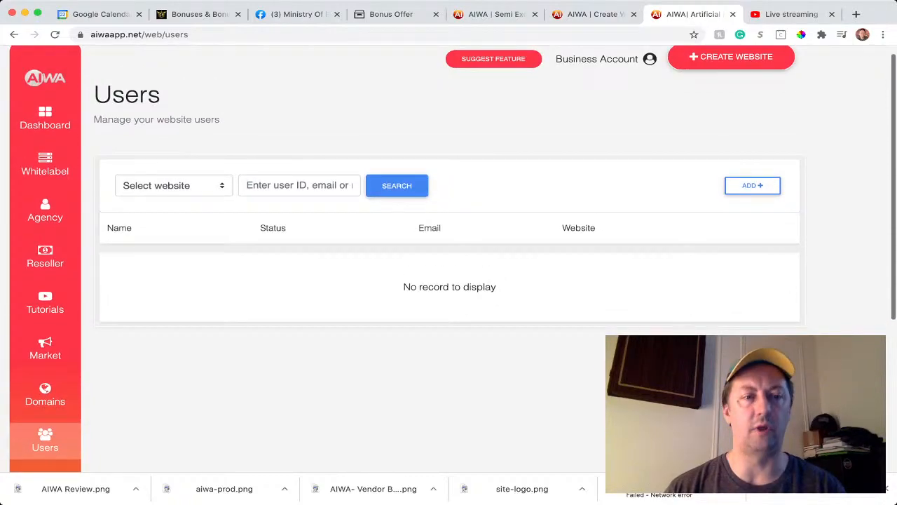
scroll(down, 3)
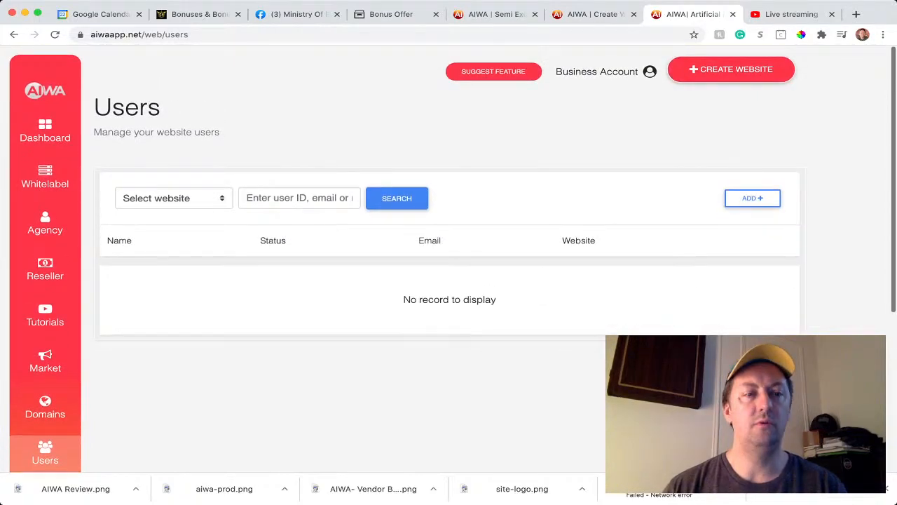
click(45, 131)
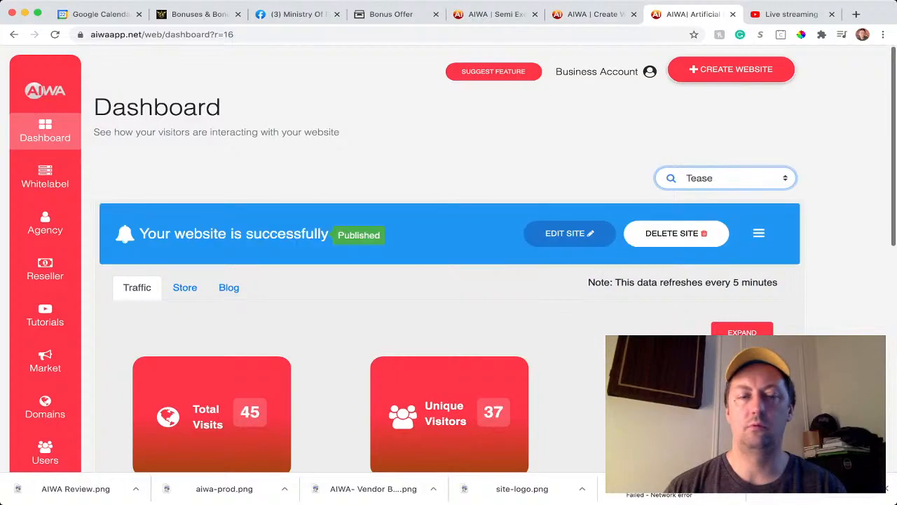
Scroll through the Tease site's stats: 45 total visits, 37 unique visitors, 0 emails collected.
scroll(down, 3)
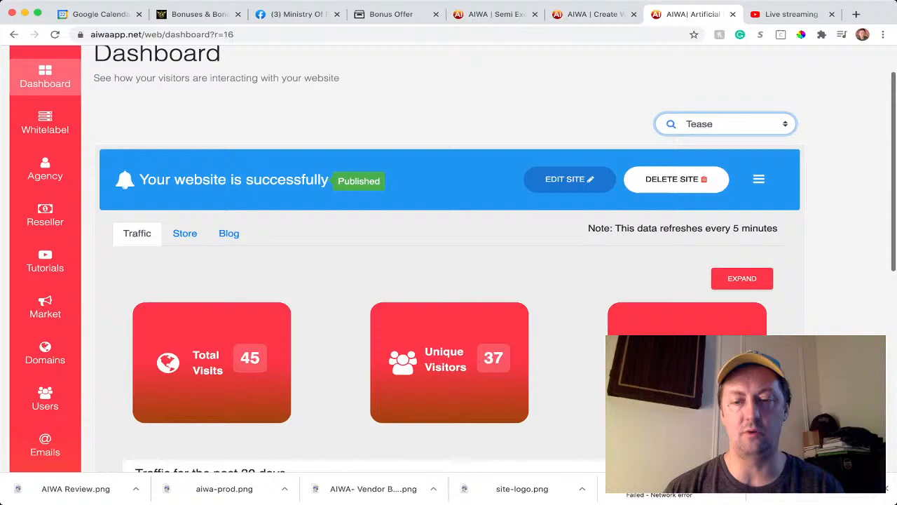
scroll(down, 3)
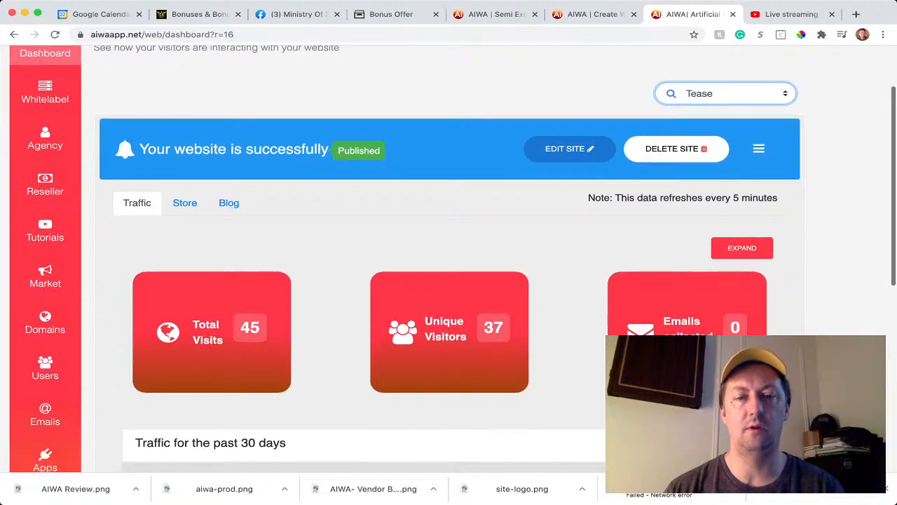
scroll(down, 3)
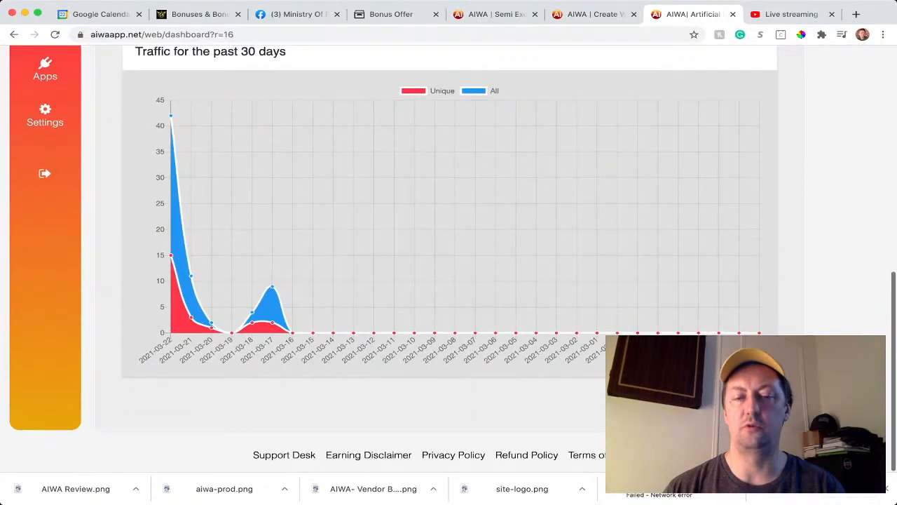
scroll(up, 3)
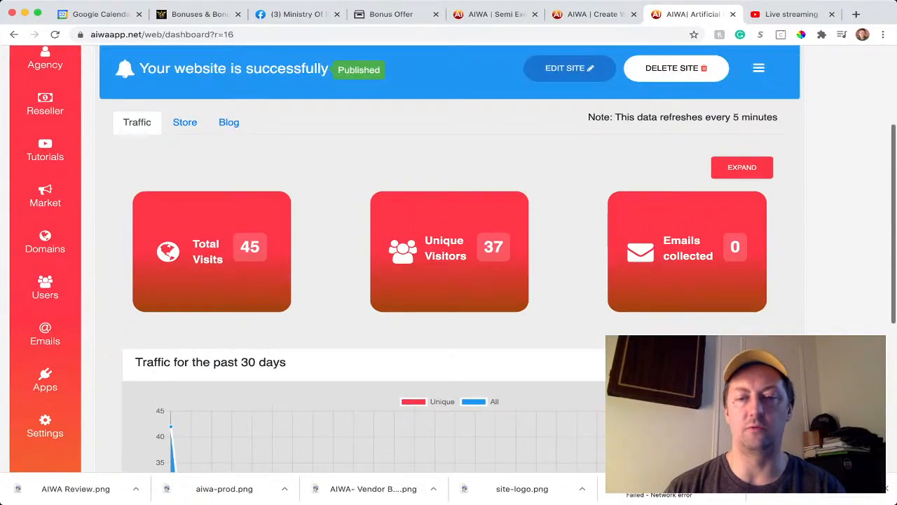
scroll(up, 3)
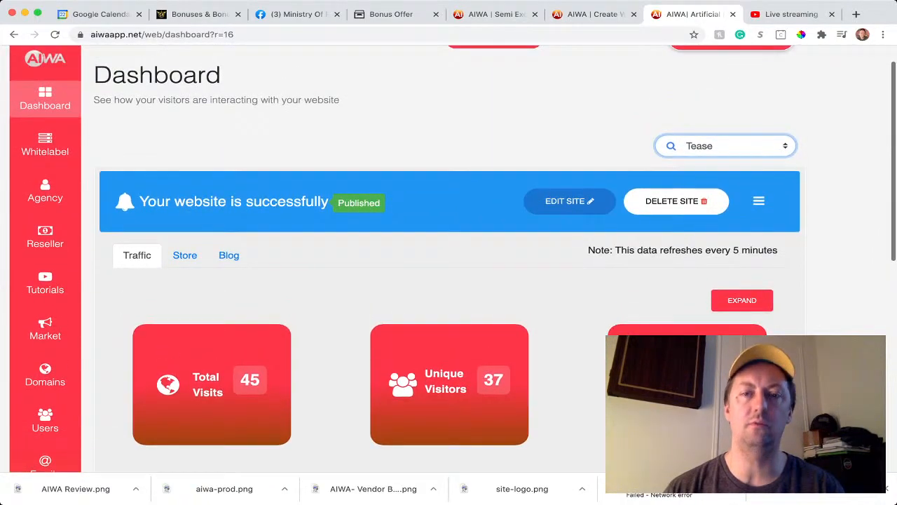
scroll(up, 3)
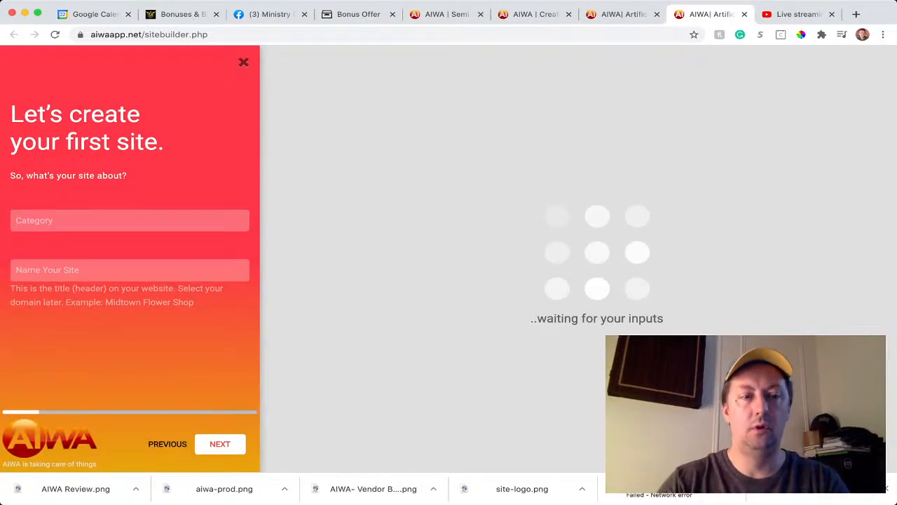
Set the site category to Accessories Fashion.
text(au)
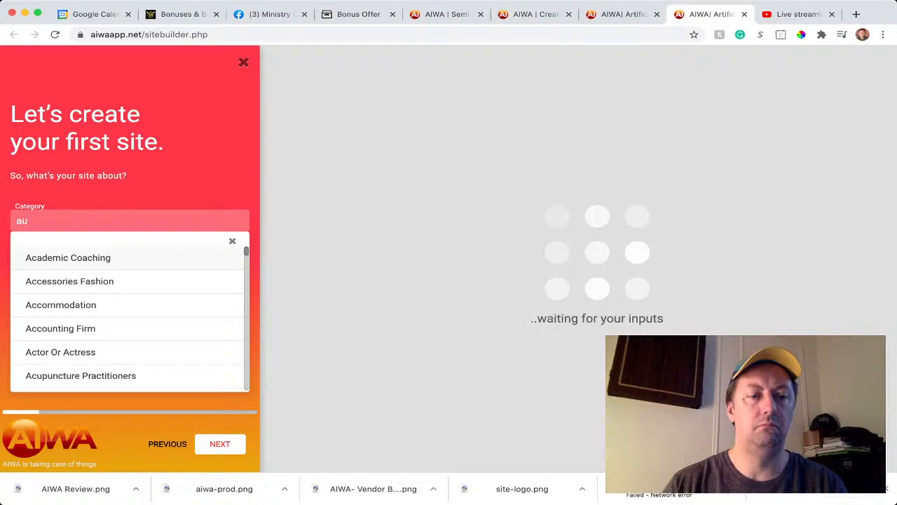
click(70, 280)
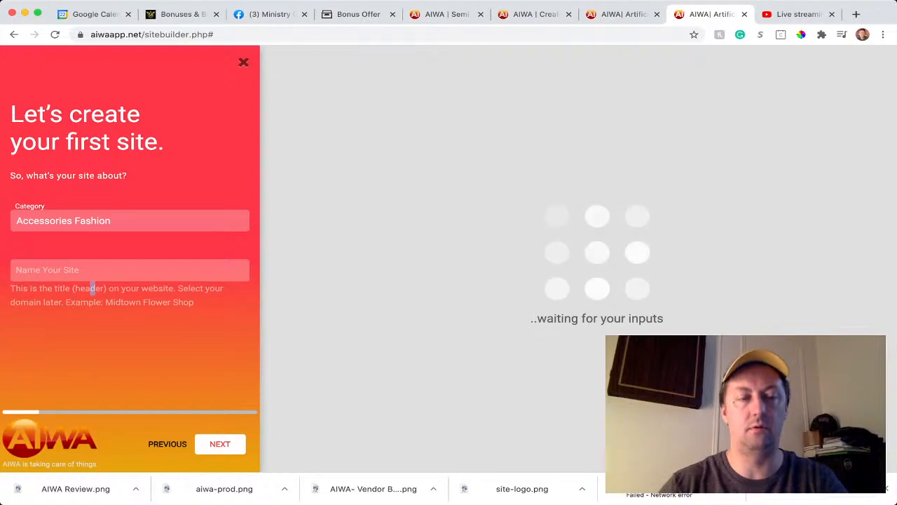
Name the site 'mom and pop' and continue to the cover image step.
text(mo)
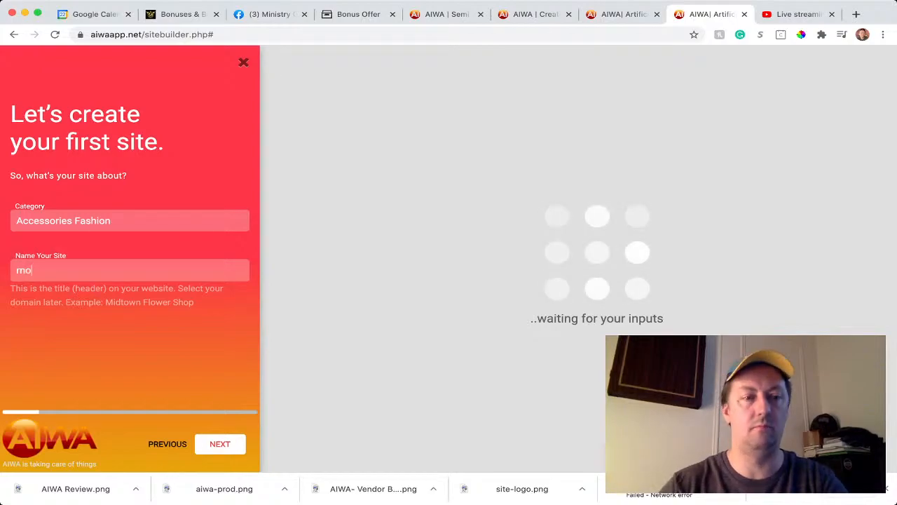
text(m)
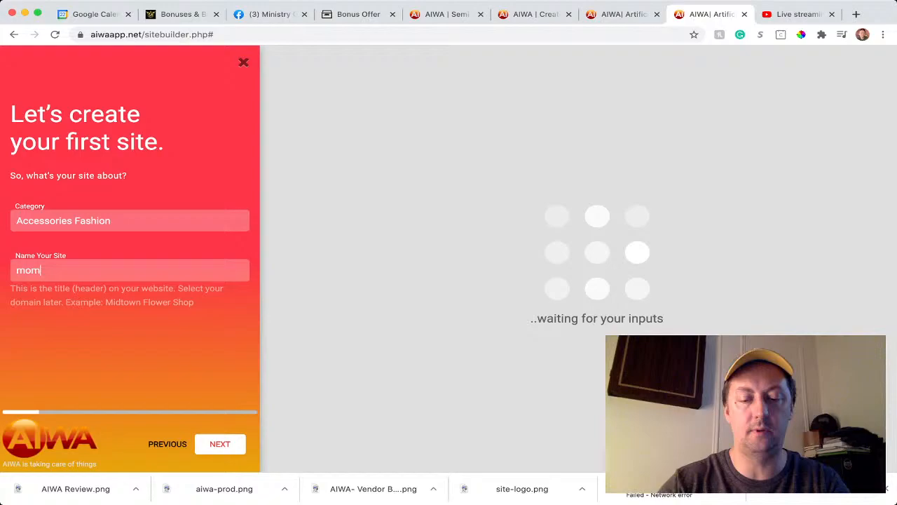
text(and)
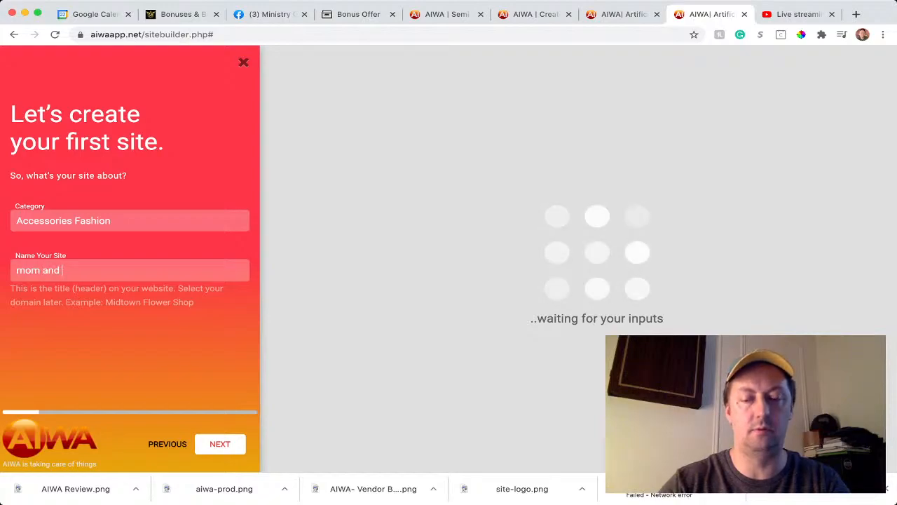
text(pop)
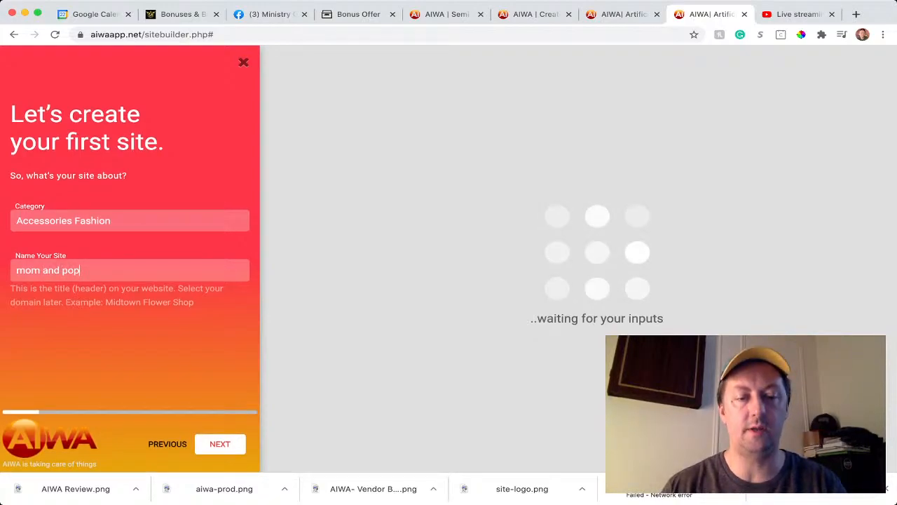
click(218, 443)
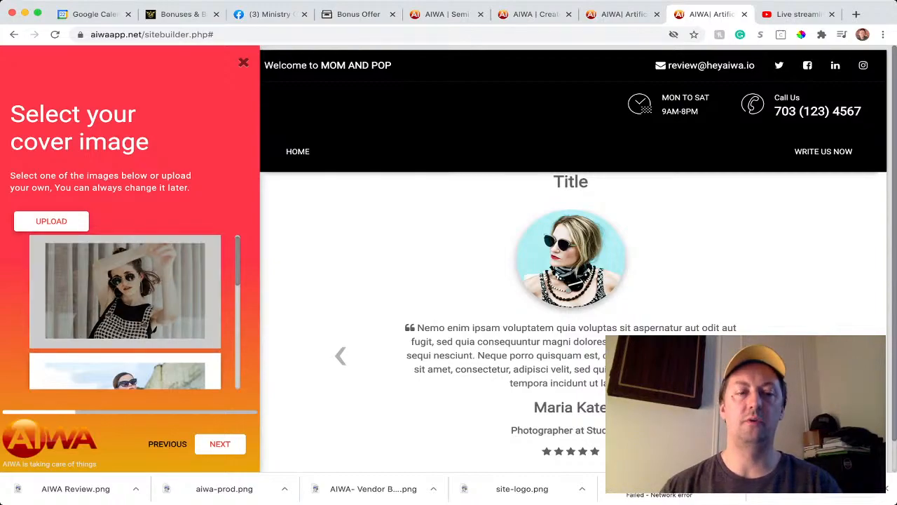
Browse the cover images, keep the default, and skip the logo upload to reach the colour step.
scroll(down, 3)
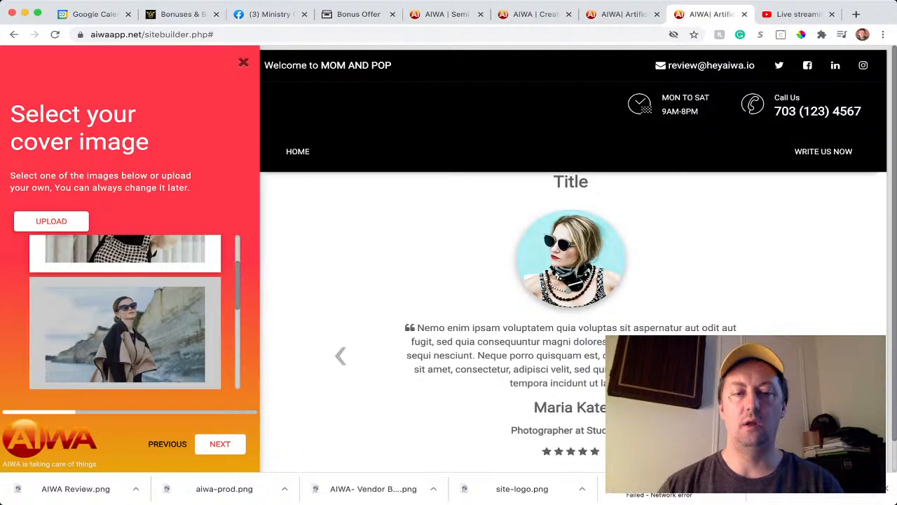
scroll(down, 3)
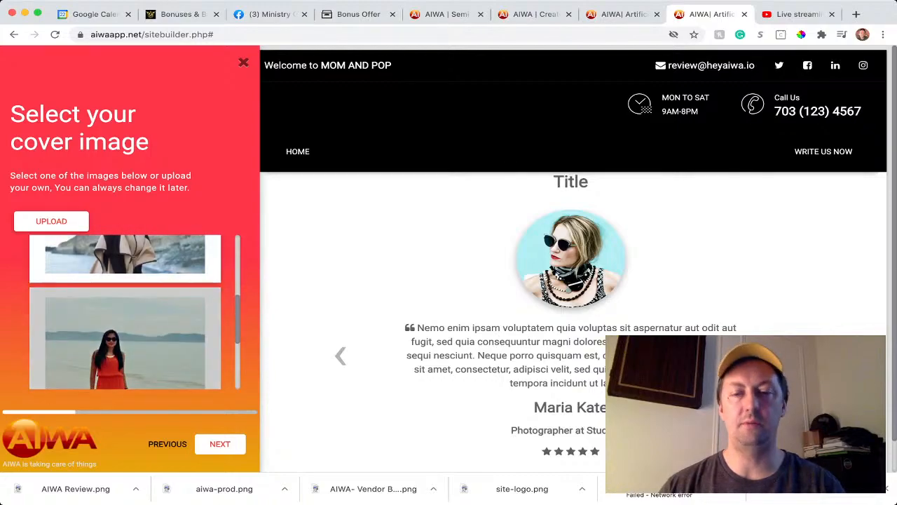
scroll(down, 3)
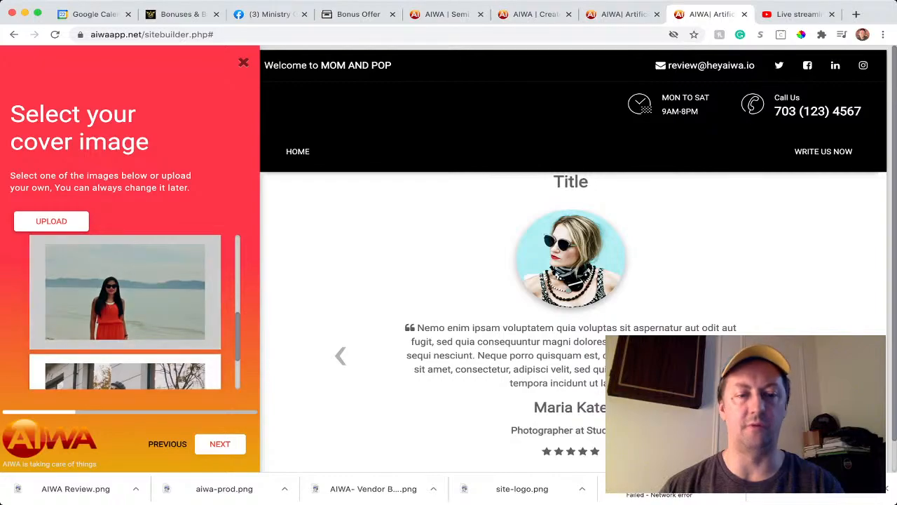
scroll(down, 3)
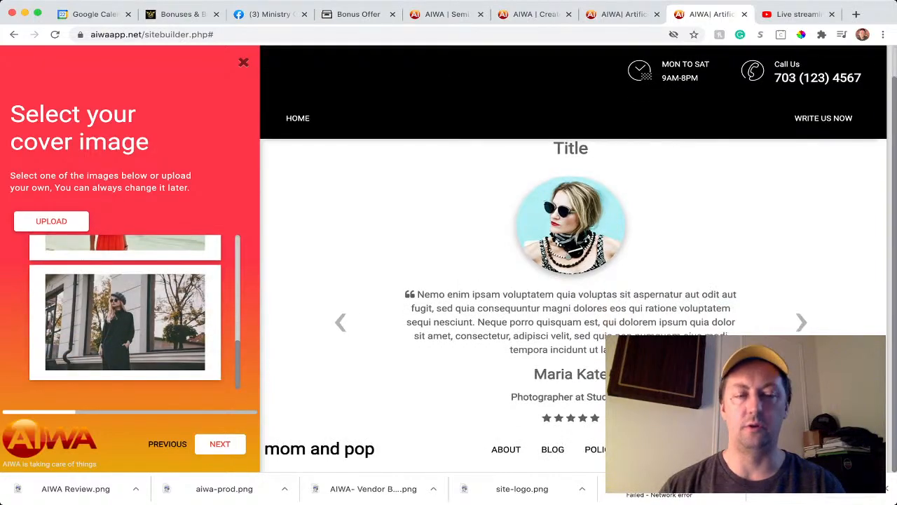
click(220, 443)
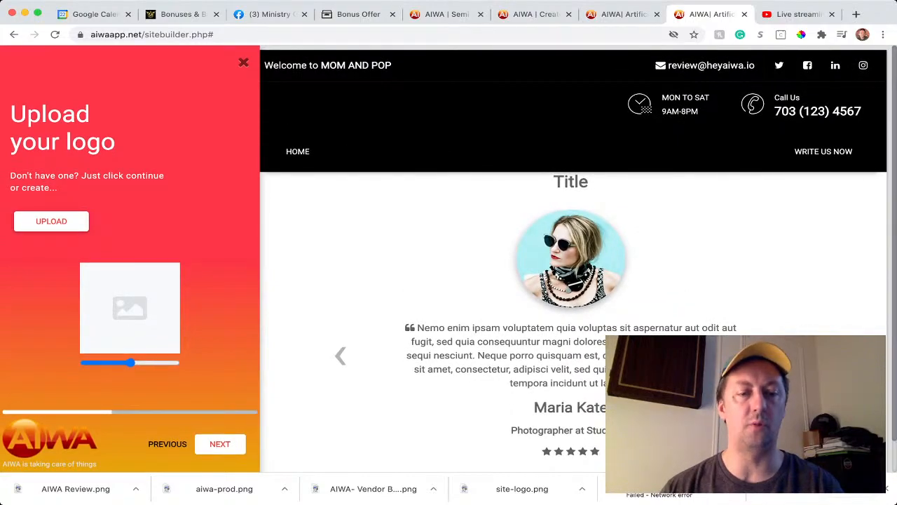
click(220, 443)
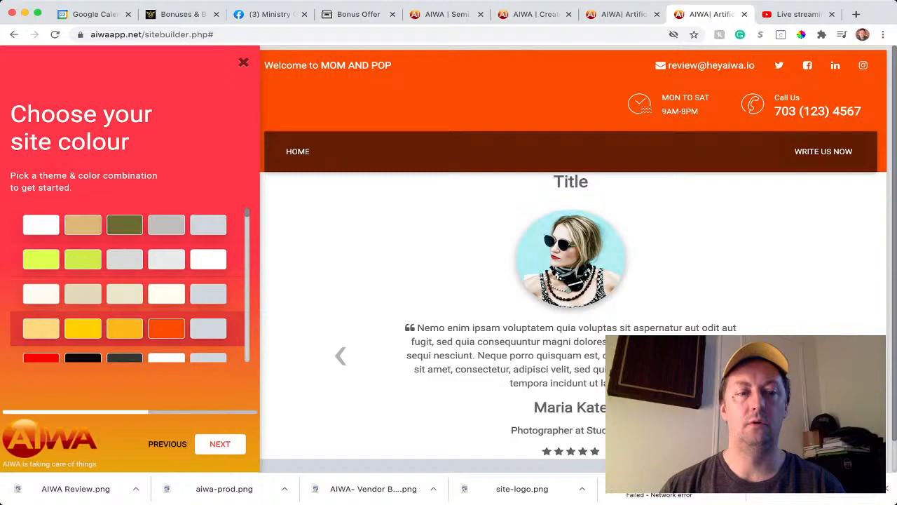
Keep the light blue colour combination for the site.
scroll(down, 3)
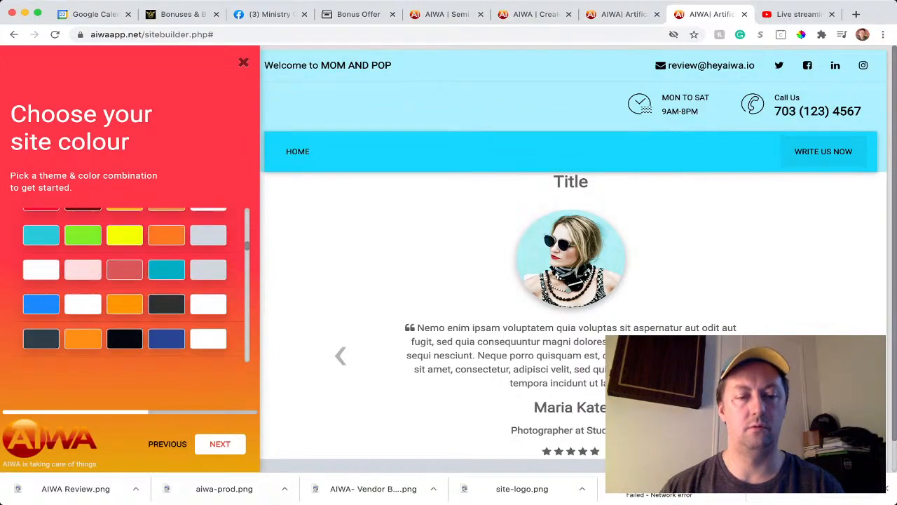
click(218, 443)
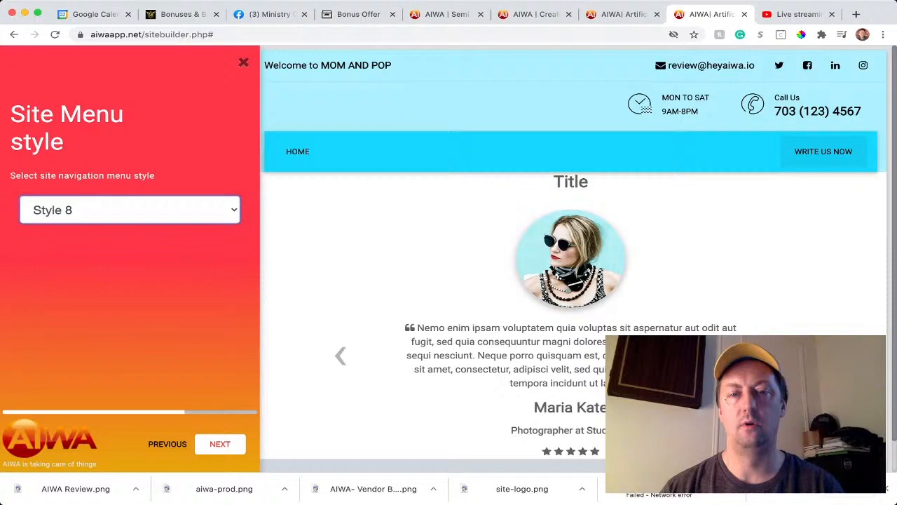
Try menu Style 5 and 4, then settle on Style 6 and continue to font pairs.
click(128, 211)
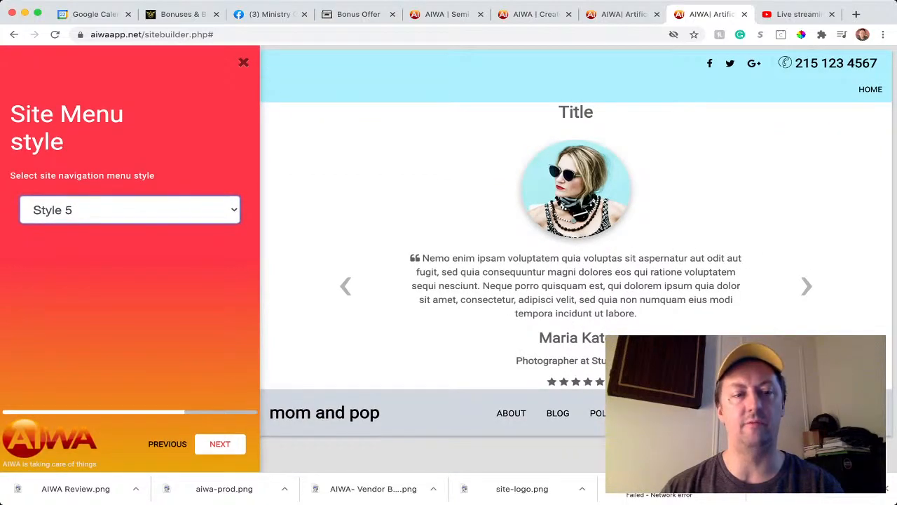
click(129, 211)
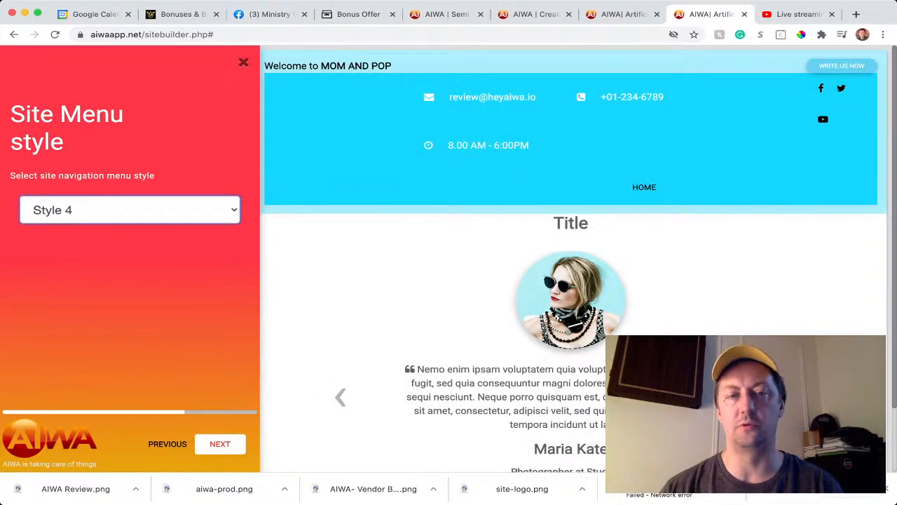
click(129, 210)
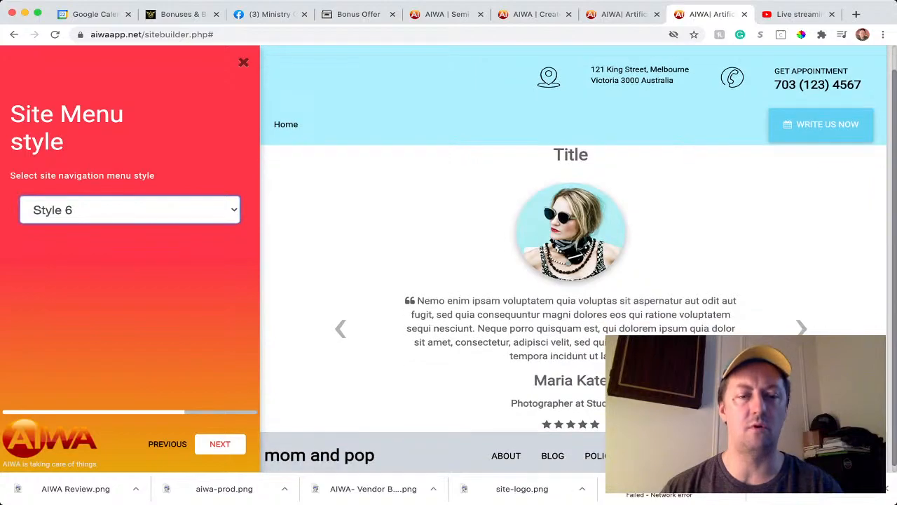
click(220, 443)
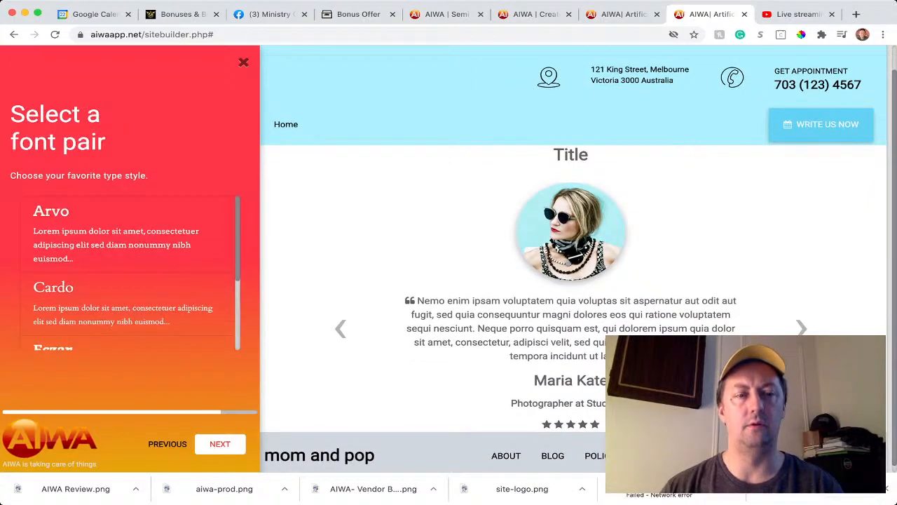
Choose the Cardo font pair, leave contact details blank and finish the wizard into the editor.
scroll(down, 3)
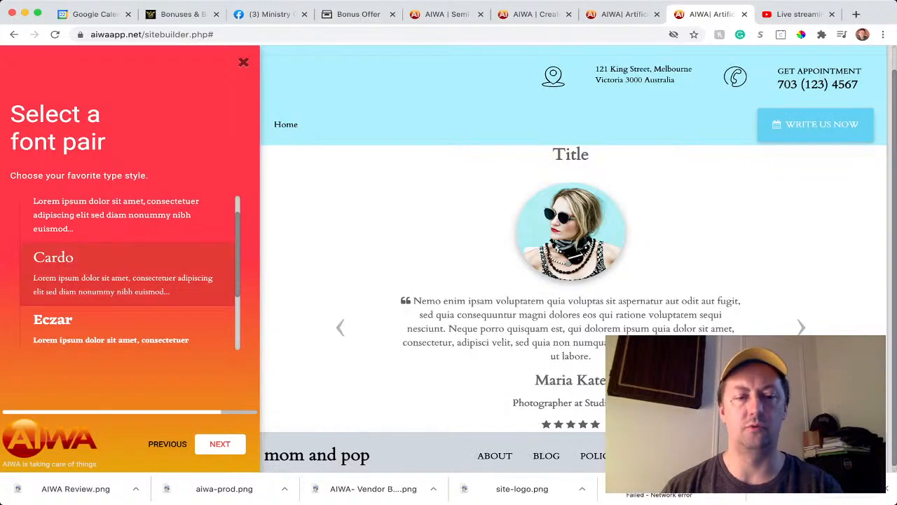
click(220, 443)
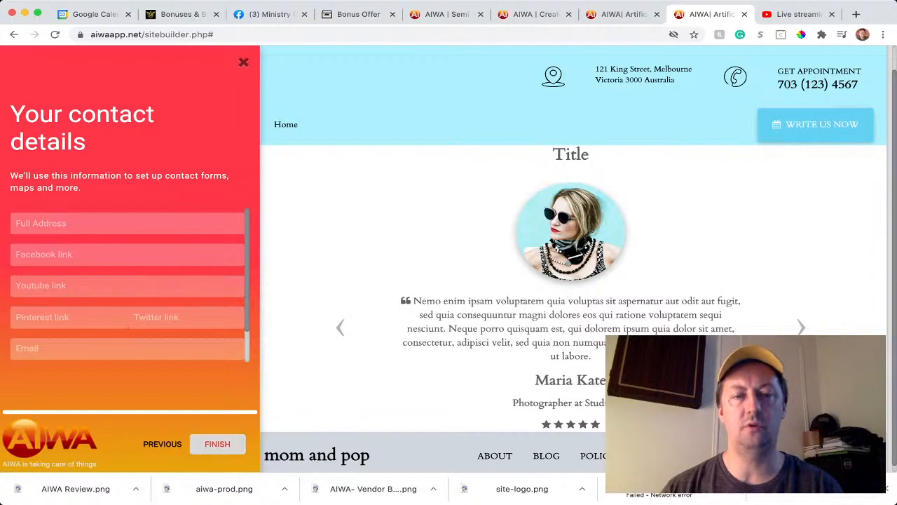
click(218, 443)
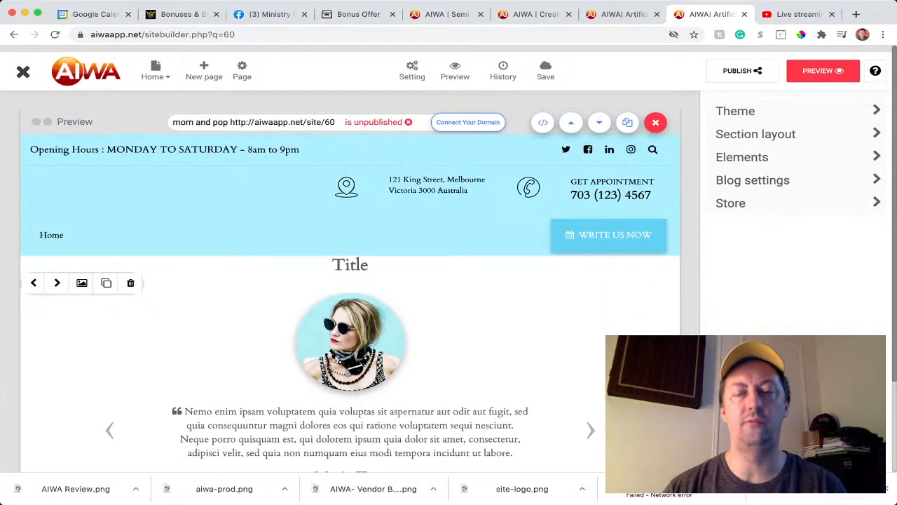
Review the editor's Theme and Section layout options for the new site.
click(734, 111)
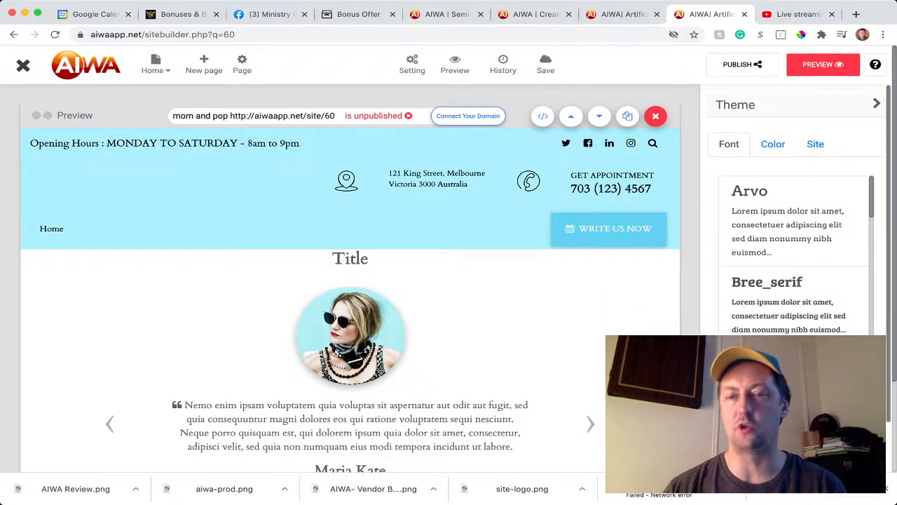
click(876, 103)
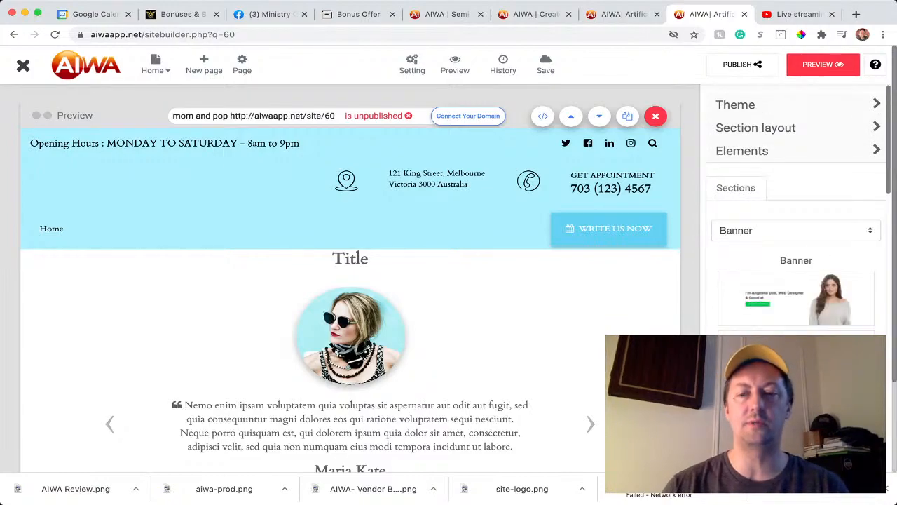
scroll(down, 3)
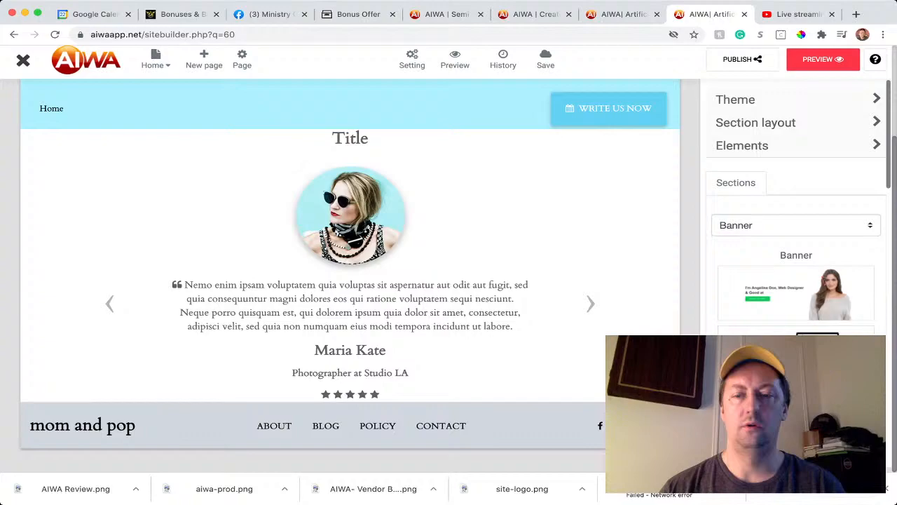
Expand the Store options and enter Manage Store for the mom and pop site.
click(454, 59)
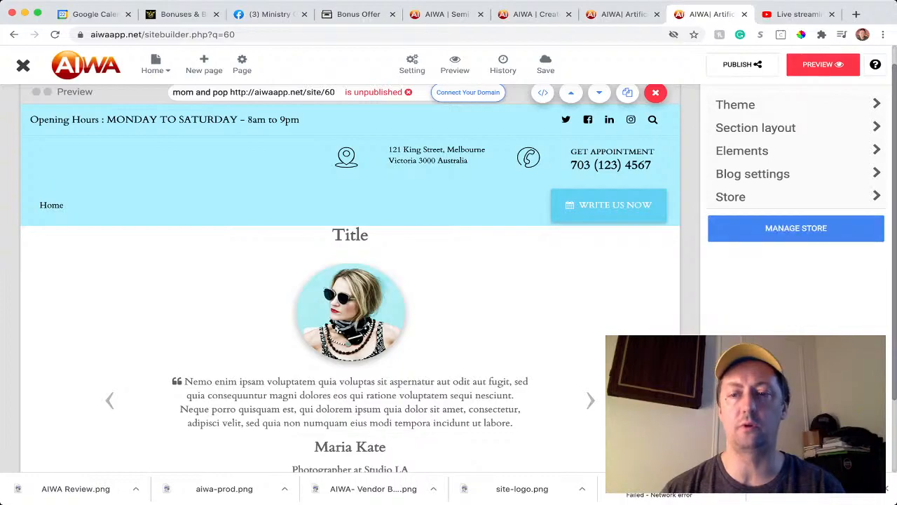
click(796, 227)
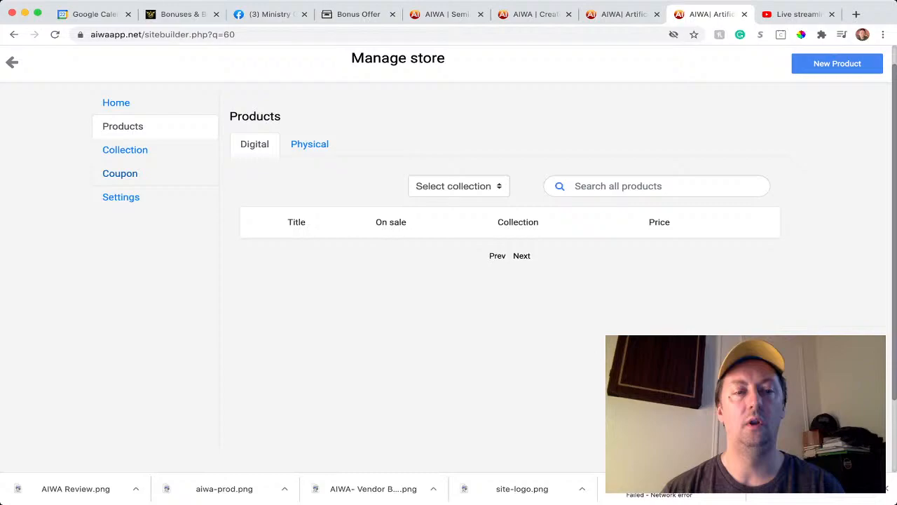
Check the store's empty coupons and zero home stats, then leave the store manager.
click(120, 173)
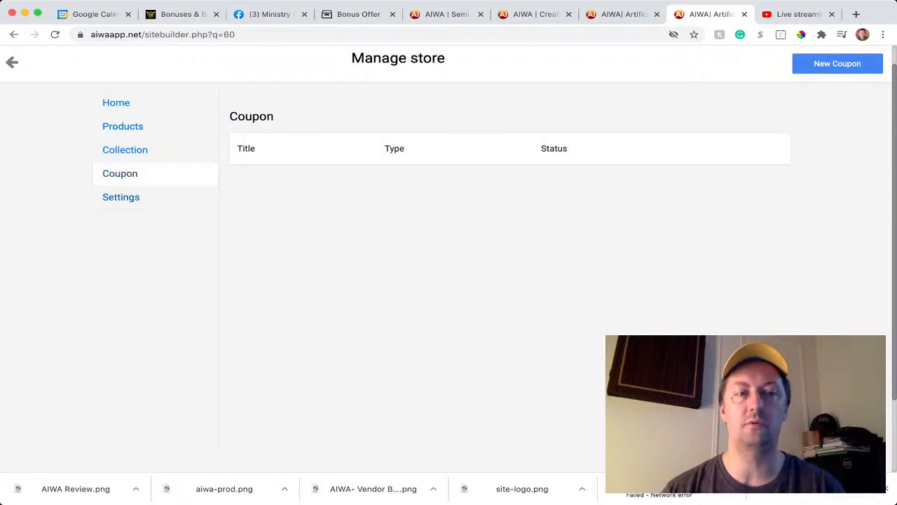
click(115, 102)
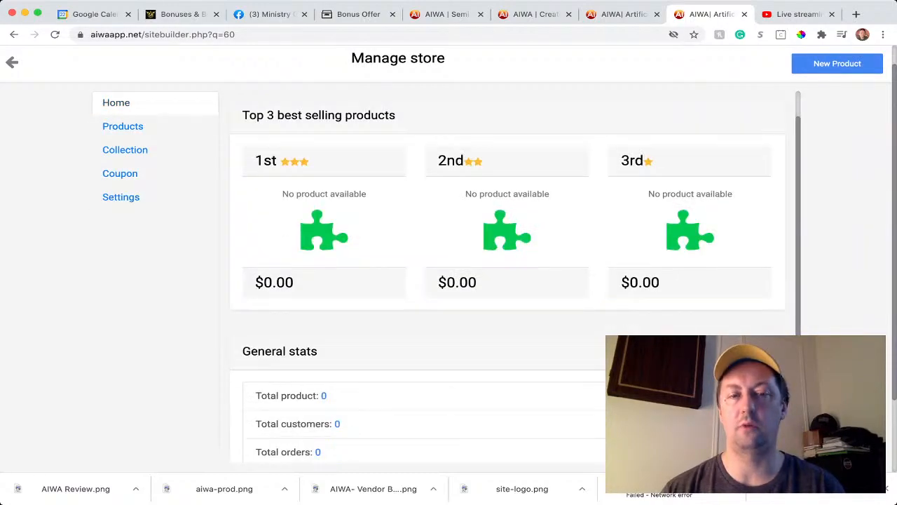
scroll(down, 3)
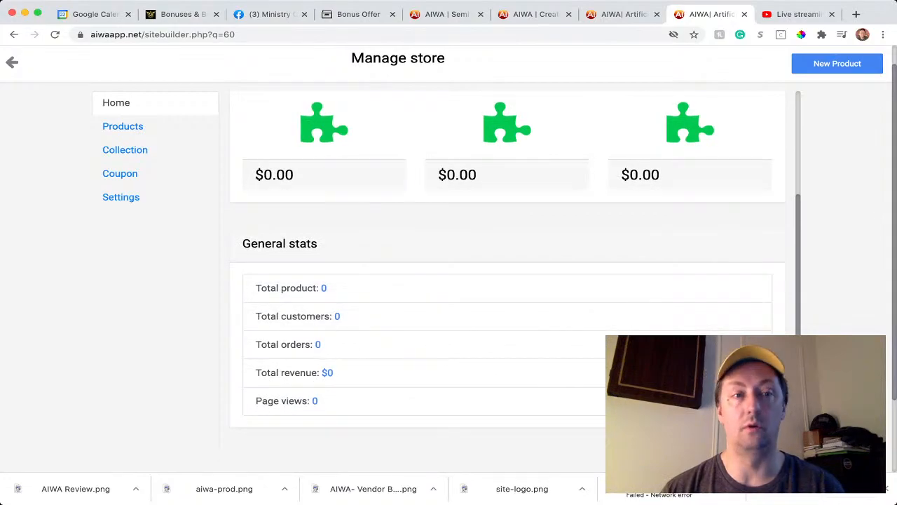
click(12, 62)
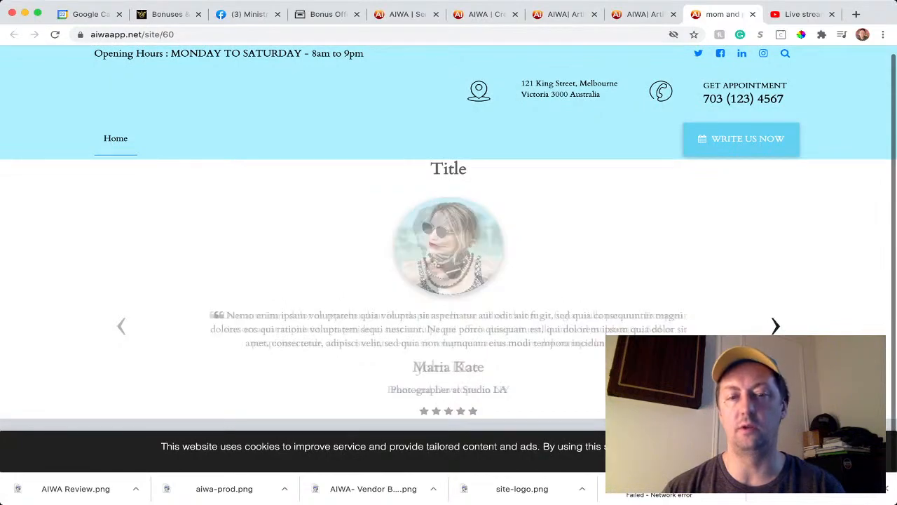
Flip through two testimonials on the live site and return to the AIWA dashboard.
click(775, 325)
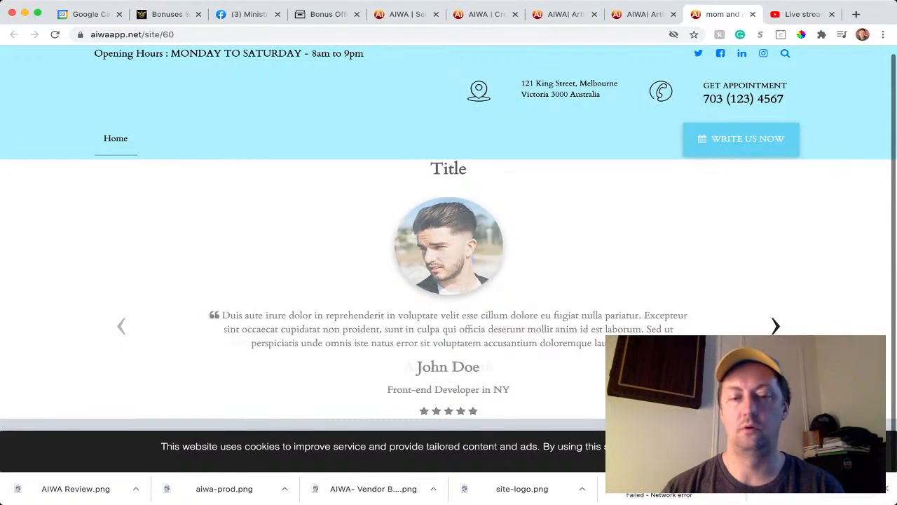
click(775, 325)
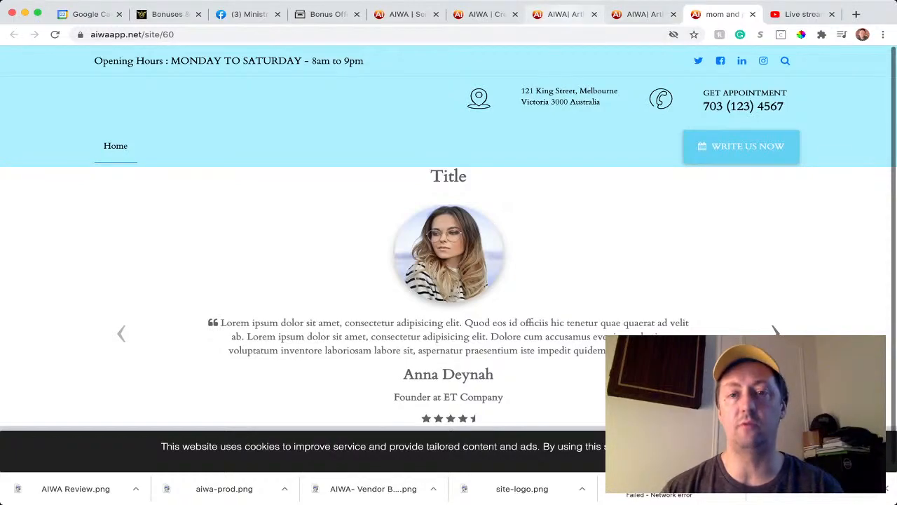
click(564, 14)
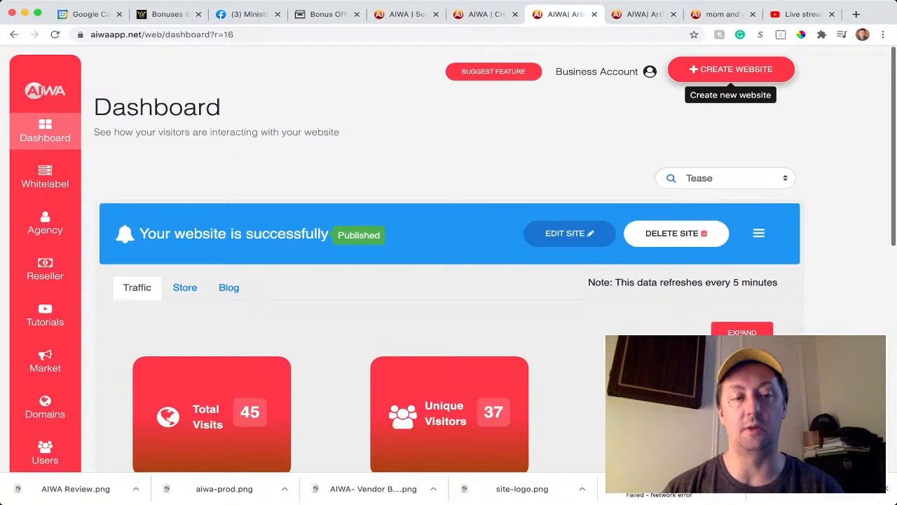
View the Reseller page showing 0 accounts created and 50 available.
click(45, 269)
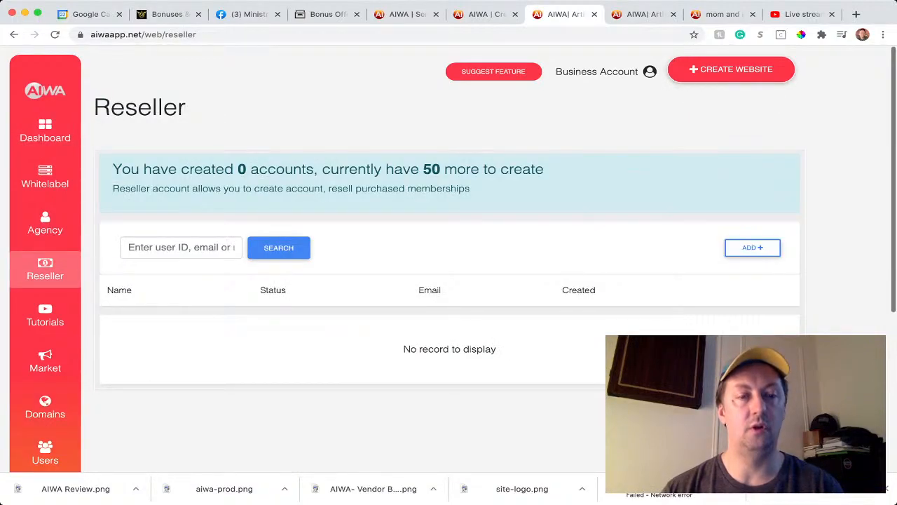
scroll(down, 3)
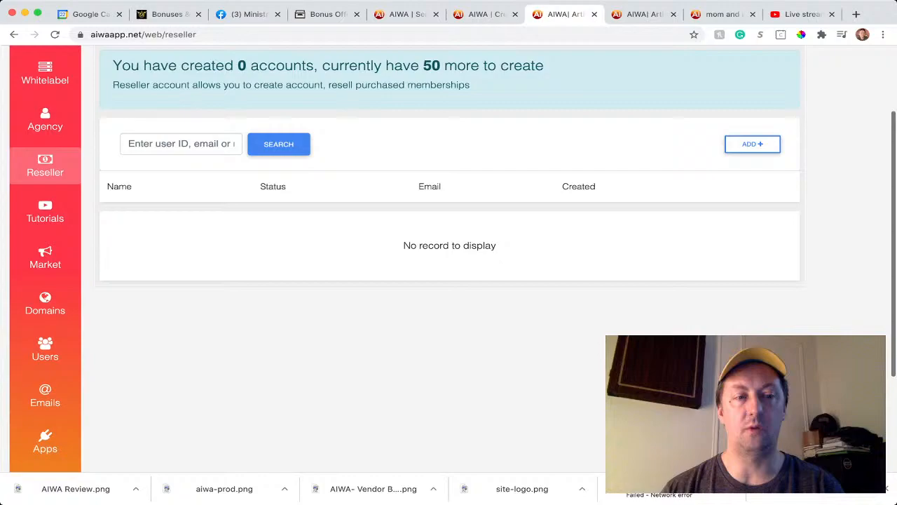
scroll(down, 3)
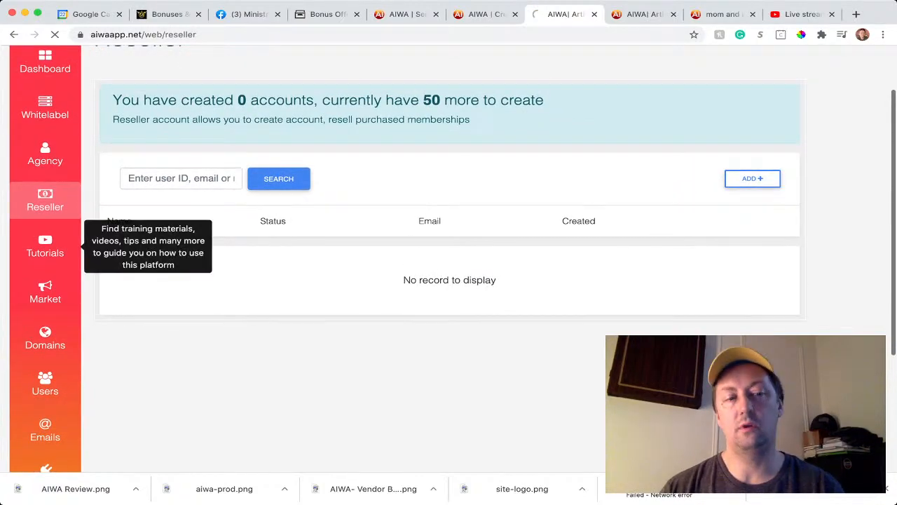
Scroll the Tutorials video list from AIWA Walkthrough to Custom Domain Integration, then head to Suggest Feature.
click(45, 247)
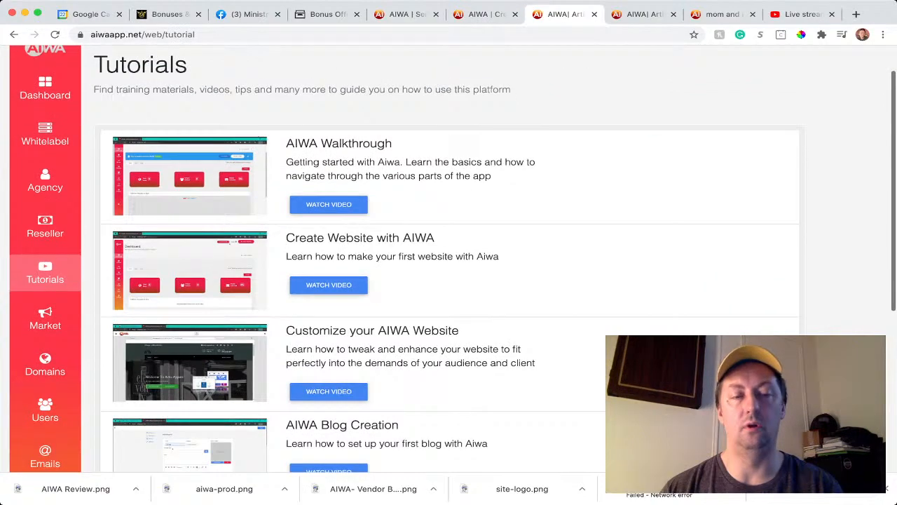
scroll(down, 3)
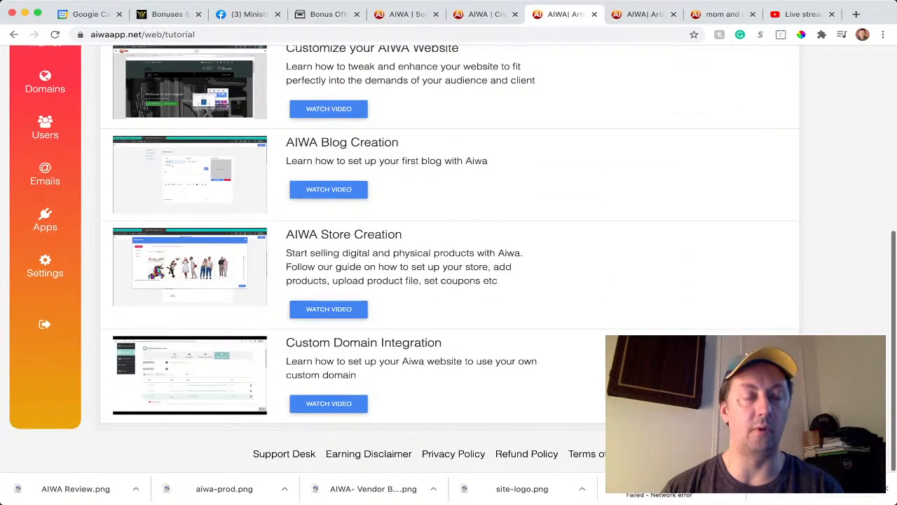
scroll(up, 3)
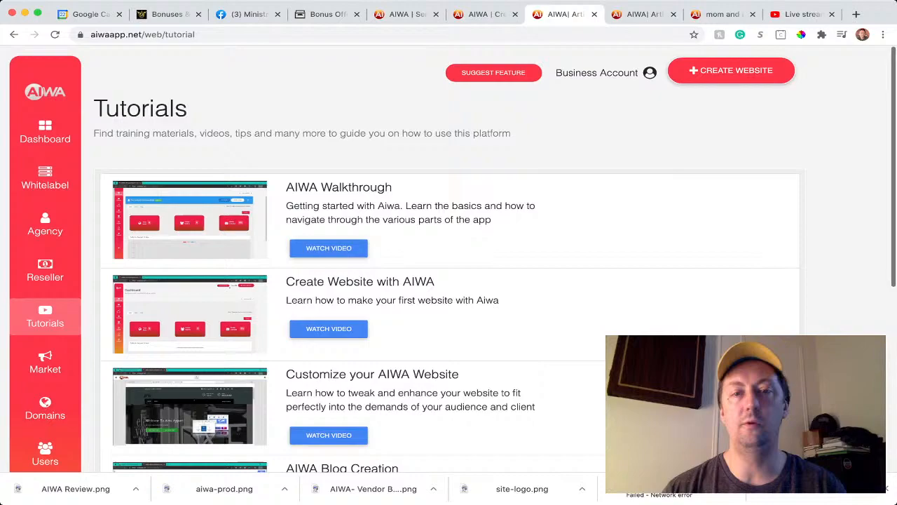
click(494, 73)
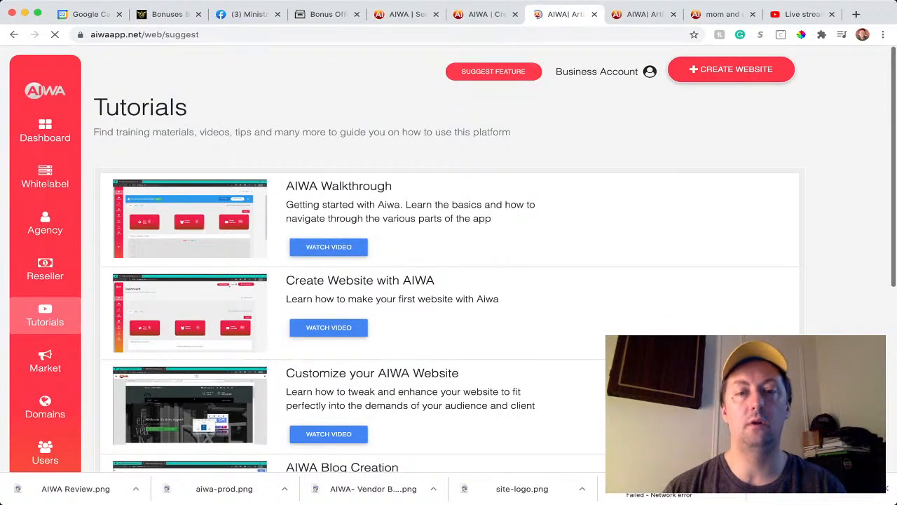
Look over the Suggest Feature form with its empty text box and Submit button.
click(493, 70)
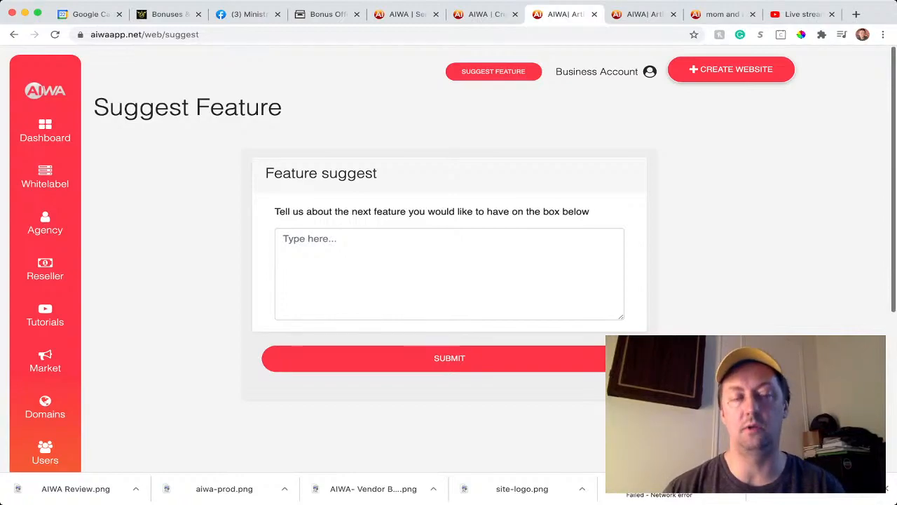
scroll(down, 3)
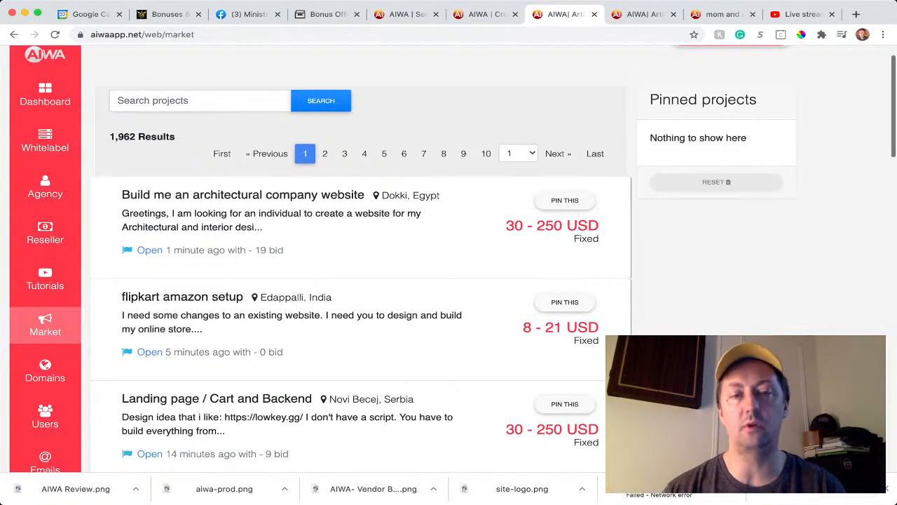
Browse the Market project listings down and back up, then return to the Dashboard.
scroll(down, 3)
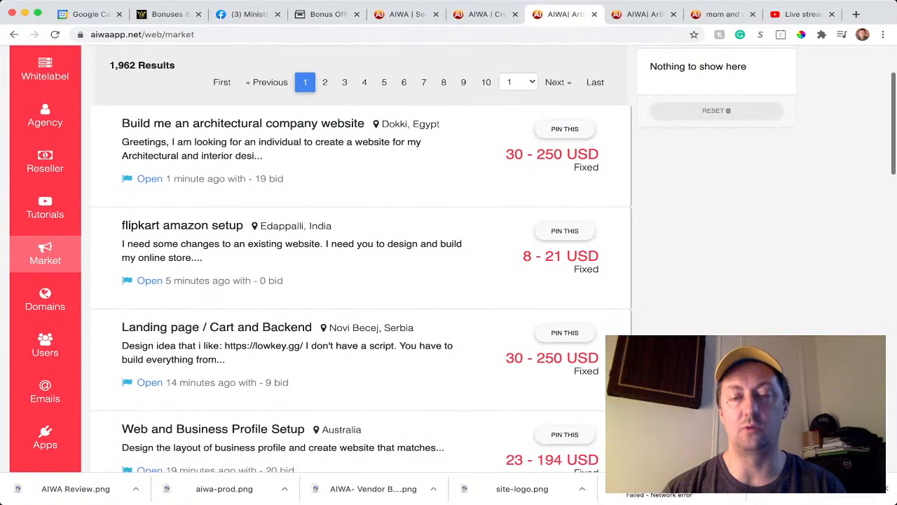
scroll(down, 3)
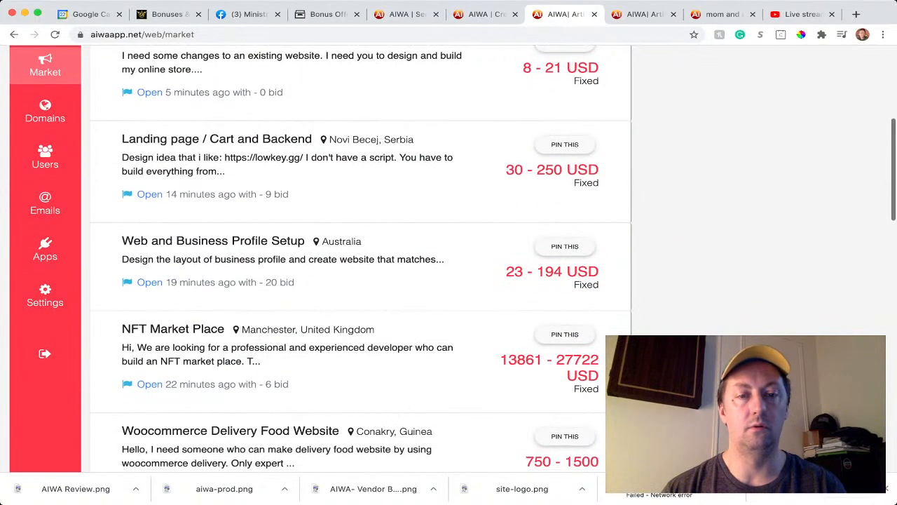
scroll(down, 3)
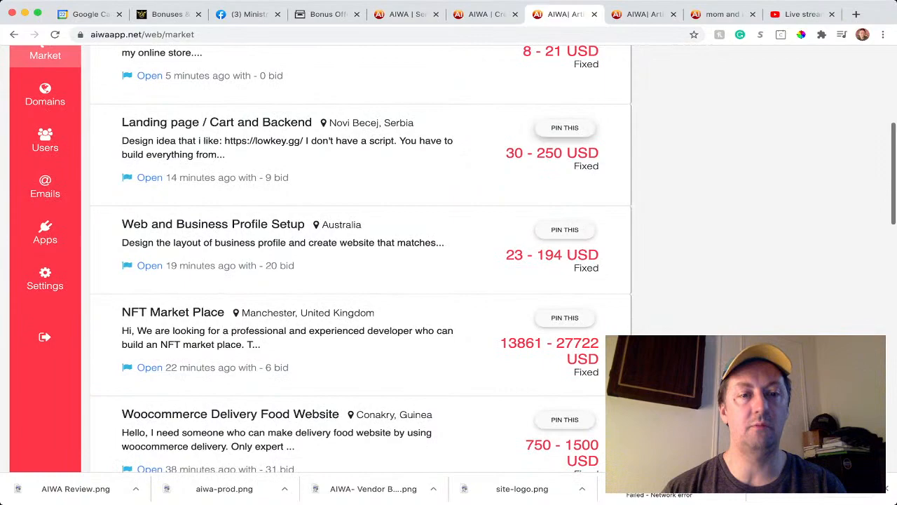
scroll(down, 3)
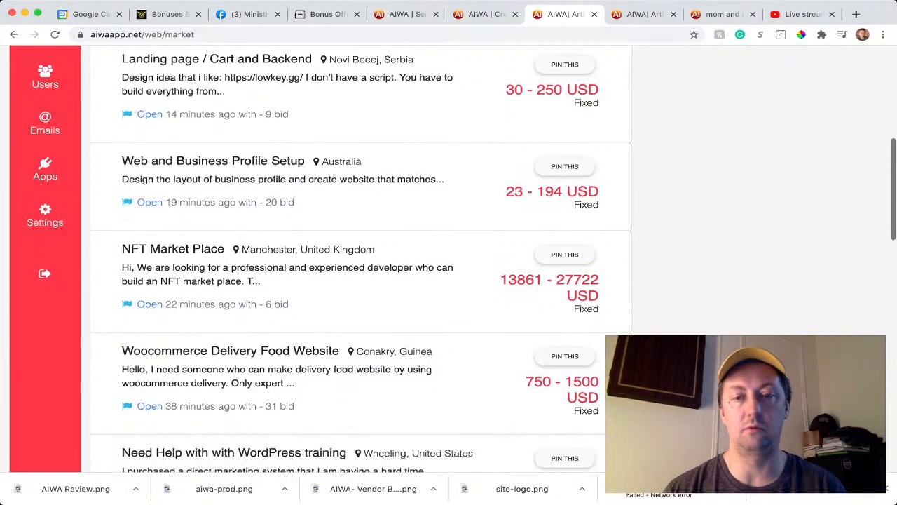
scroll(down, 3)
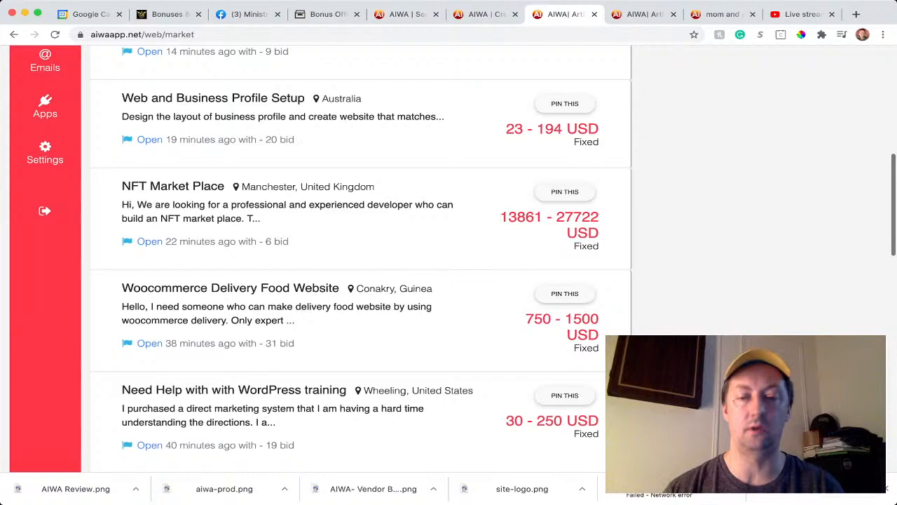
scroll(up, 3)
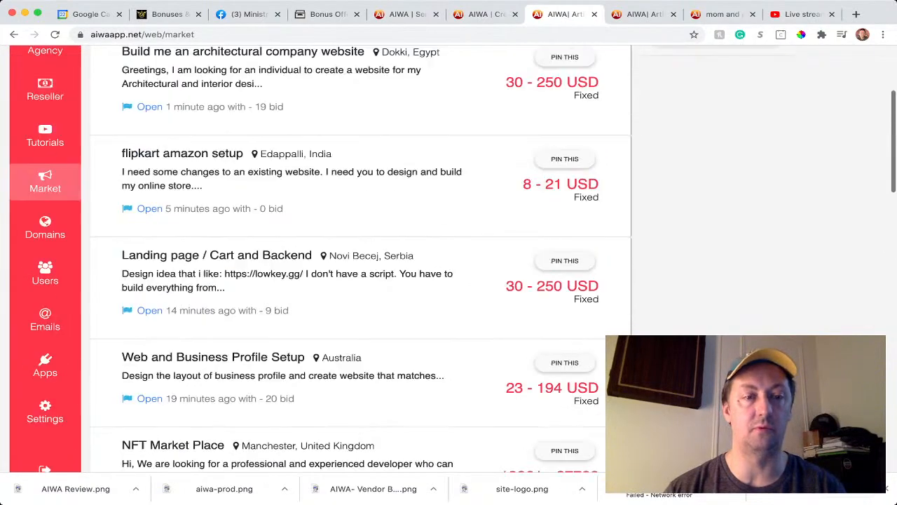
scroll(up, 3)
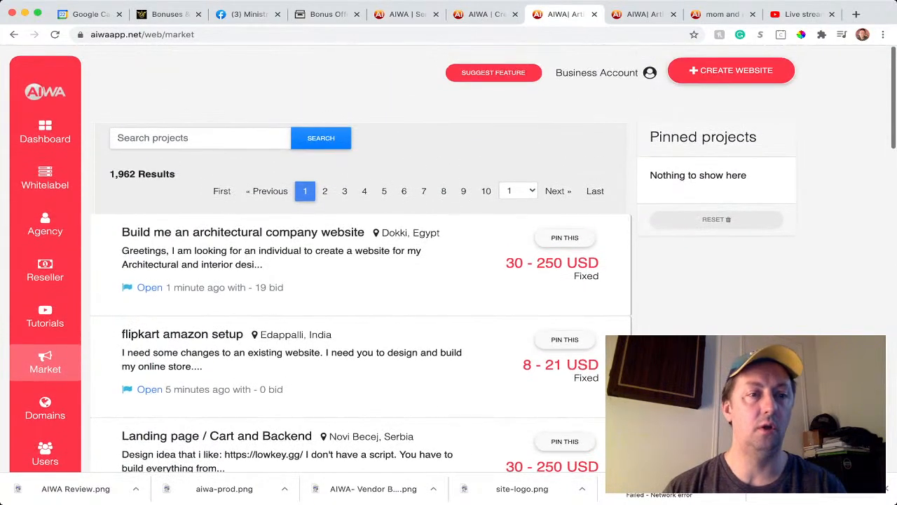
click(45, 131)
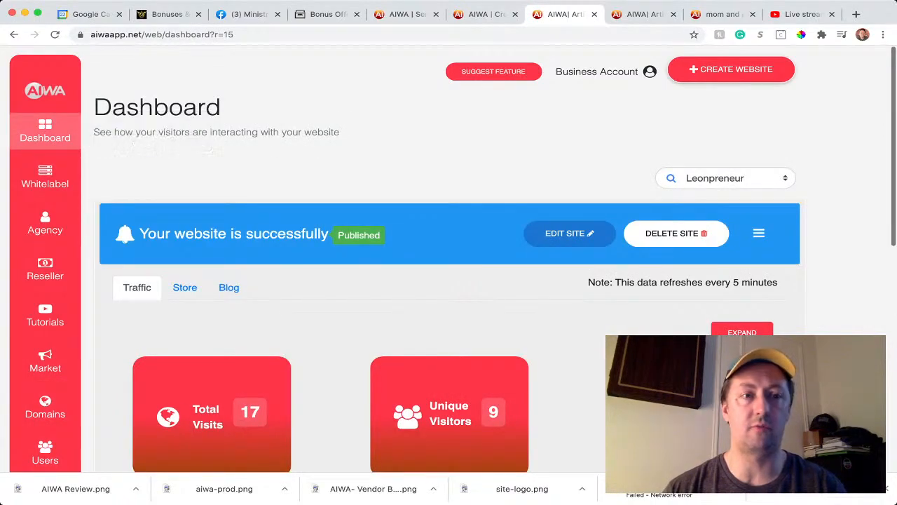
mouse_move(45, 177)
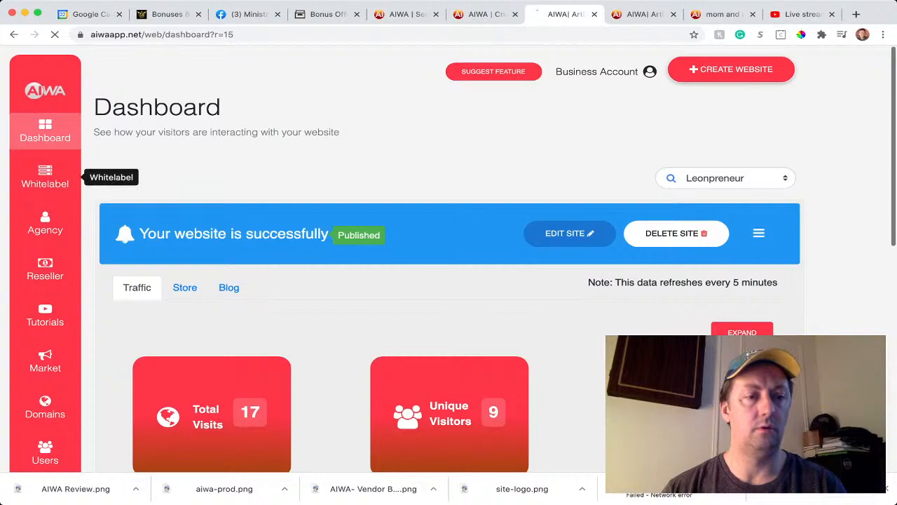
Visit the Whitelabel section briefly and return to the Dashboard.
click(45, 177)
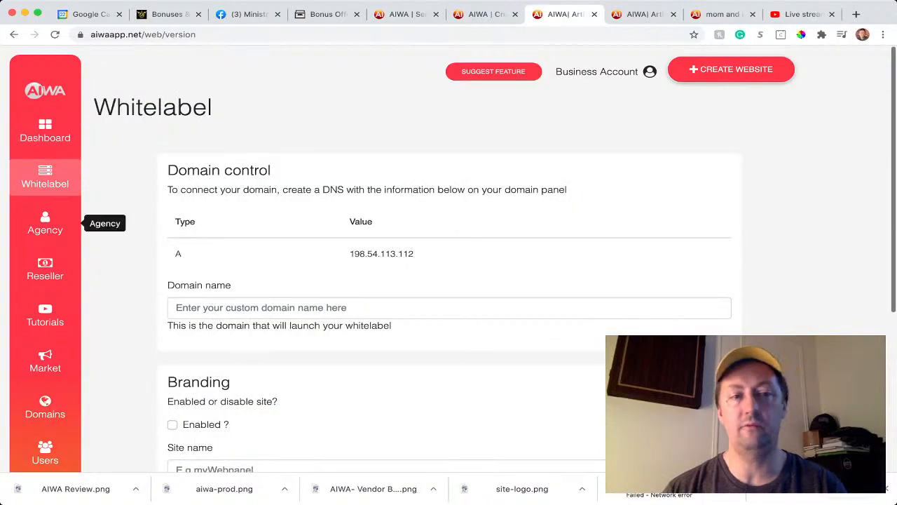
click(45, 131)
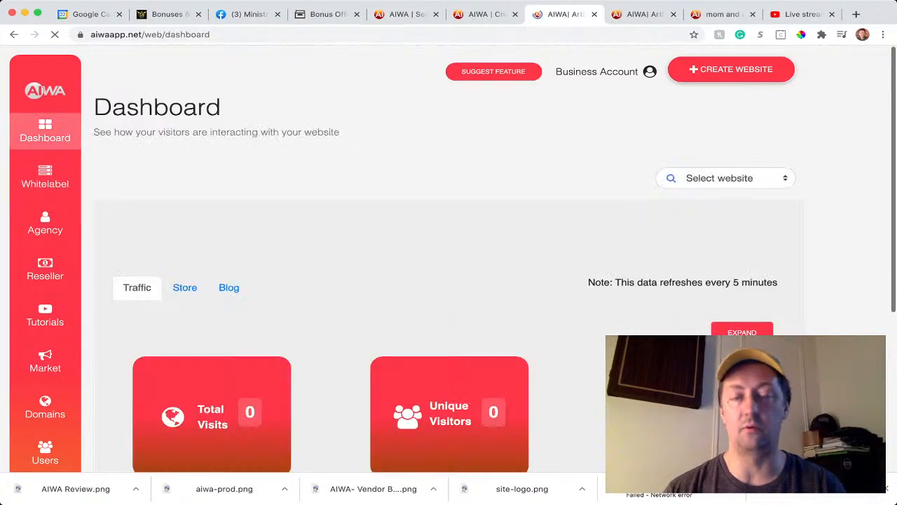
click(726, 177)
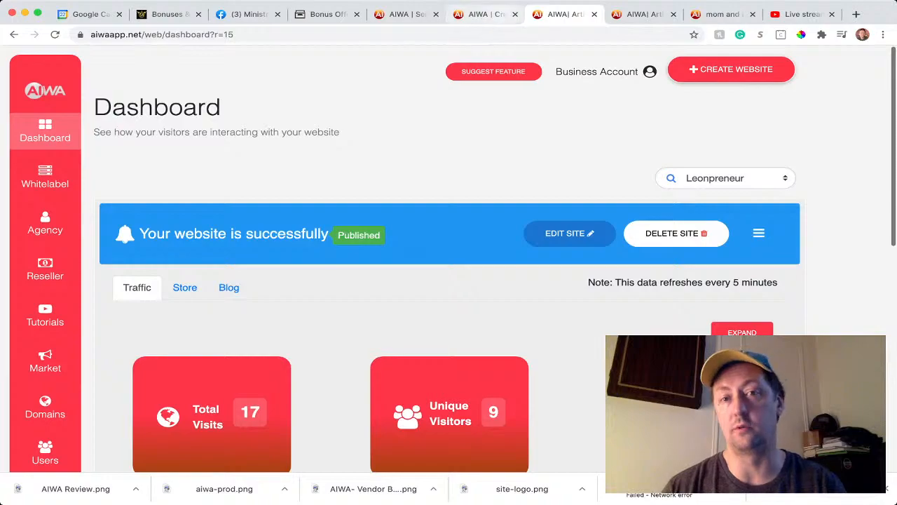
Review the heyaiwa.io sales page's early-bird countdown and success stories, then switch to the Bonuscrate bonus page.
click(485, 14)
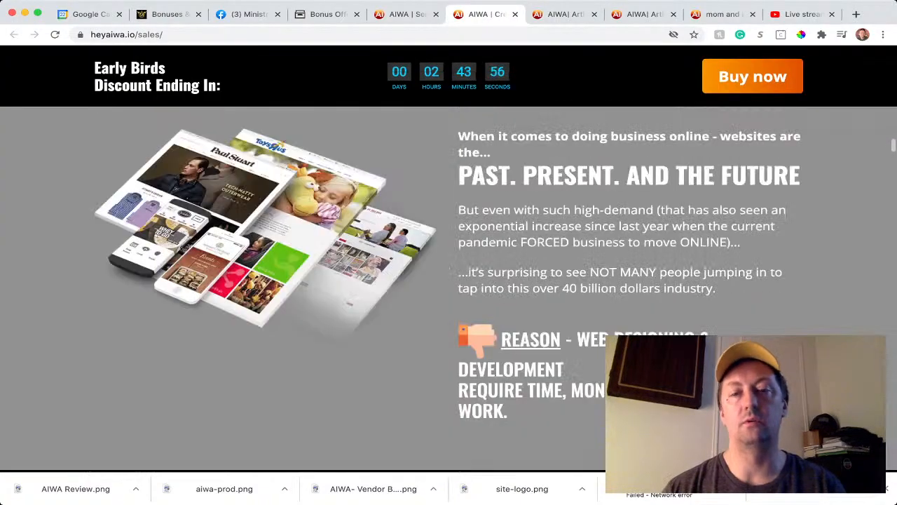
scroll(down, 3)
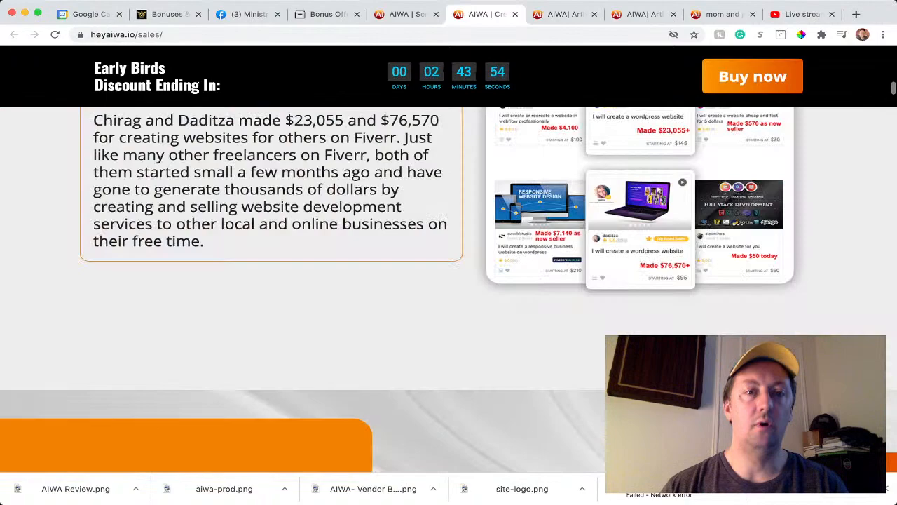
scroll(down, 3)
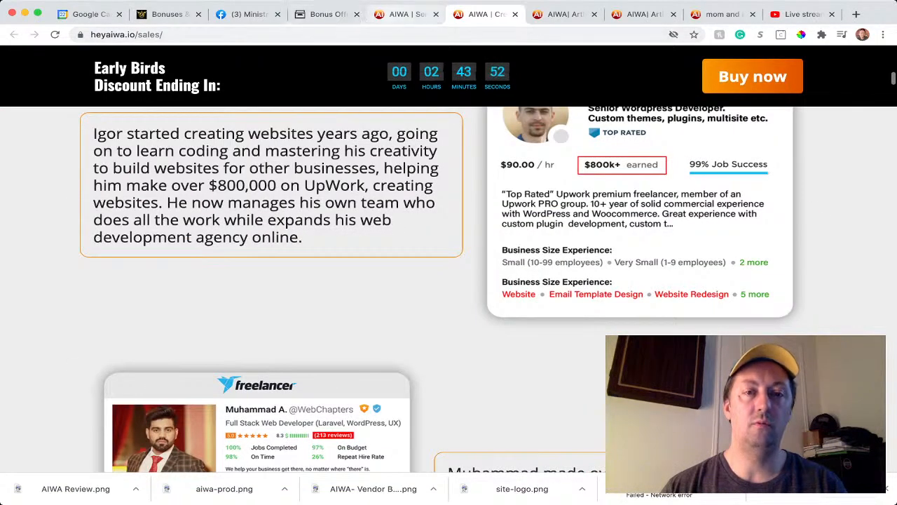
click(326, 14)
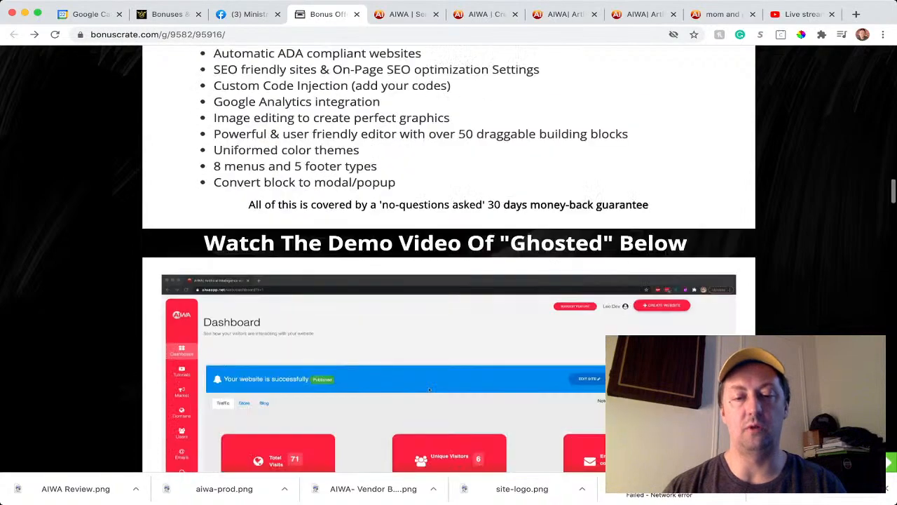
scroll(down, 3)
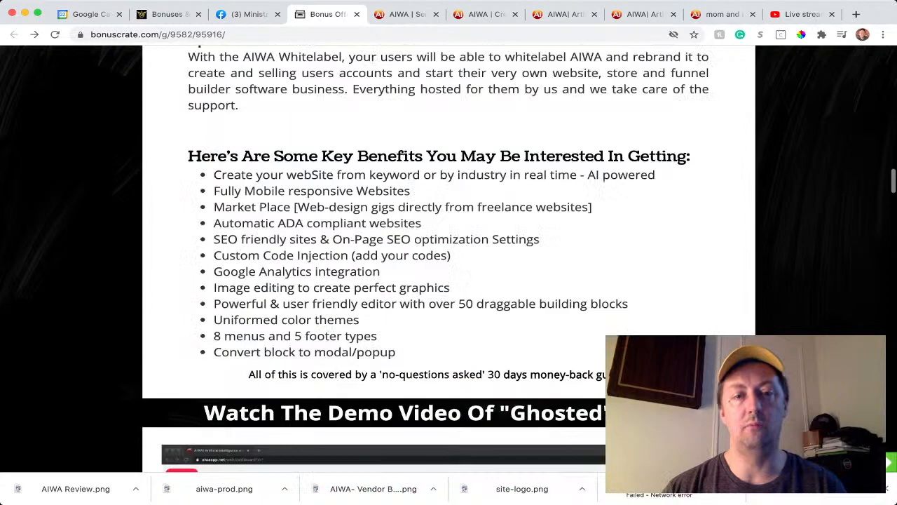
scroll(up, 3)
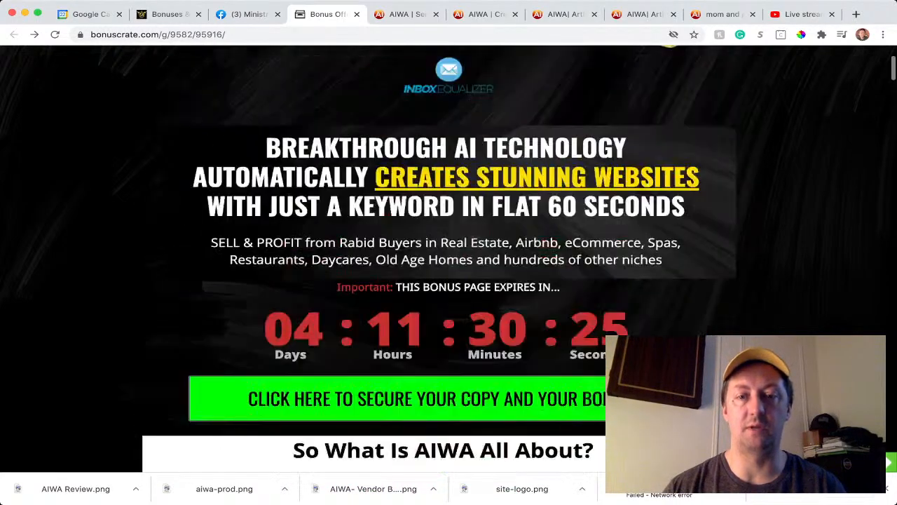
scroll(up, 3)
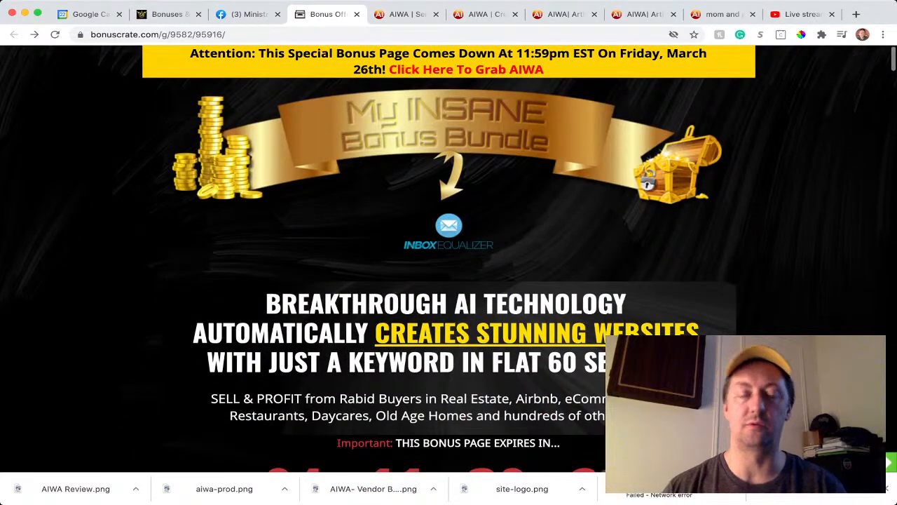